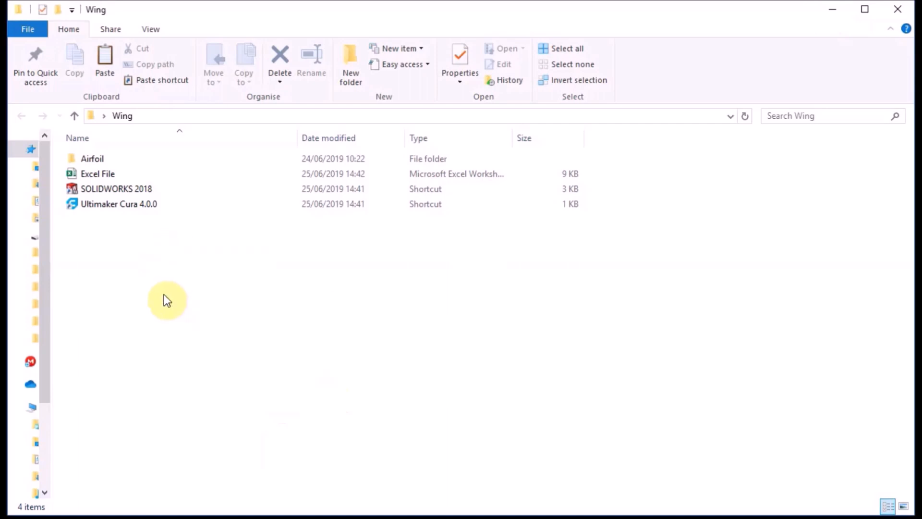
pyautogui.moveTo(162, 301)
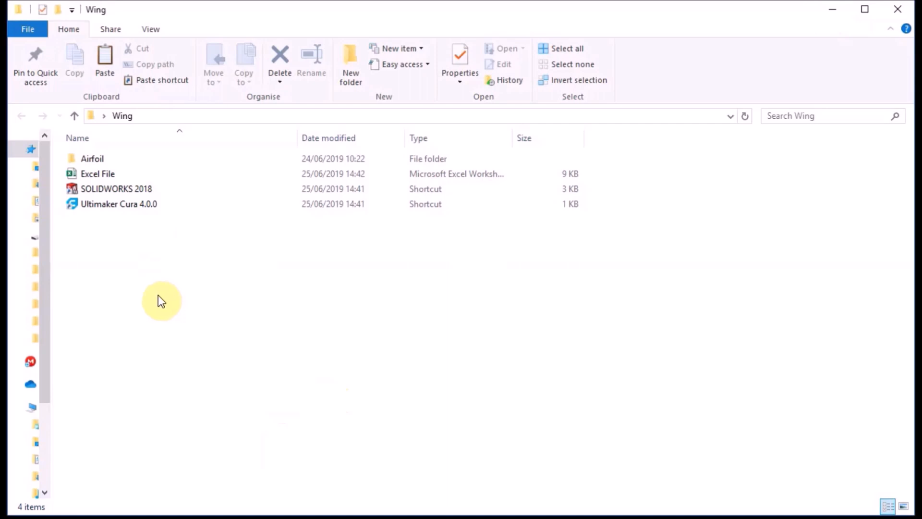
pyautogui.moveTo(249, 314)
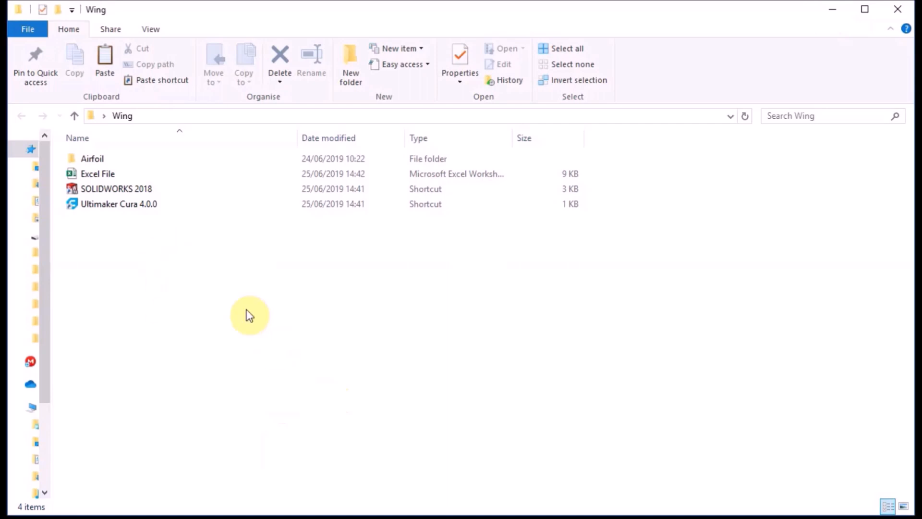
pyautogui.moveTo(134, 244)
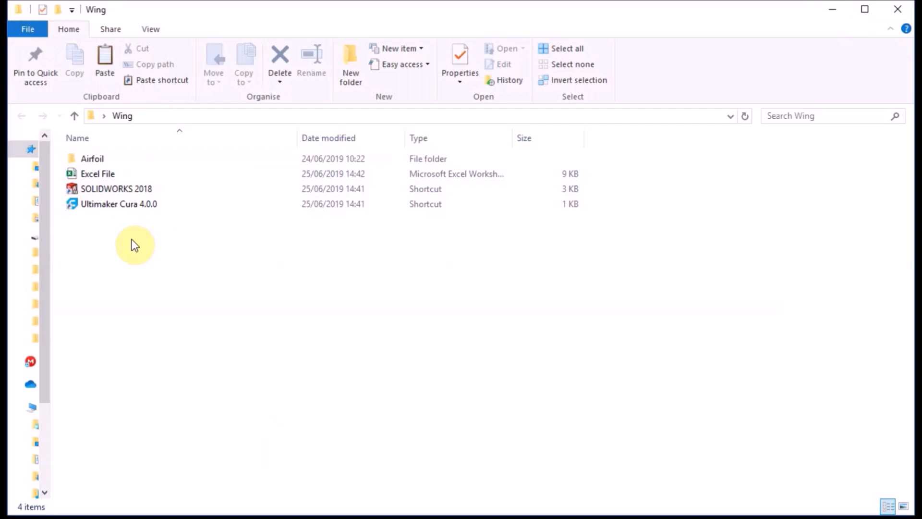
pyautogui.moveTo(115, 241)
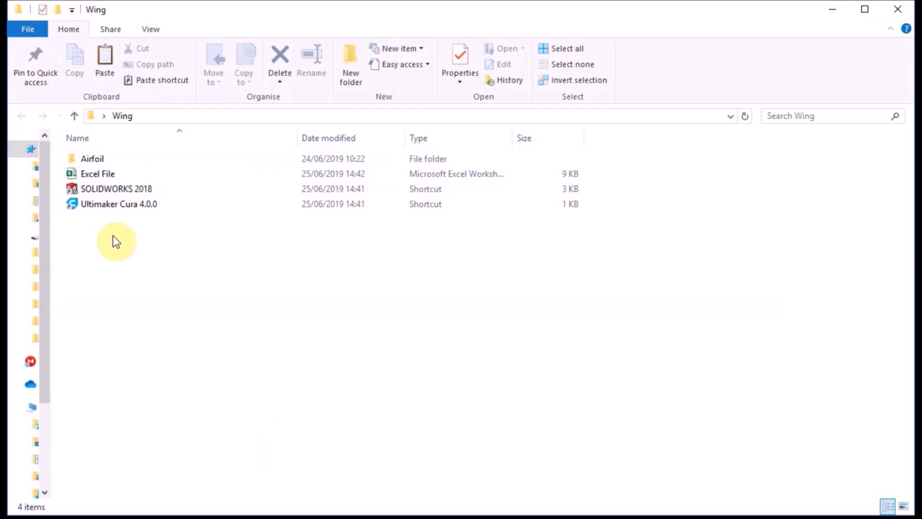
pyautogui.moveTo(190, 313)
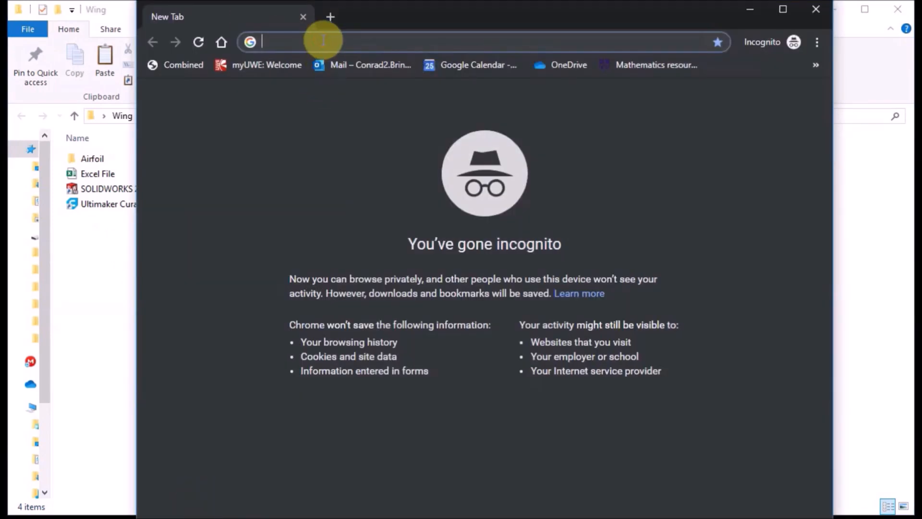
# - Find the NACA 2414 airfoil on Airfoil Tools and select its dat-file coordinate rows
pyautogui.write('naca4digit')
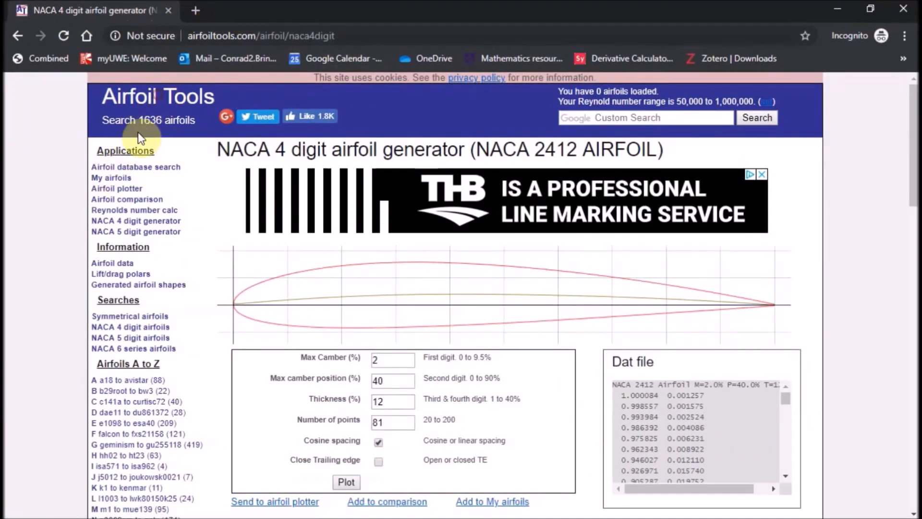
pyautogui.scroll(-3)
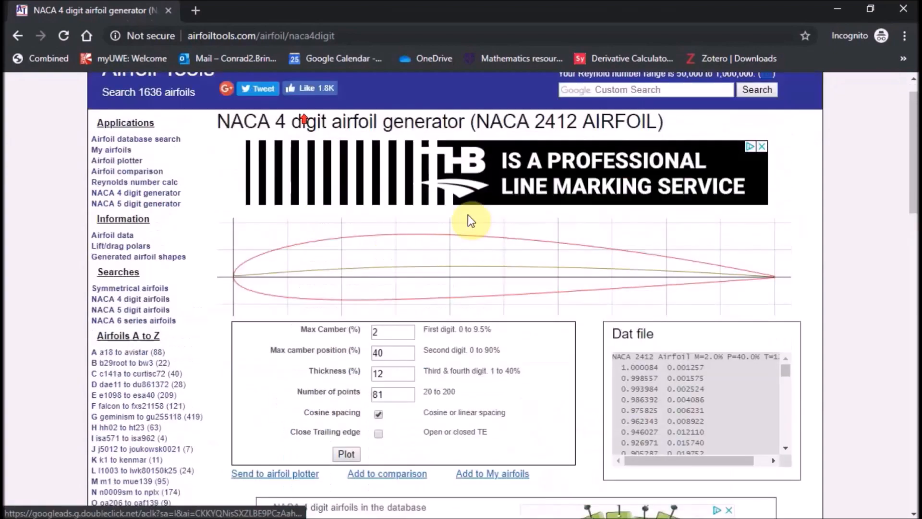
pyautogui.scroll(-3)
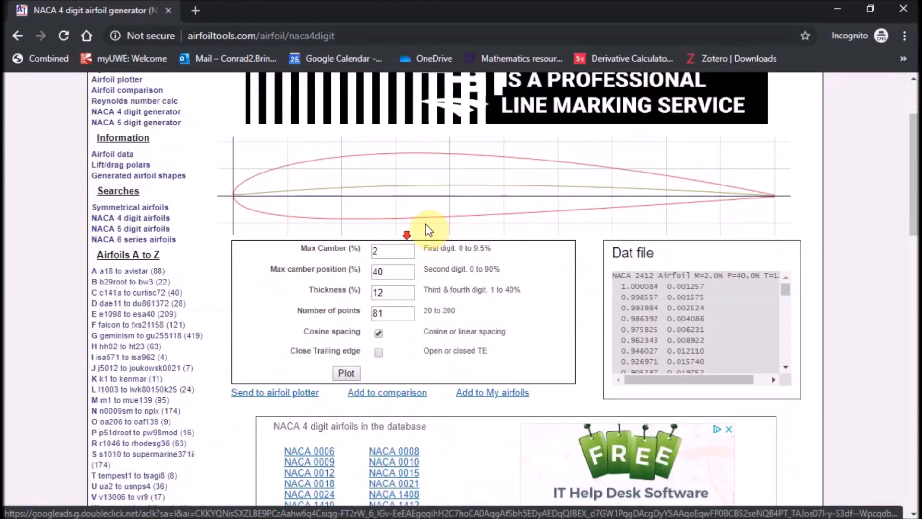
pyautogui.scroll(-3)
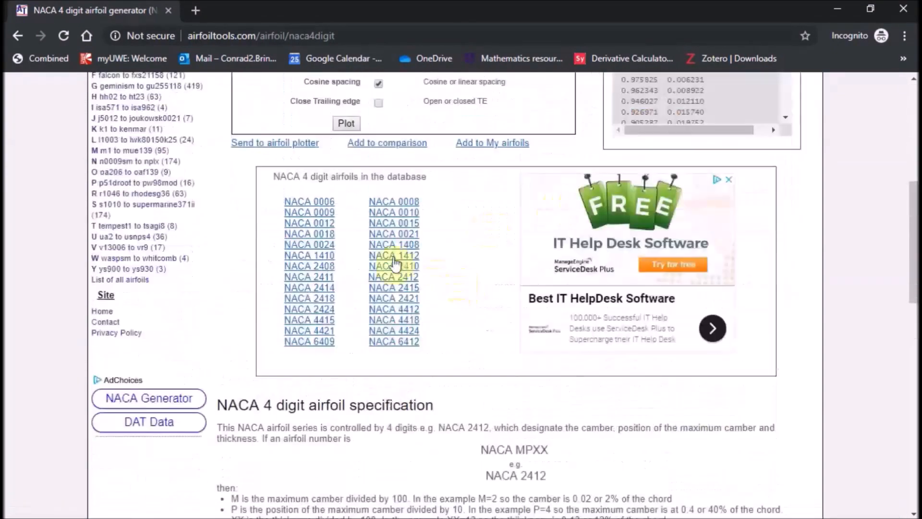
pyautogui.click(308, 288)
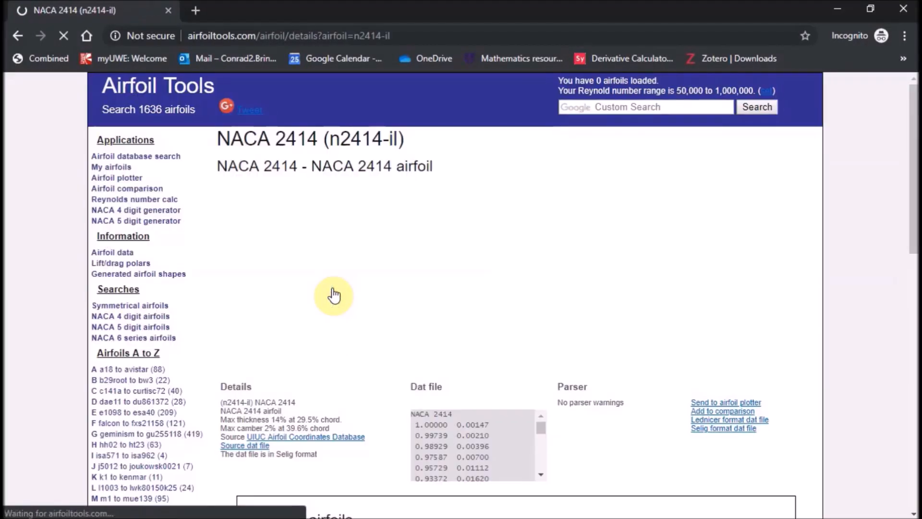
pyautogui.scroll(-3)
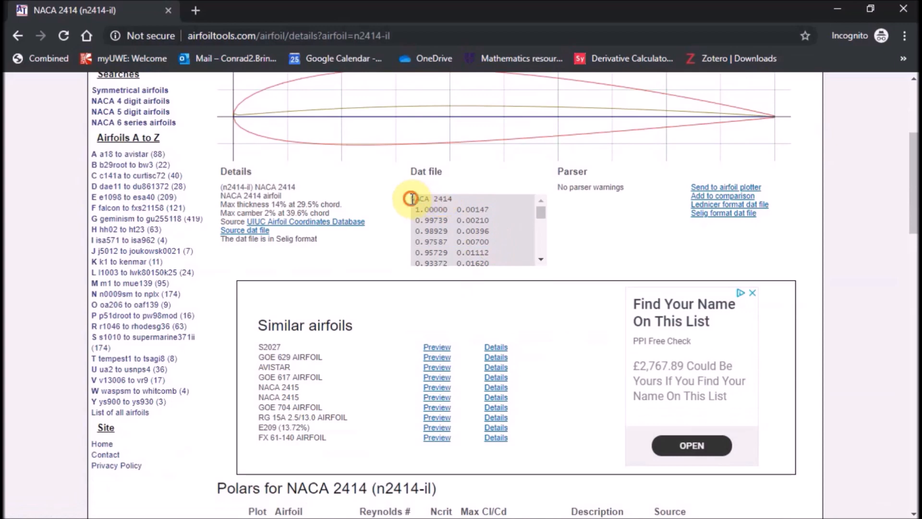
pyautogui.moveTo(412, 199); pyautogui.dragTo(500, 236)
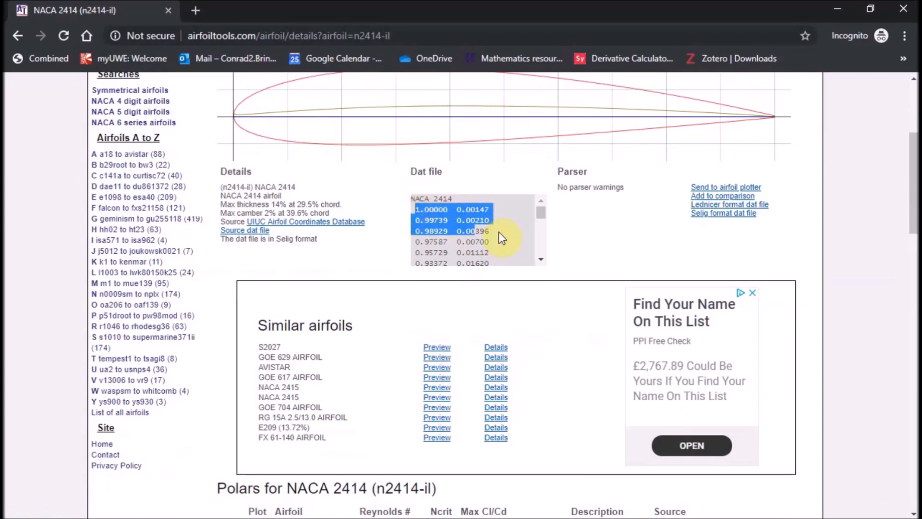
pyautogui.scroll(-3)
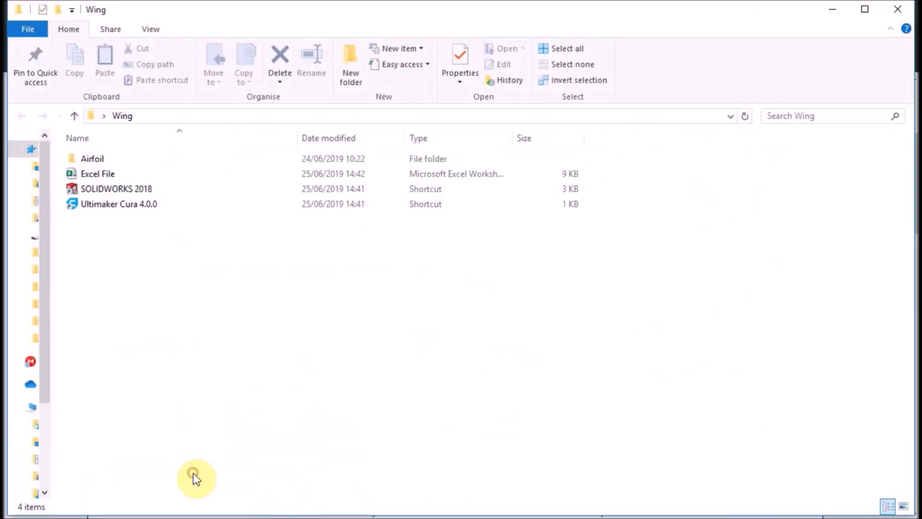
# - Open the Excel File workbook and paste the NACA 2414 coordinates into the sheet
pyautogui.doubleClick(98, 173)
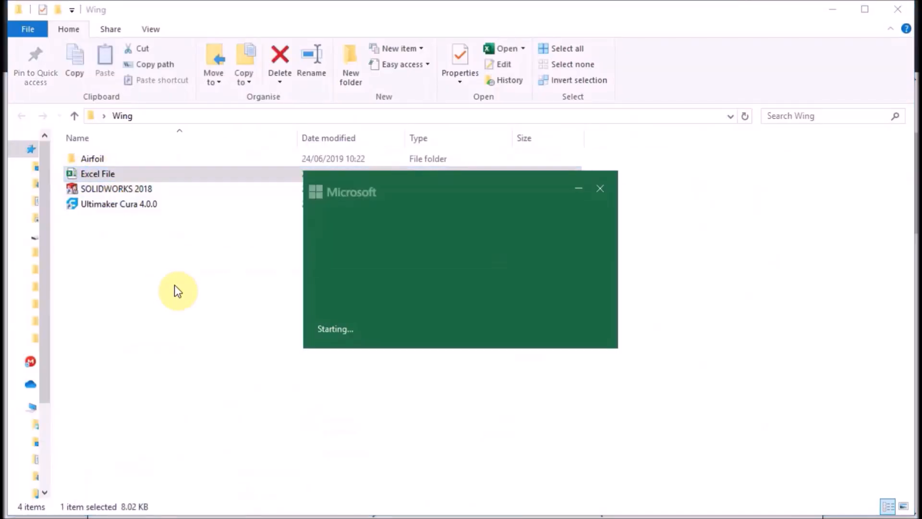
pyautogui.doubleClick(97, 173)
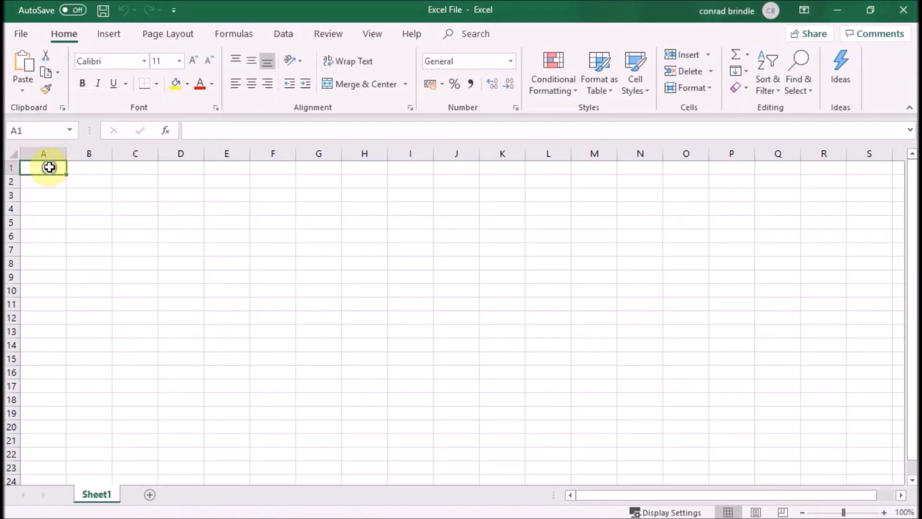
pyautogui.press('ctrl+v')
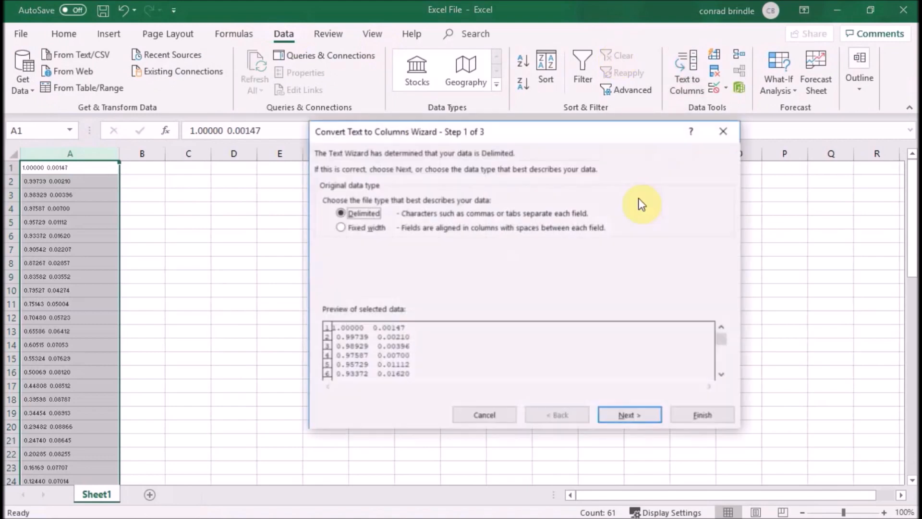
pyautogui.moveTo(597, 429)
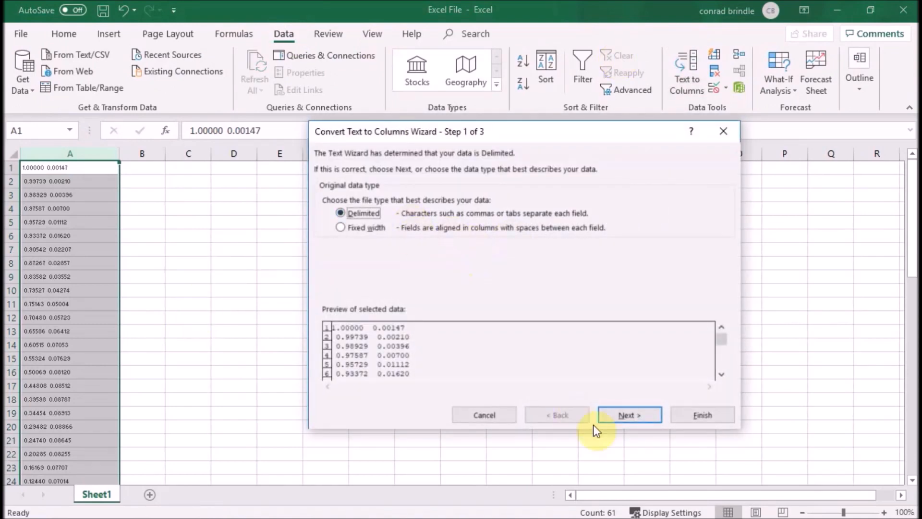
# - Run Text to Columns as Delimited data split on spaces
pyautogui.click(628, 415)
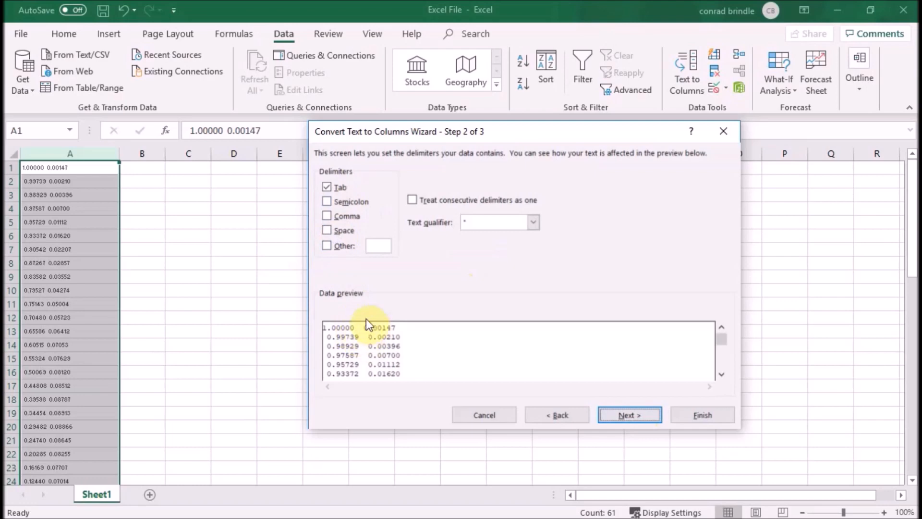
pyautogui.click(328, 230)
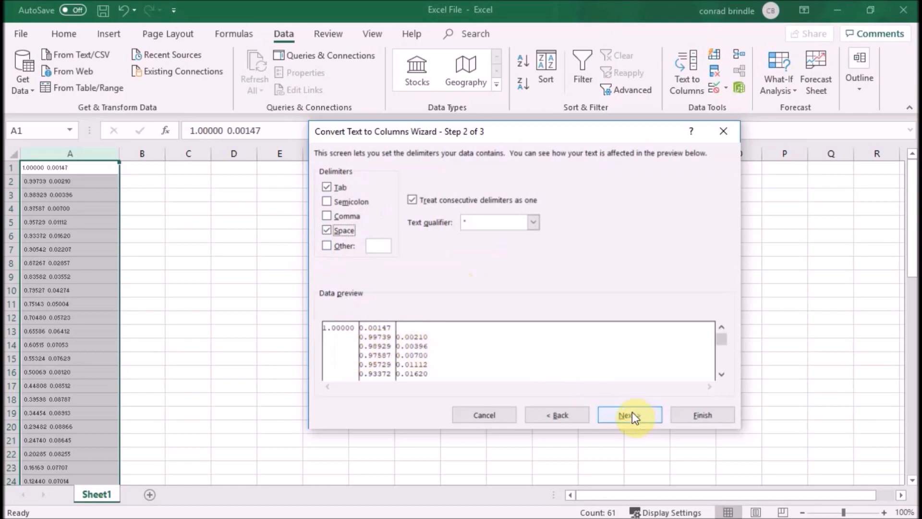
pyautogui.click(703, 414)
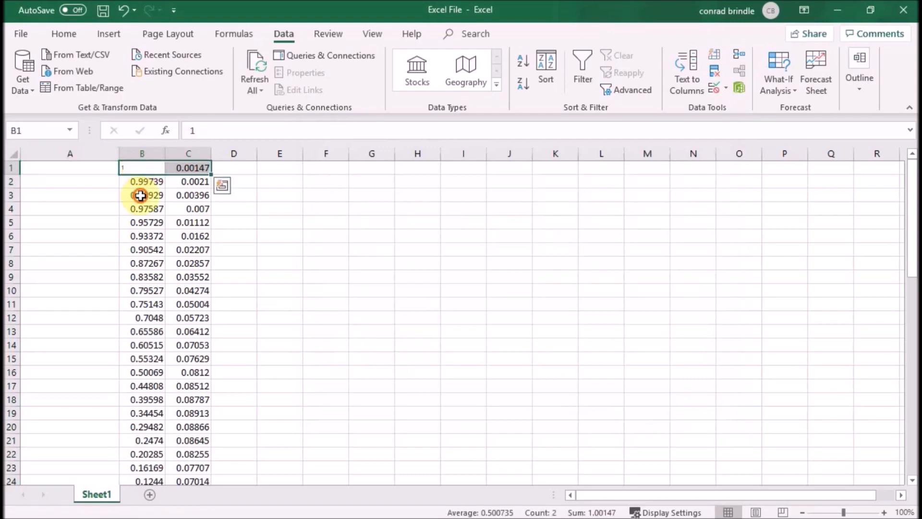
# - Delete the empty column A and fill column C with 0 z values
pyautogui.rightClick(69, 154)
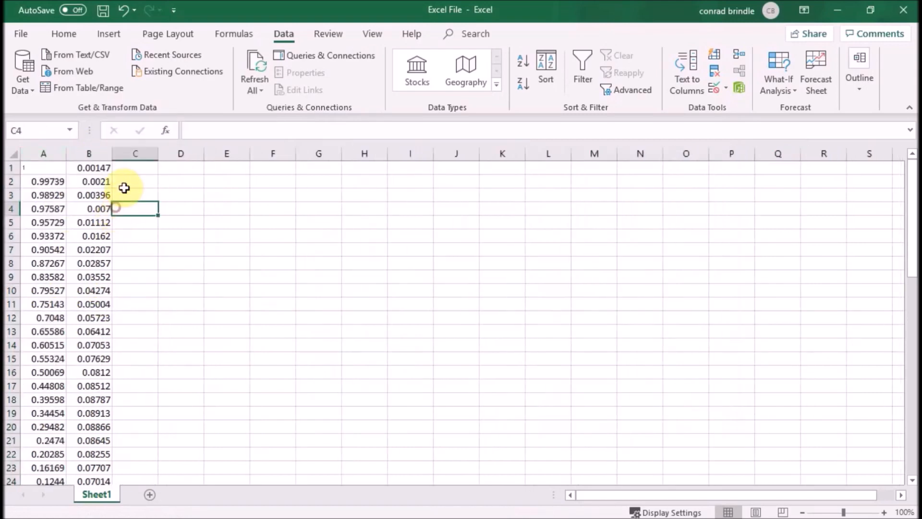
pyautogui.click(89, 153)
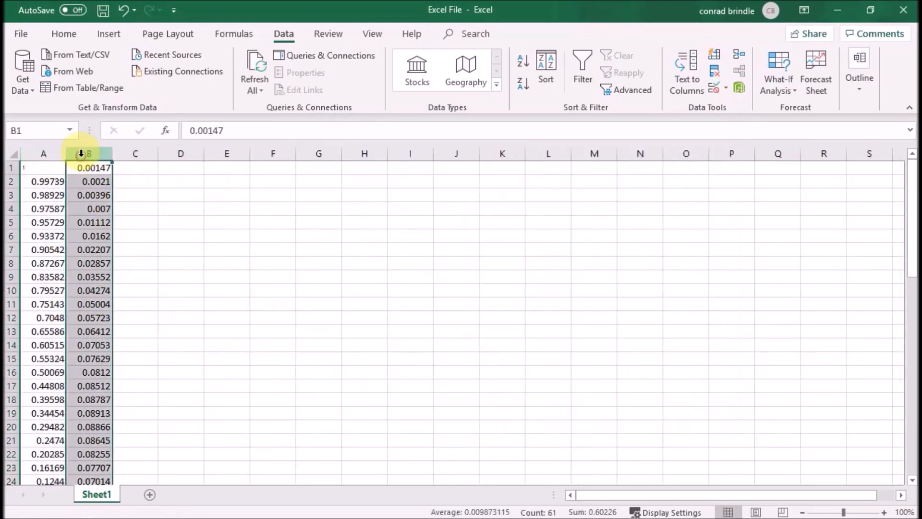
pyautogui.click(135, 168)
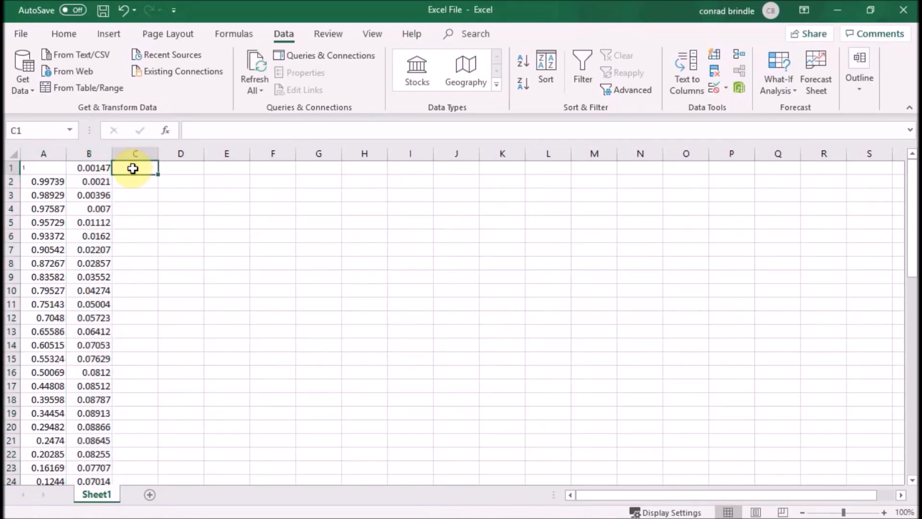
pyautogui.write('0')
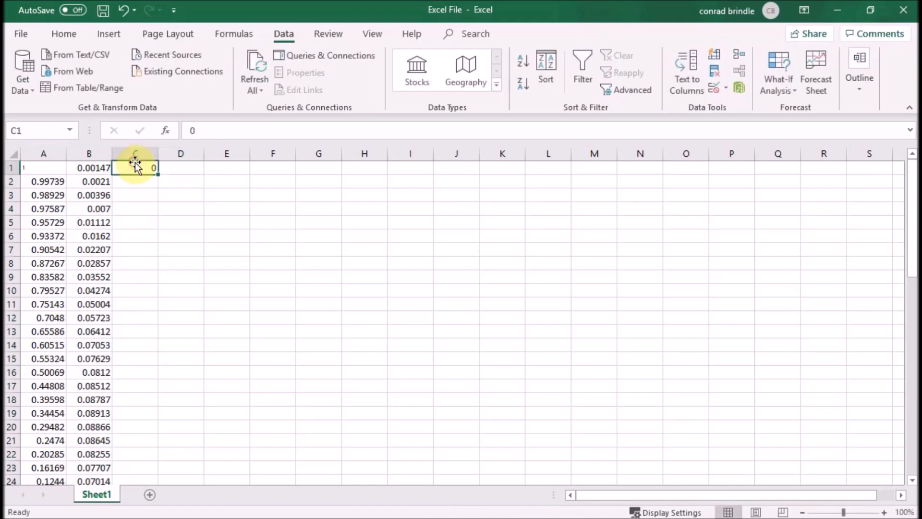
pyautogui.moveTo(136, 167); pyautogui.dragTo(163, 467)
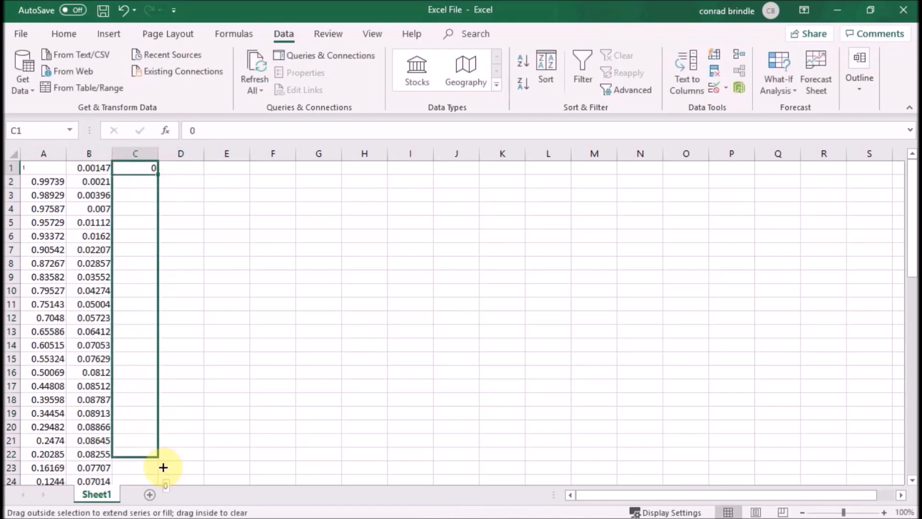
pyautogui.scroll(-3)
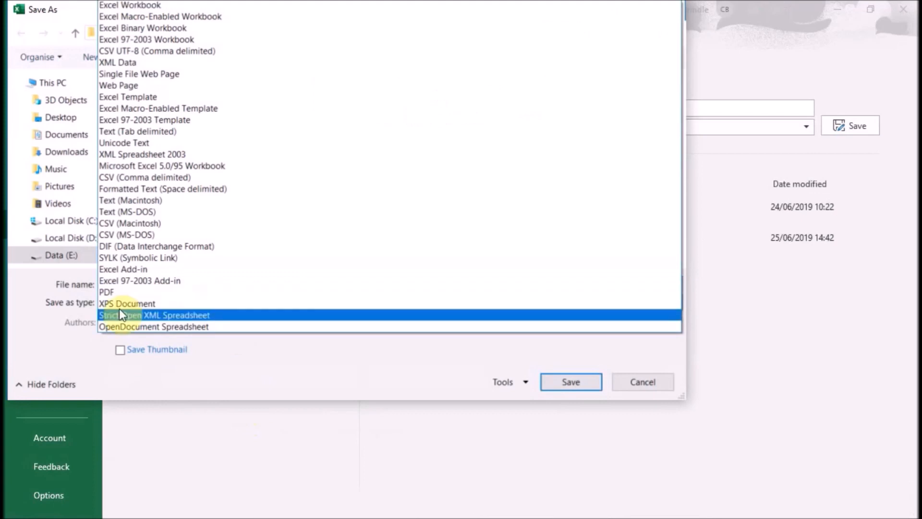
# - Save the workbook as Text (Tab delimited) named 'NACA 2414 Tab'
pyautogui.click(131, 5)
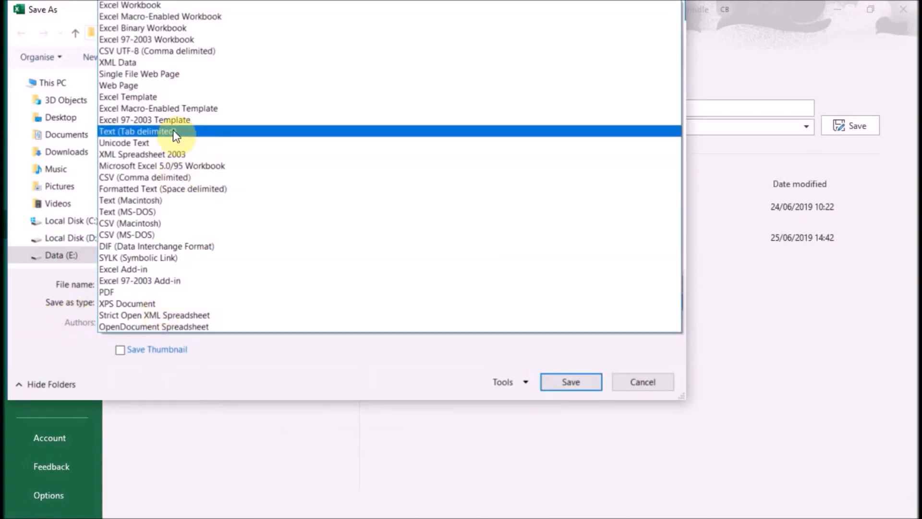
pyautogui.click(139, 130)
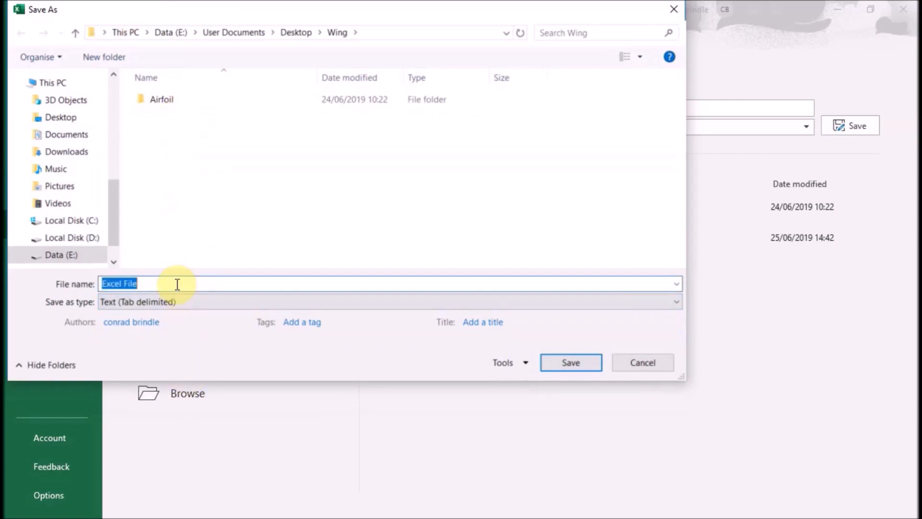
pyautogui.write('N')
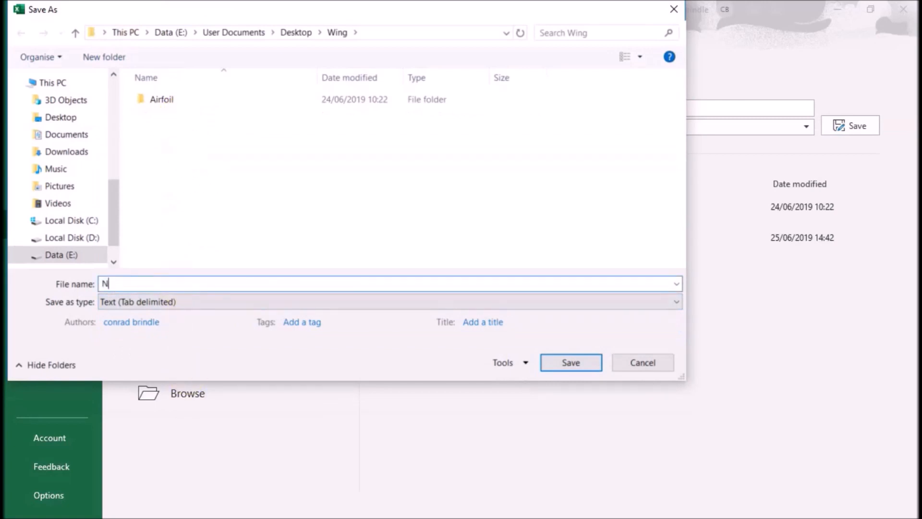
pyautogui.write('ACA 2414')
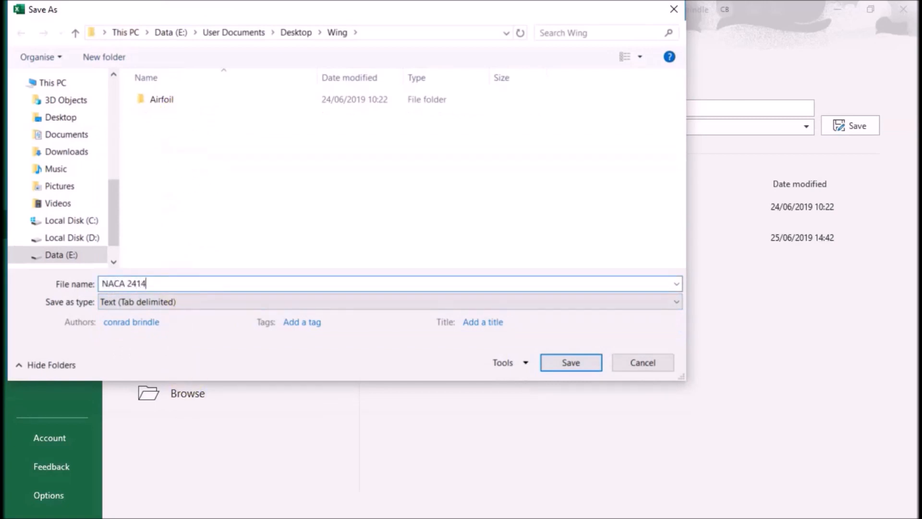
pyautogui.write('Tab')
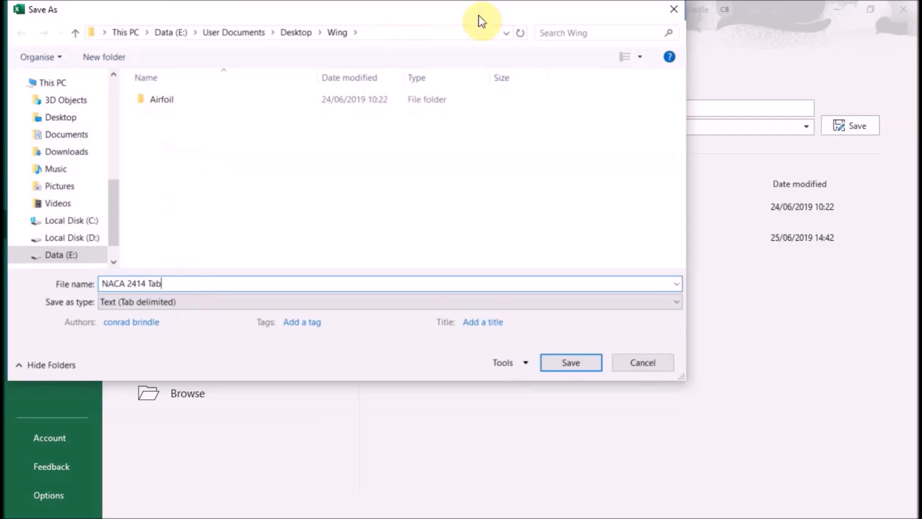
pyautogui.click(568, 362)
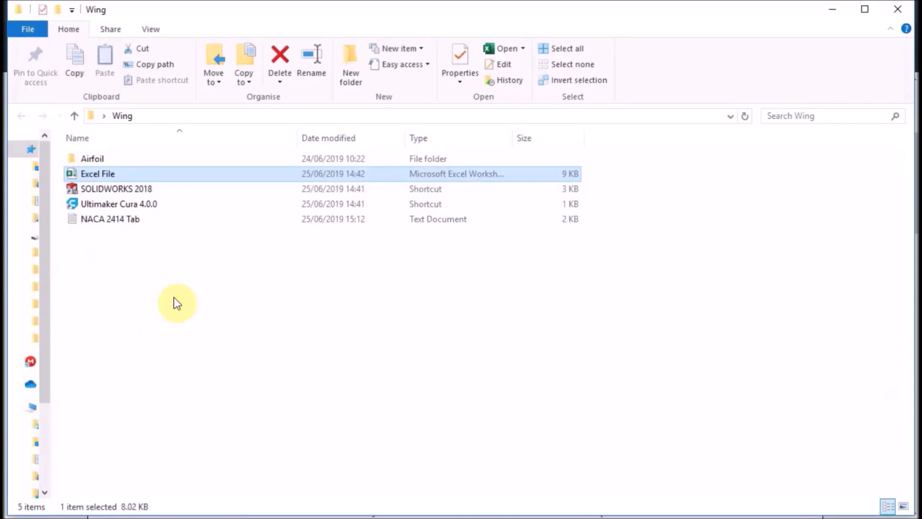
# - Launch the SOLIDWORKS 2018 shortcut in the Wing folder
pyautogui.click(116, 203)
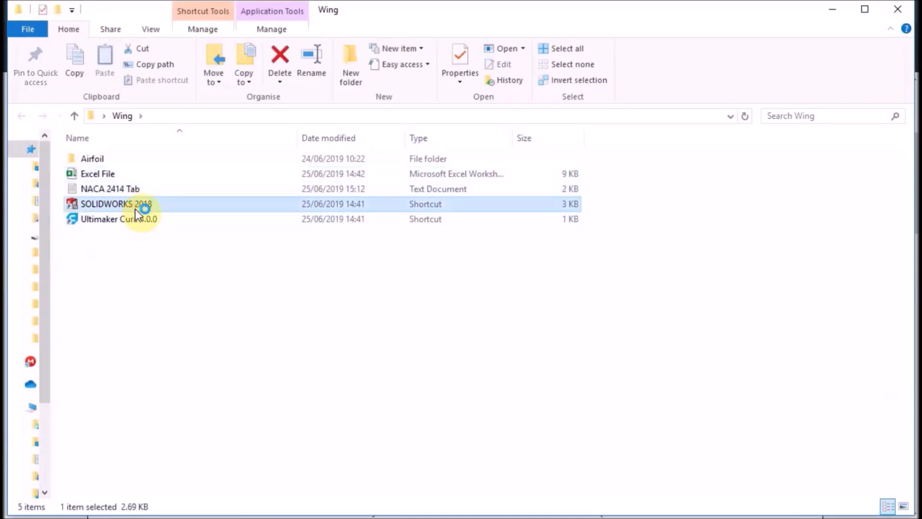
pyautogui.moveTo(303, 308)
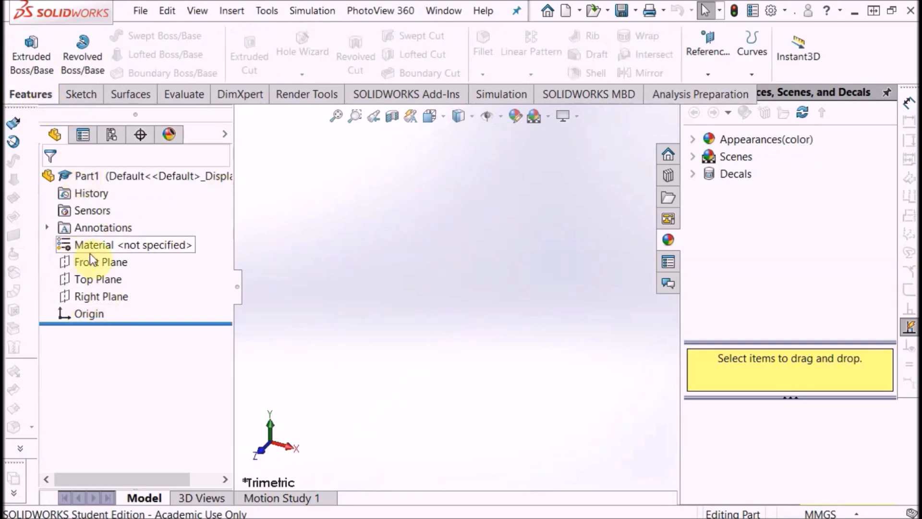
# - Create Curve Through XYZ Points from the NACA 2414 Tab text file
pyautogui.click(231, 11)
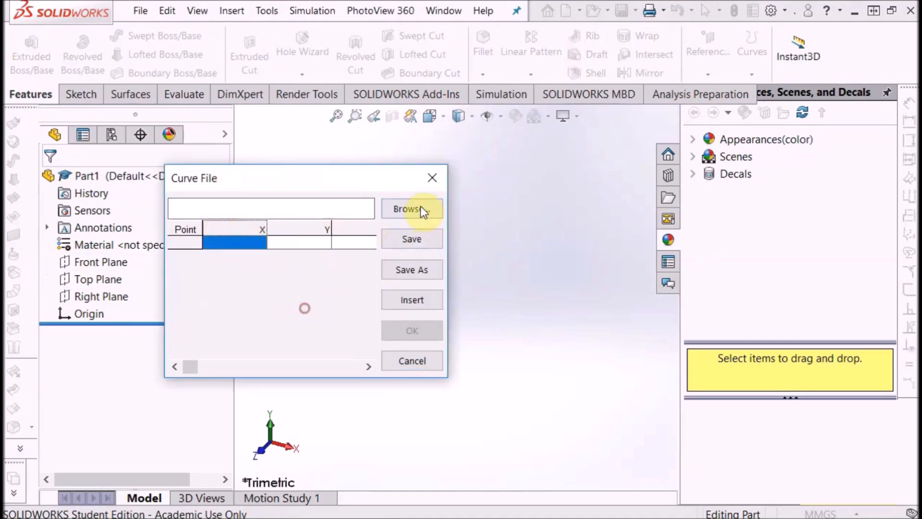
pyautogui.click(411, 209)
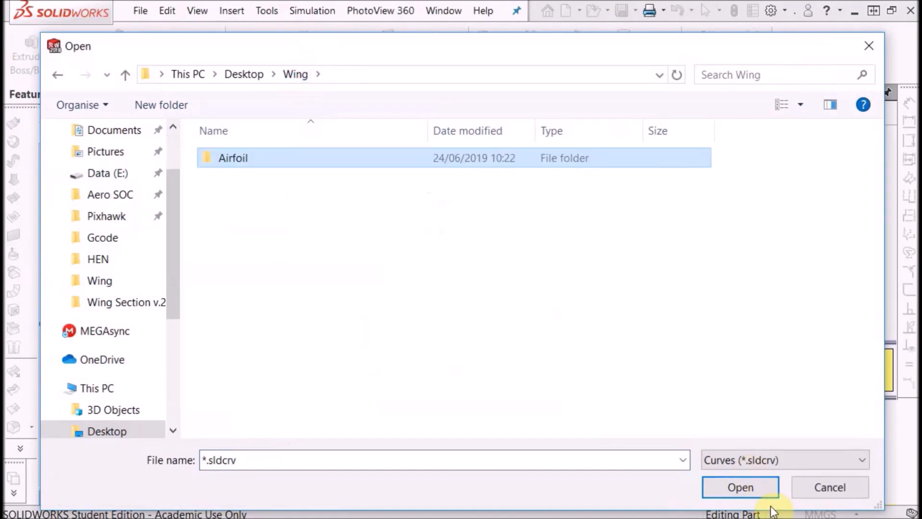
pyautogui.click(784, 460)
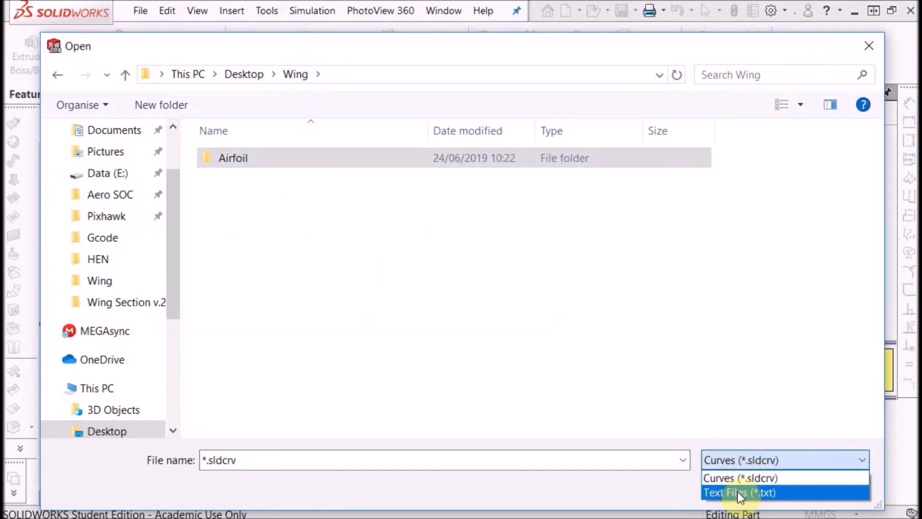
pyautogui.click(738, 492)
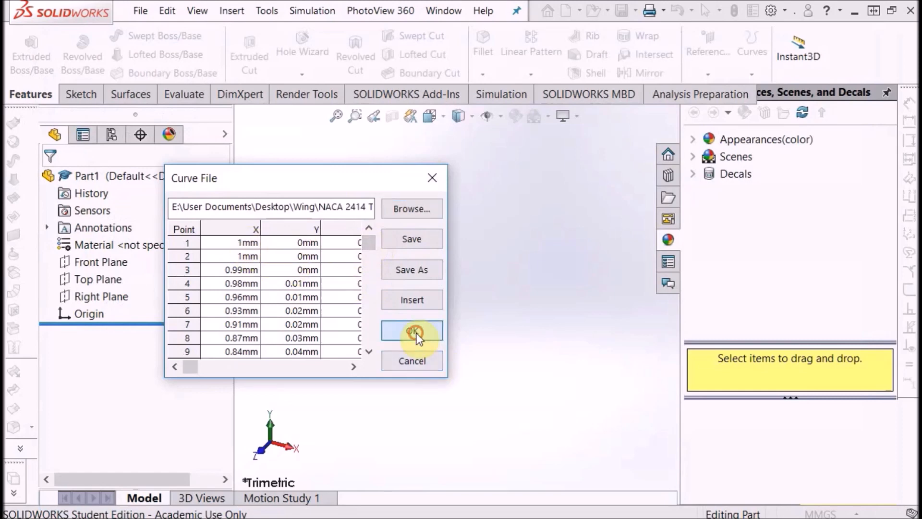
pyautogui.click(411, 330)
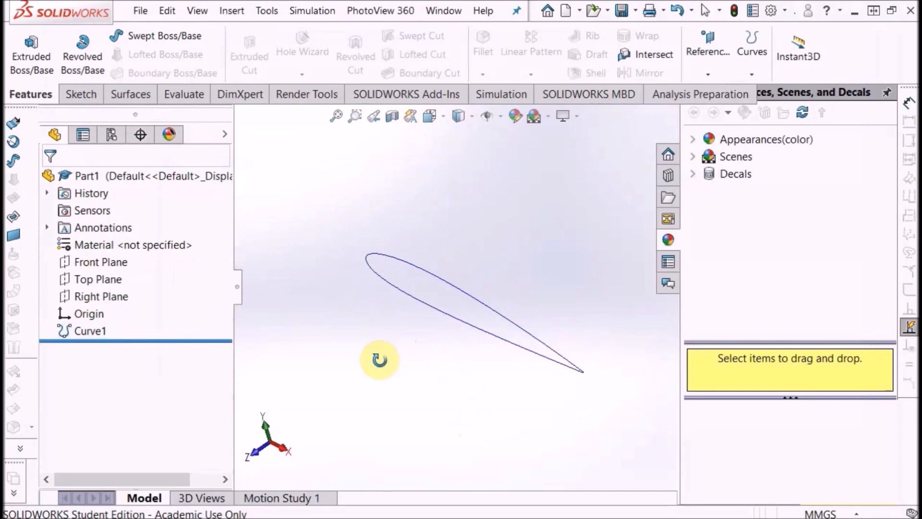
# - Sketch on the Front Plane and select the converted Curve1 outline chain
pyautogui.click(101, 262)
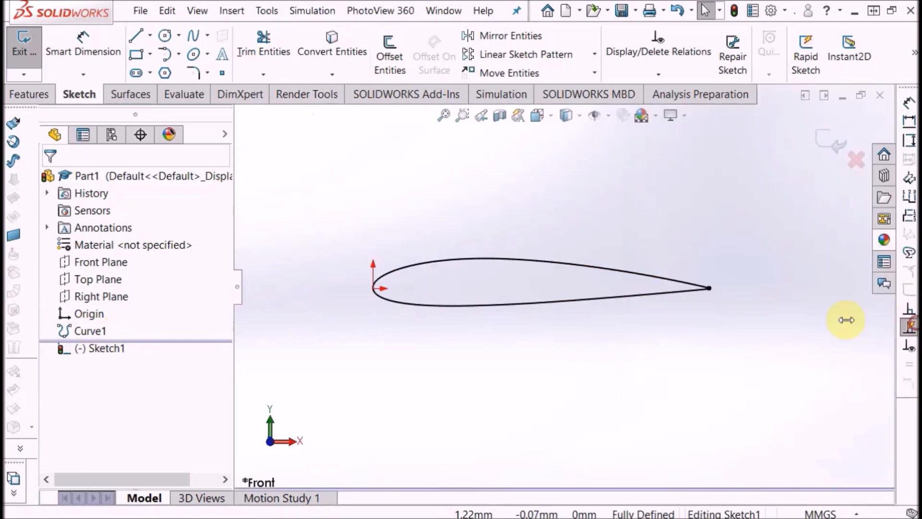
pyautogui.rightClick(91, 330)
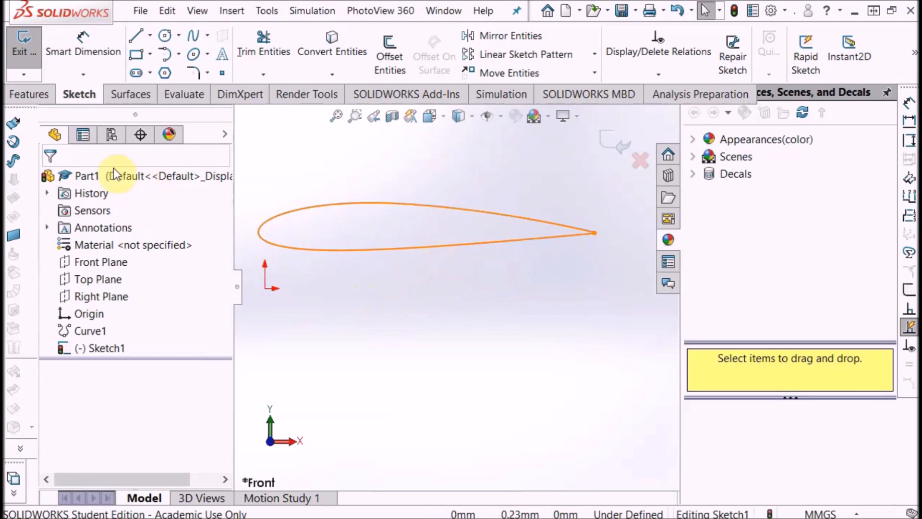
# - Draw a tangent arc joining the upper and lower trailing-edge end points
pyautogui.click(164, 54)
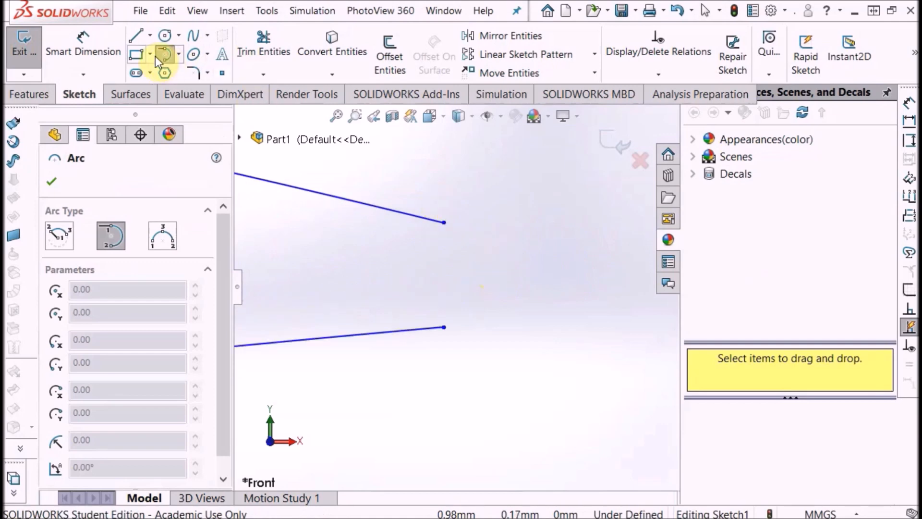
pyautogui.click(180, 53)
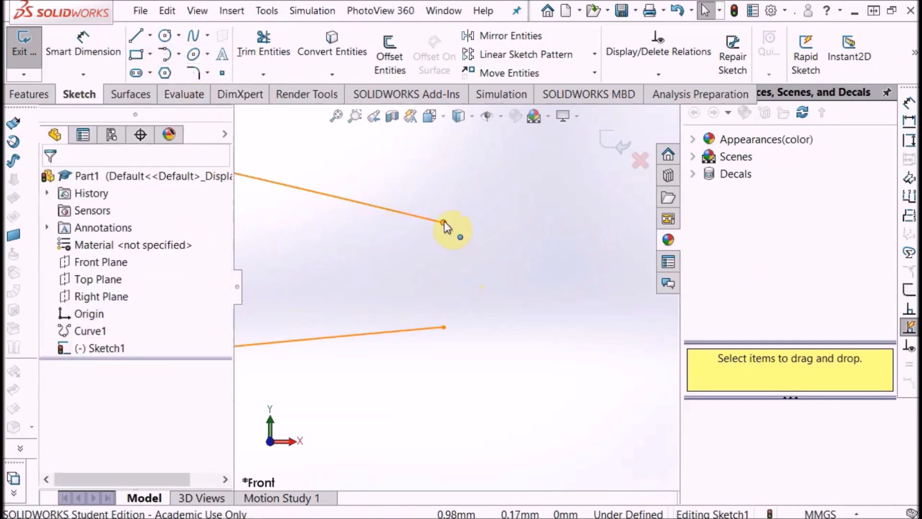
pyautogui.click(164, 52)
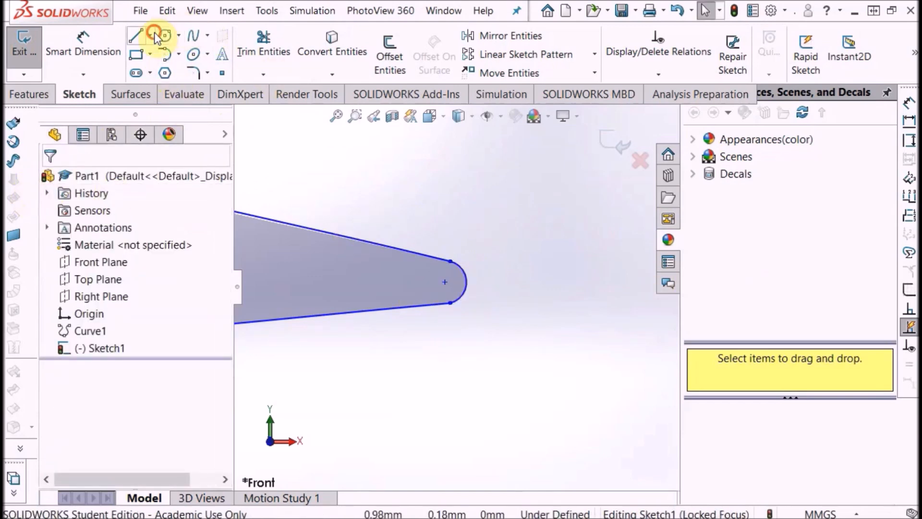
# - Draw a trailing-to-leading-edge chord construction line and a construction line tangent at the leading edge
pyautogui.click(135, 36)
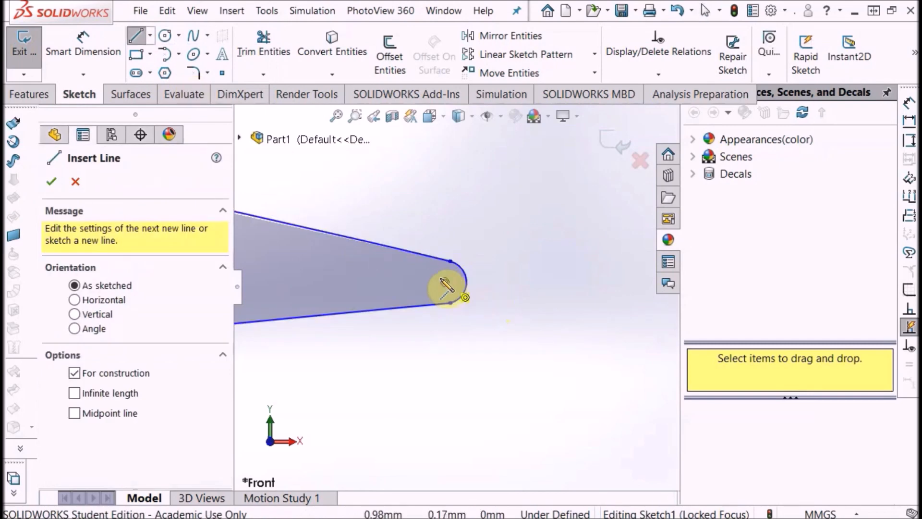
pyautogui.click(450, 287)
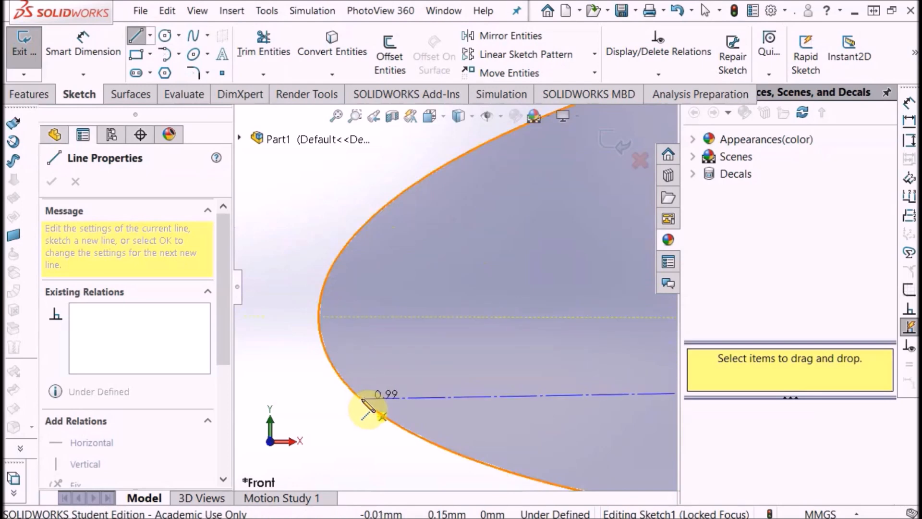
pyautogui.click(52, 181)
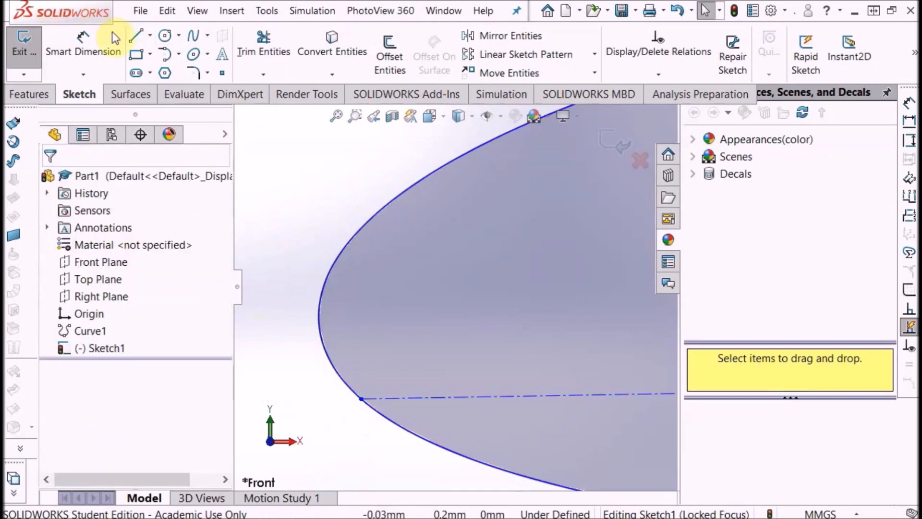
pyautogui.click(136, 36)
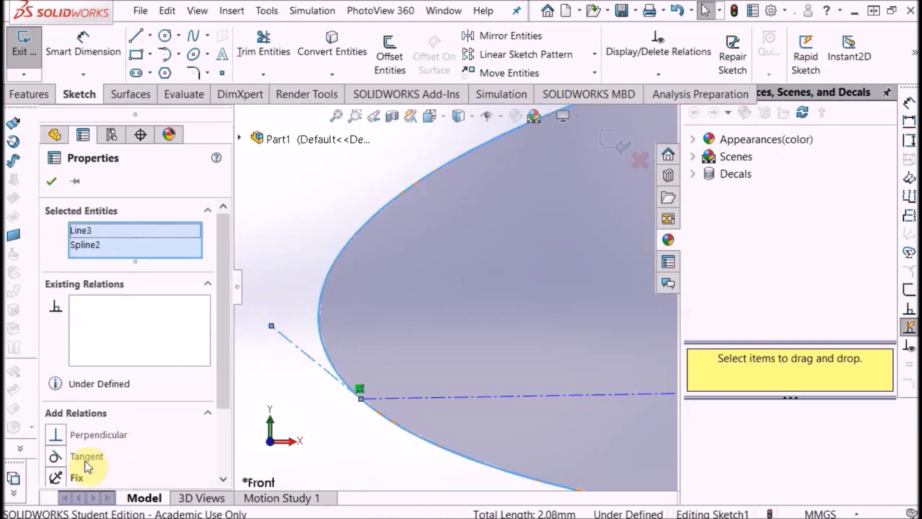
pyautogui.click(86, 455)
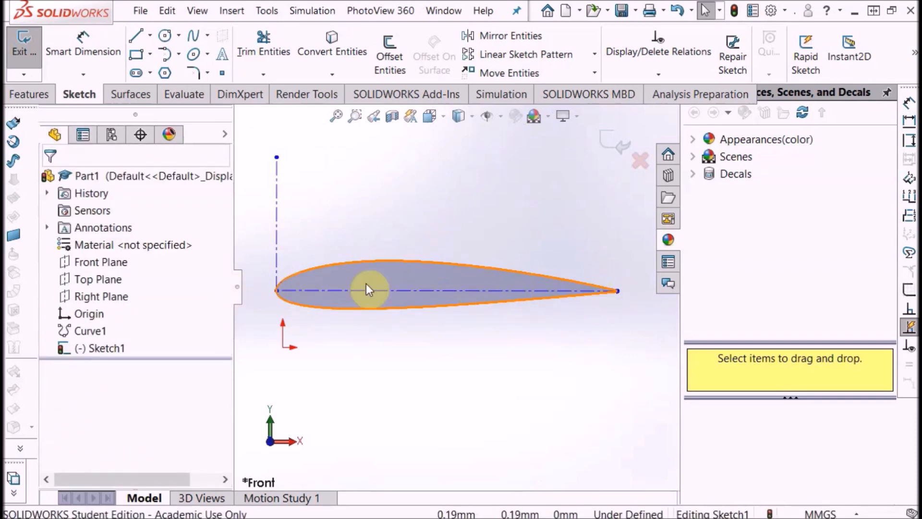
# - Dimension the airfoil chord line to 200 mm and exit Sketch1
pyautogui.click(83, 52)
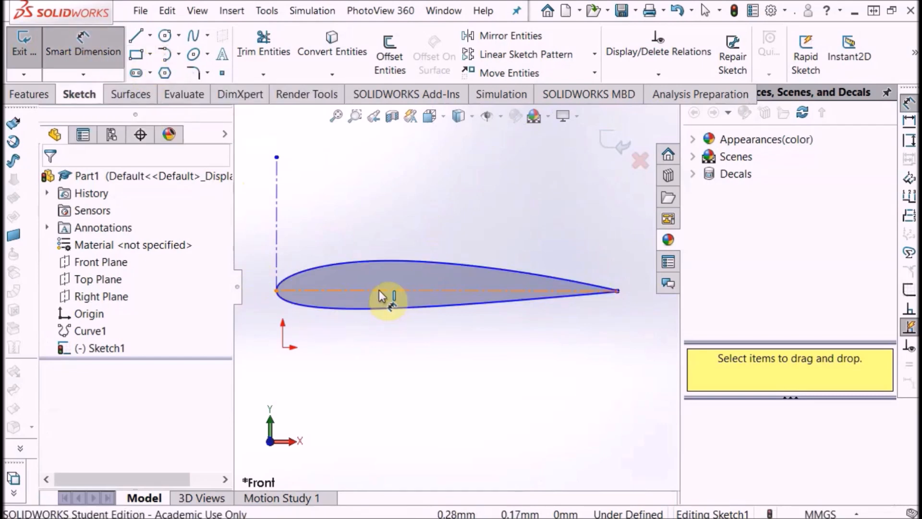
pyautogui.click(388, 291)
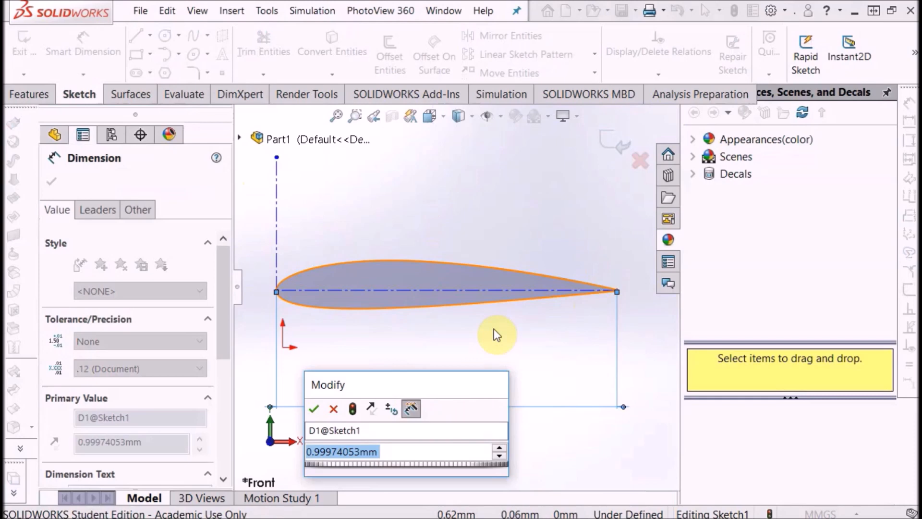
pyautogui.write('2')
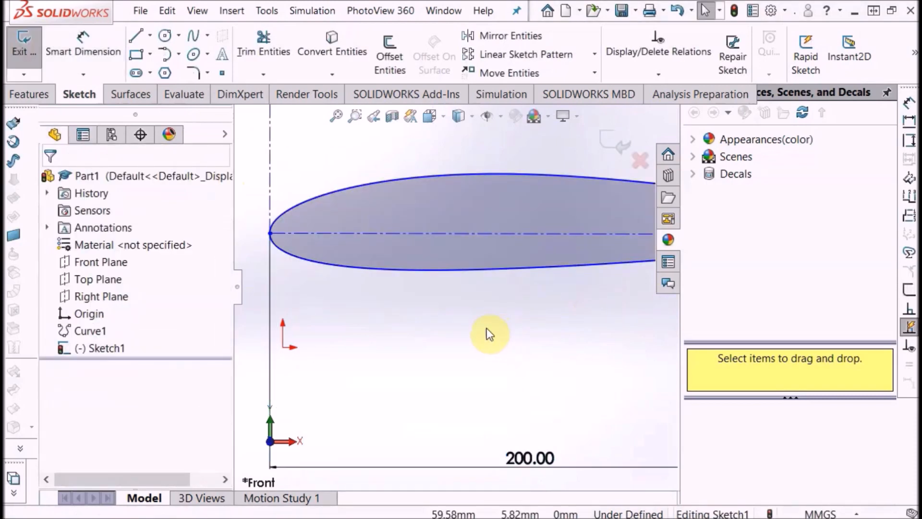
pyautogui.moveTo(337, 194)
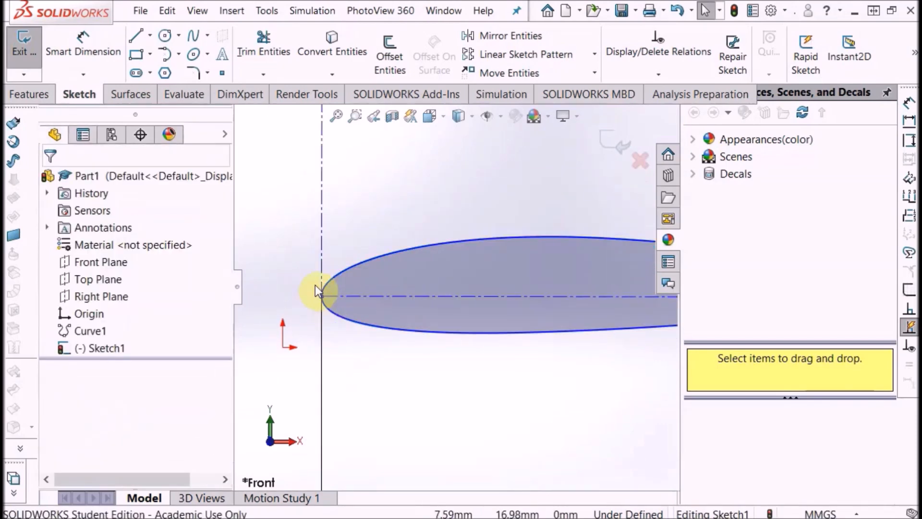
pyautogui.click(320, 293)
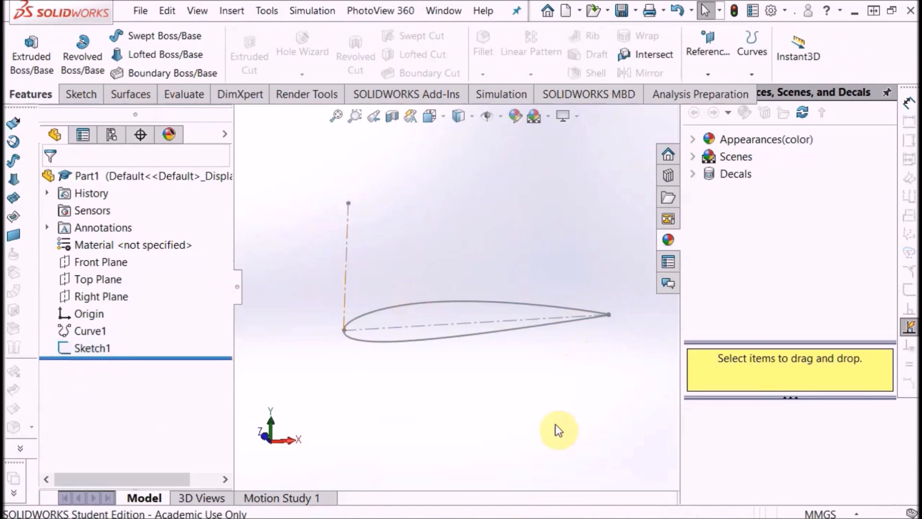
# - Trial-extrude the airfoil sketch as a 200 mm surface and orbit to inspect it
pyautogui.click(129, 94)
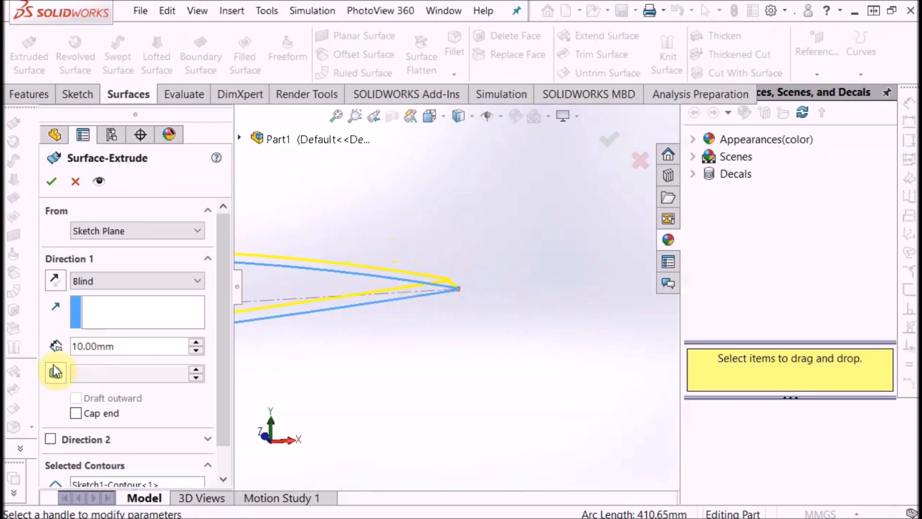
pyautogui.write('200')
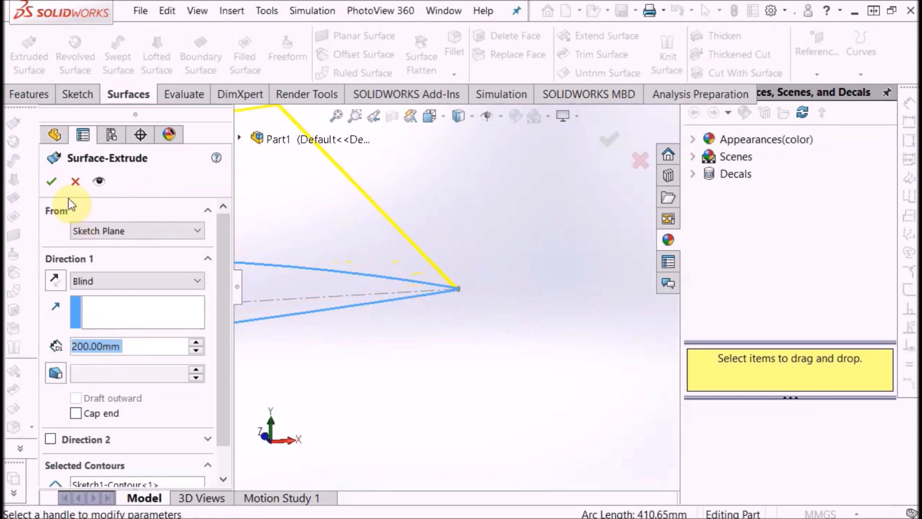
pyautogui.click(50, 181)
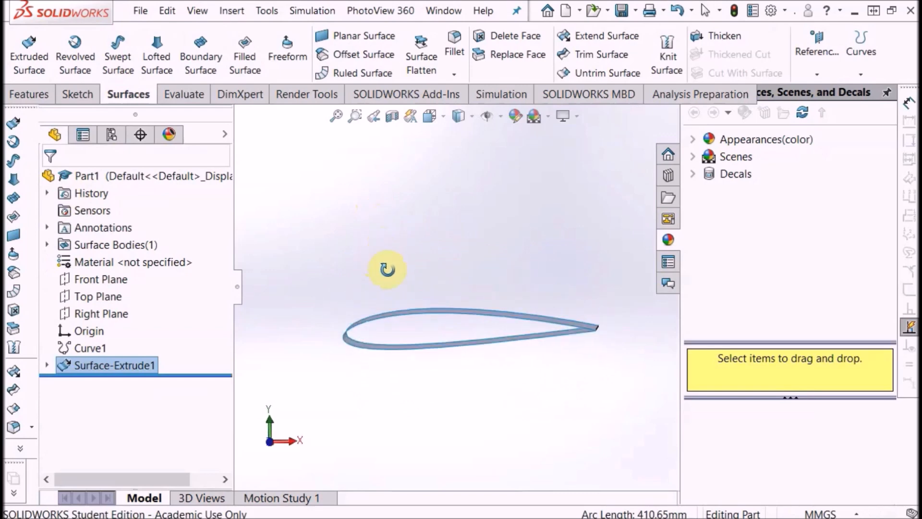
pyautogui.moveTo(387, 270); pyautogui.dragTo(383, 246)
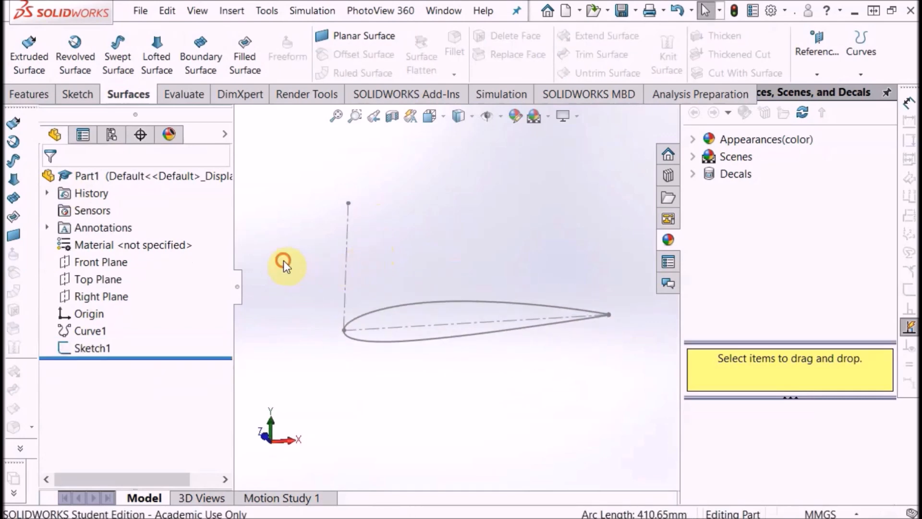
# - Create Plane1 offset 200 mm from the Front Plane
pyautogui.click(101, 261)
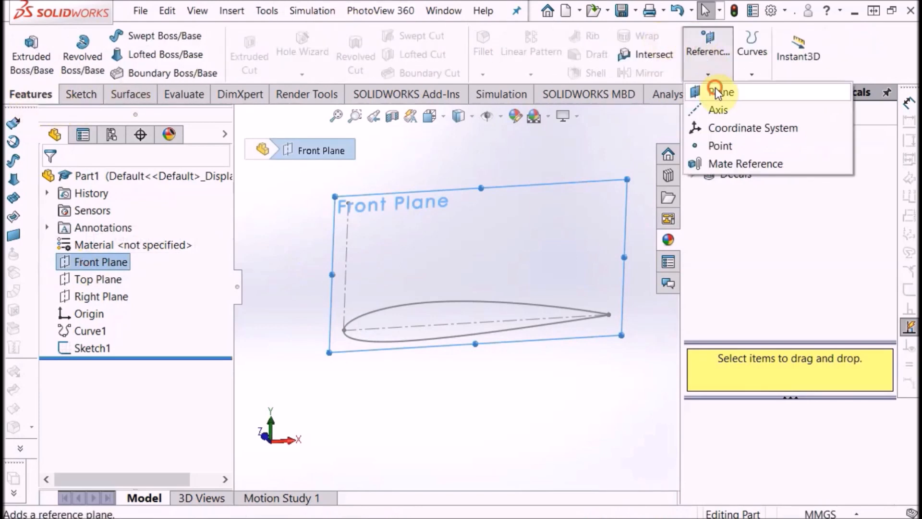
pyautogui.click(719, 92)
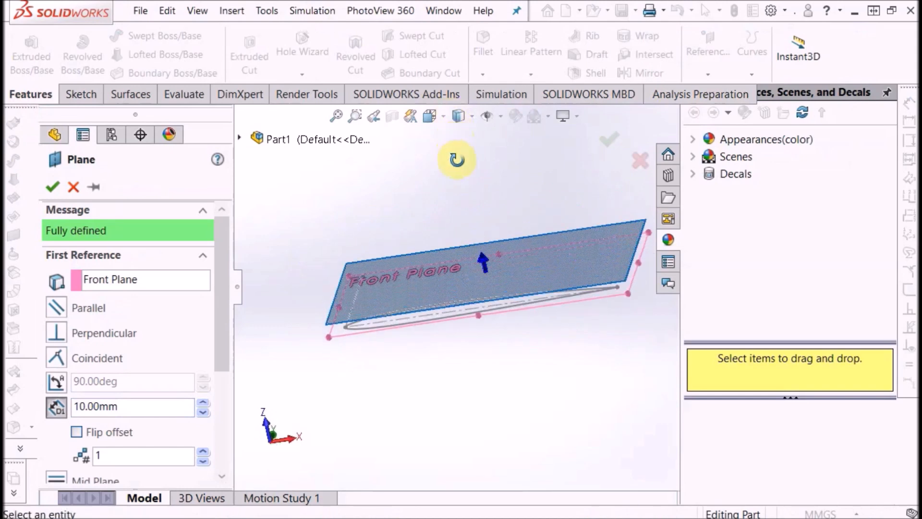
pyautogui.click(123, 406)
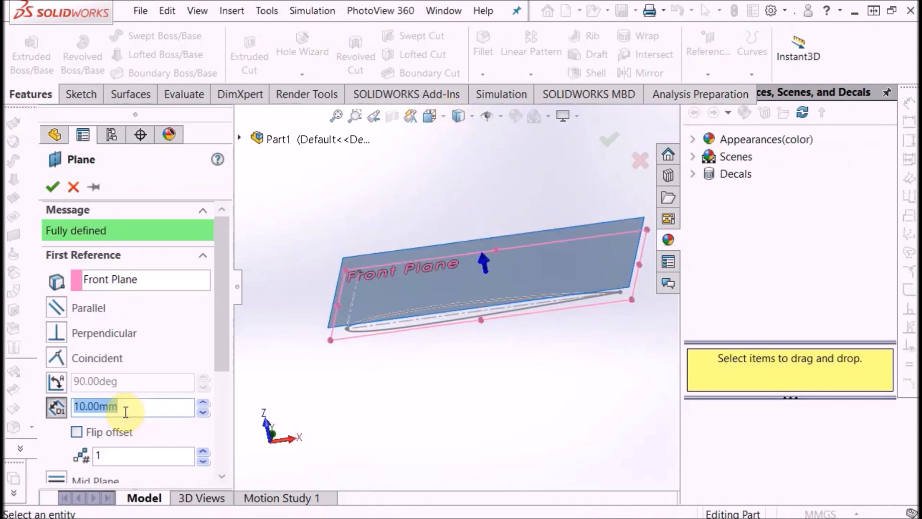
pyautogui.write('200.00mm')
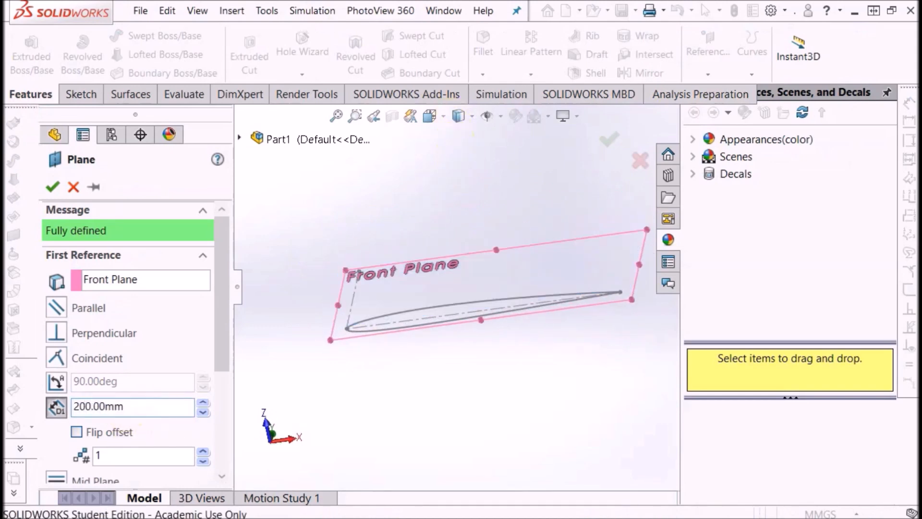
pyautogui.click(52, 187)
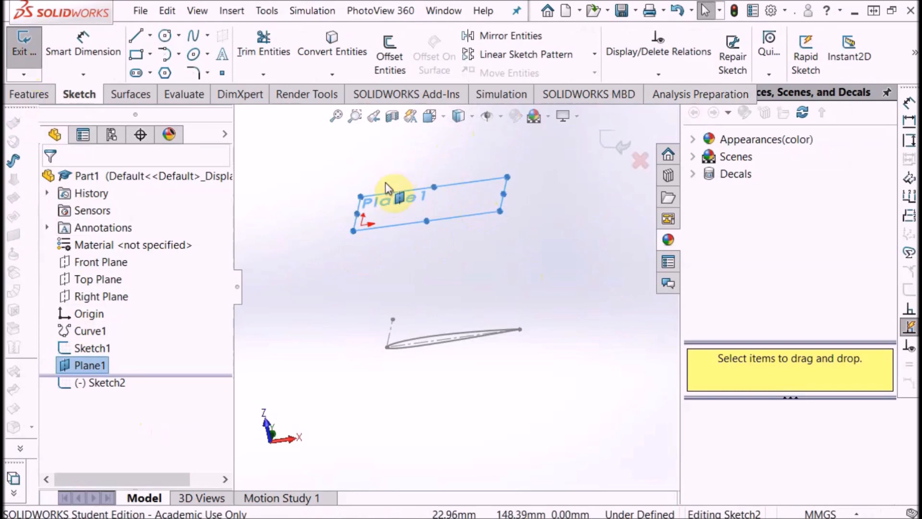
# - Convert the Sketch1 airfoil spline and arc chain into the Plane1 sketch, then exit
pyautogui.click(332, 52)
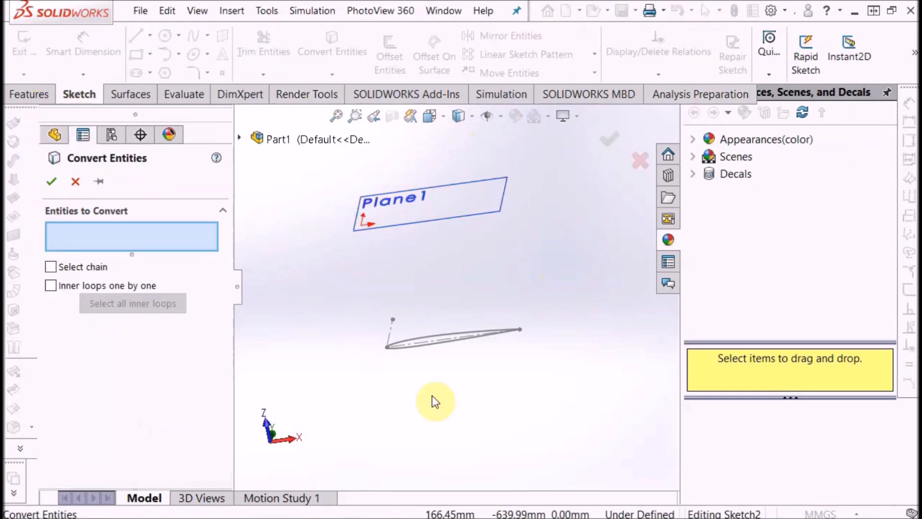
pyautogui.click(482, 326)
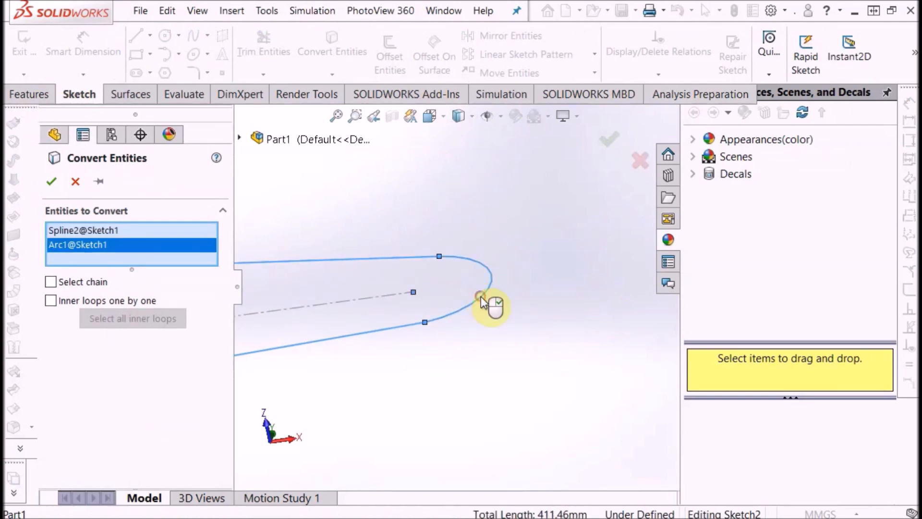
pyautogui.click(51, 282)
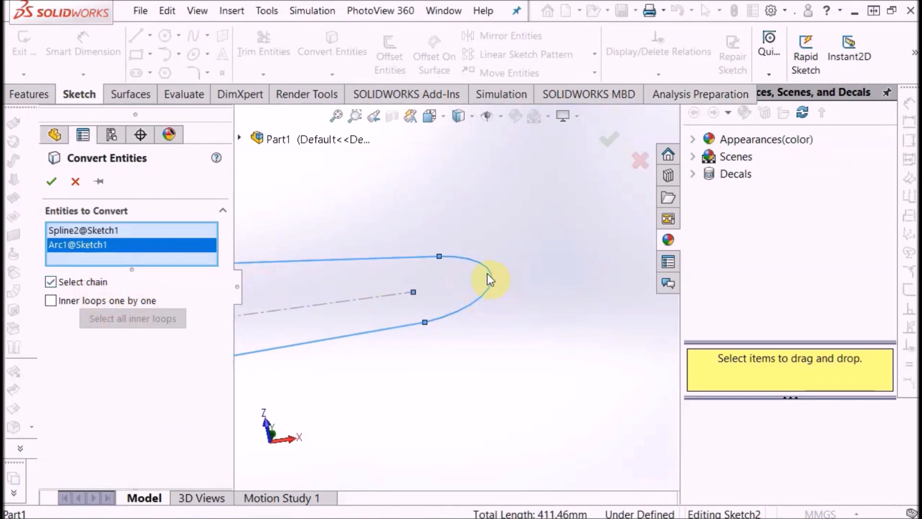
pyautogui.click(50, 181)
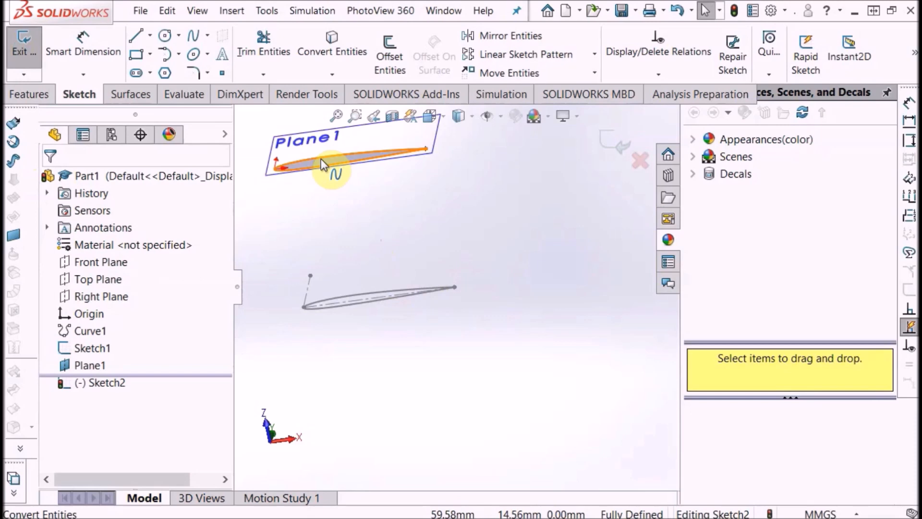
pyautogui.click(365, 296)
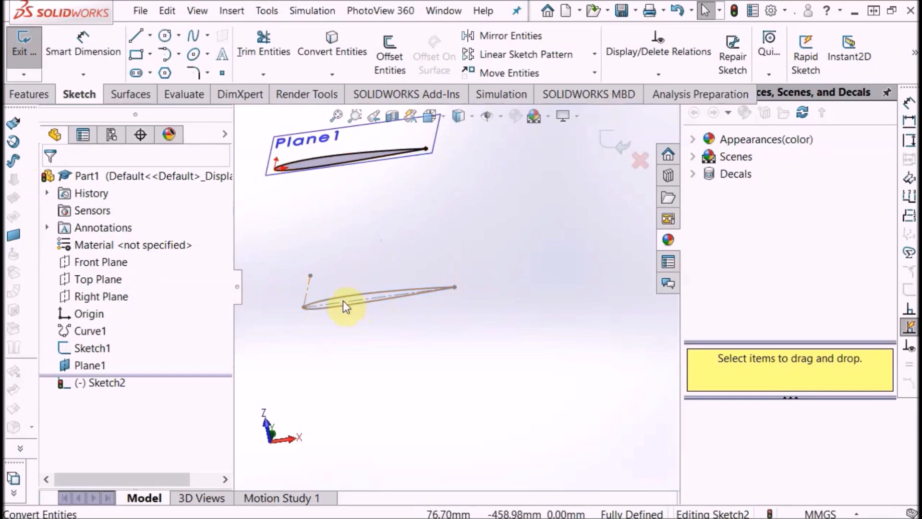
pyautogui.click(92, 348)
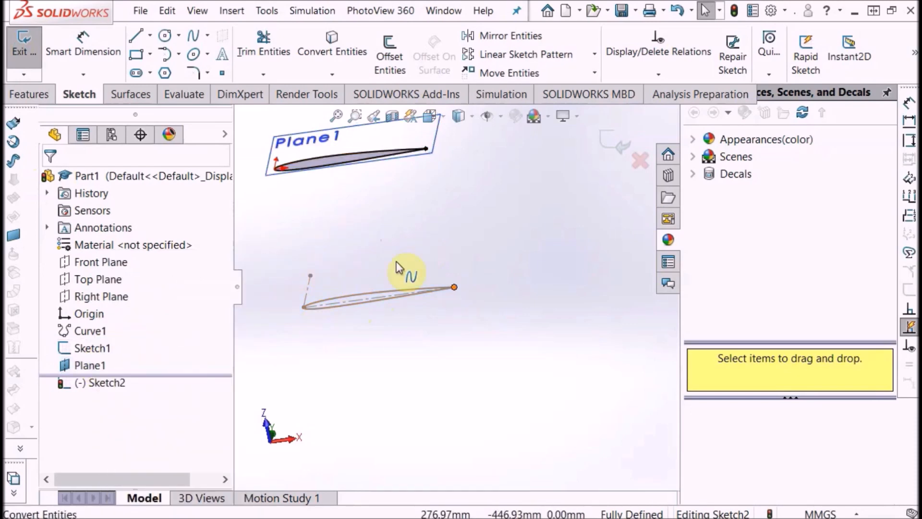
pyautogui.click(170, 134)
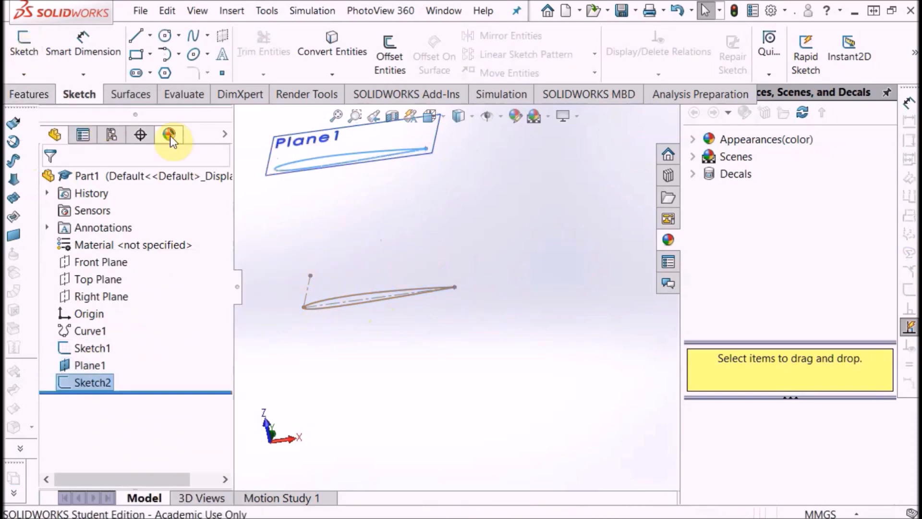
# - Loft a surface between Sketch1 and Sketch2, aligning the connectors at the airfoil tips
pyautogui.click(128, 94)
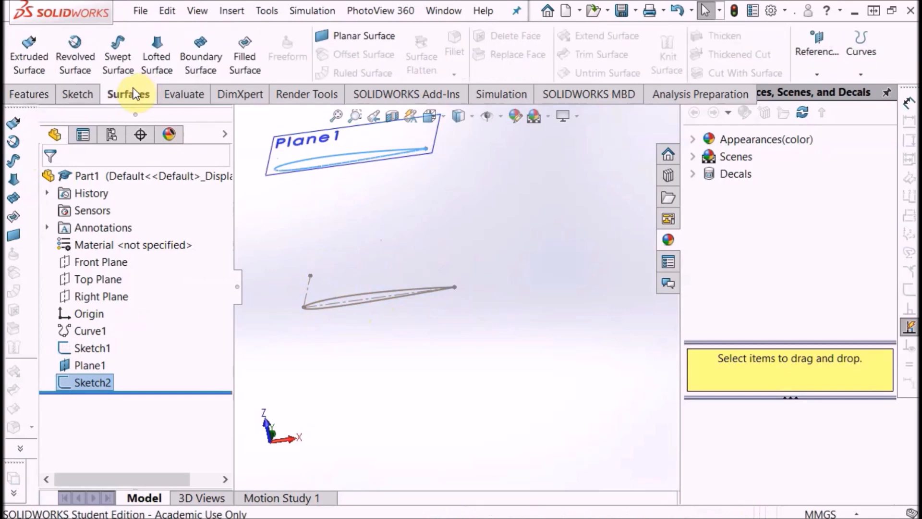
pyautogui.moveTo(157, 56)
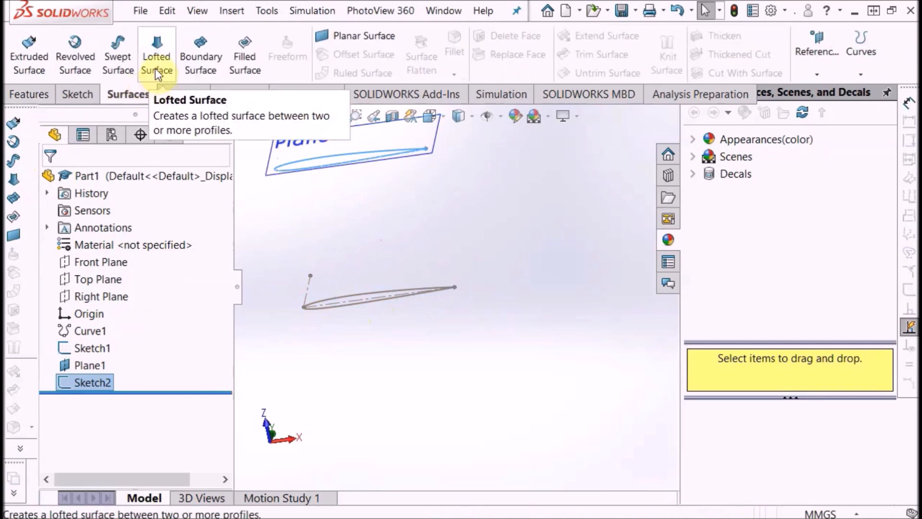
pyautogui.click(157, 53)
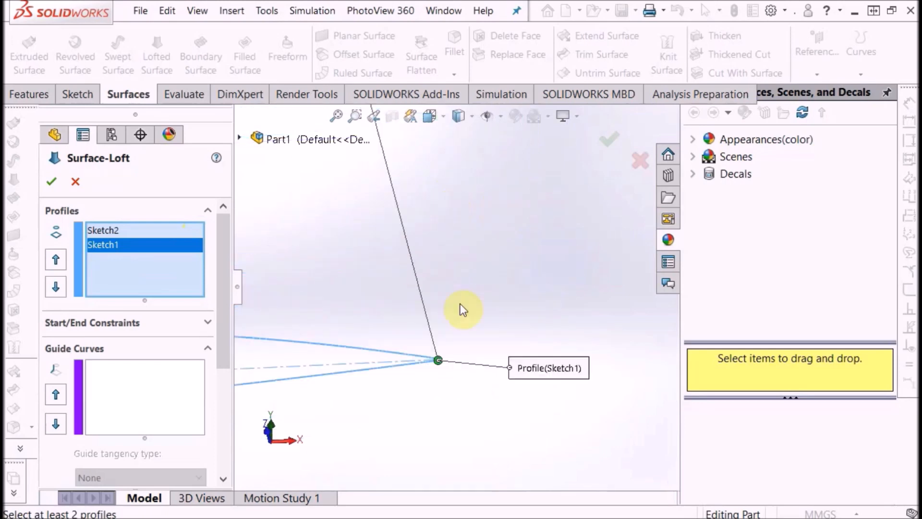
pyautogui.moveTo(437, 359); pyautogui.dragTo(456, 253)
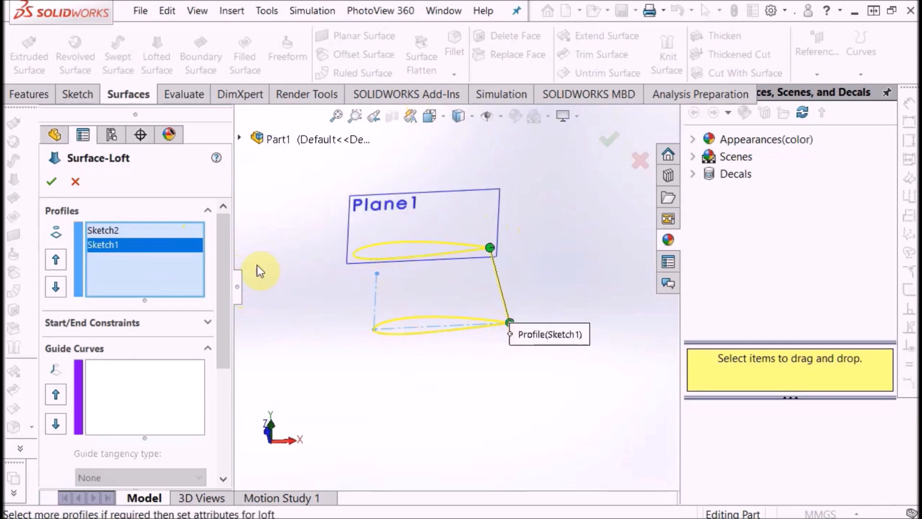
pyautogui.click(50, 181)
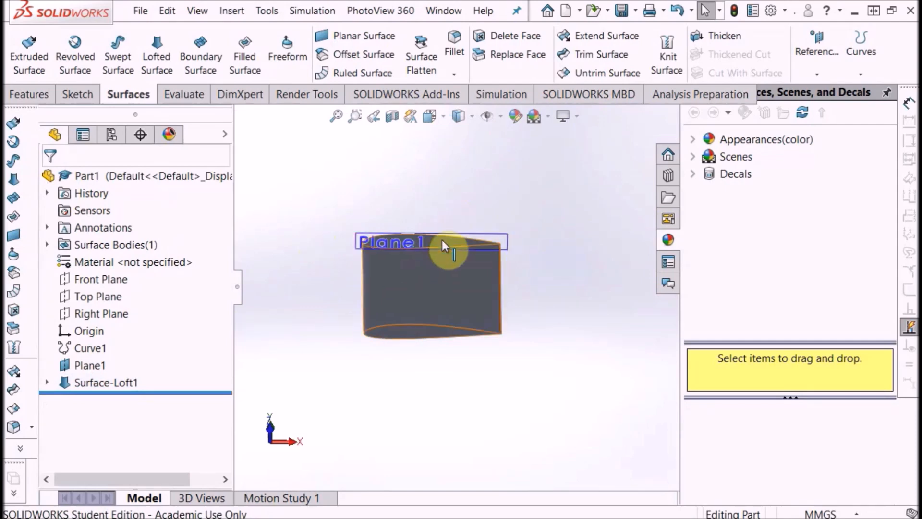
pyautogui.click(47, 382)
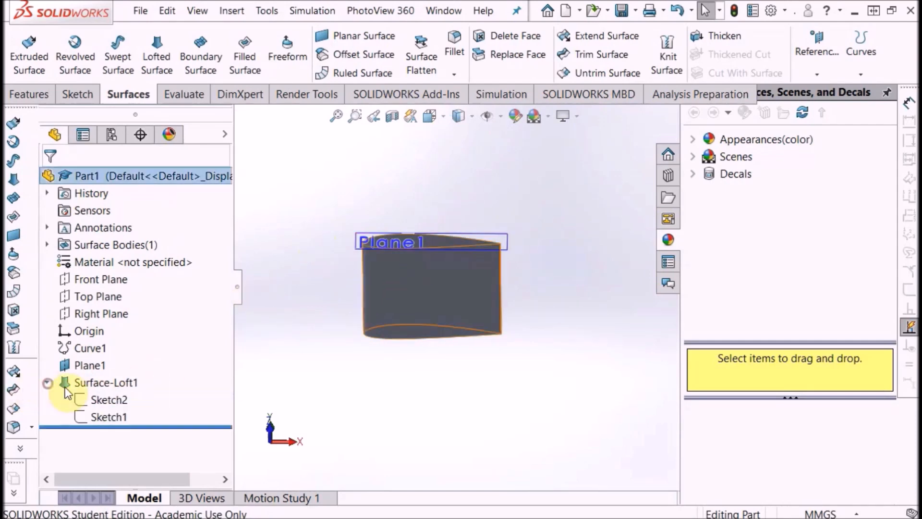
# - Edit Sketch2 and scale its airfoil spline and arc by 0.5 about a picked point
pyautogui.rightClick(109, 399)
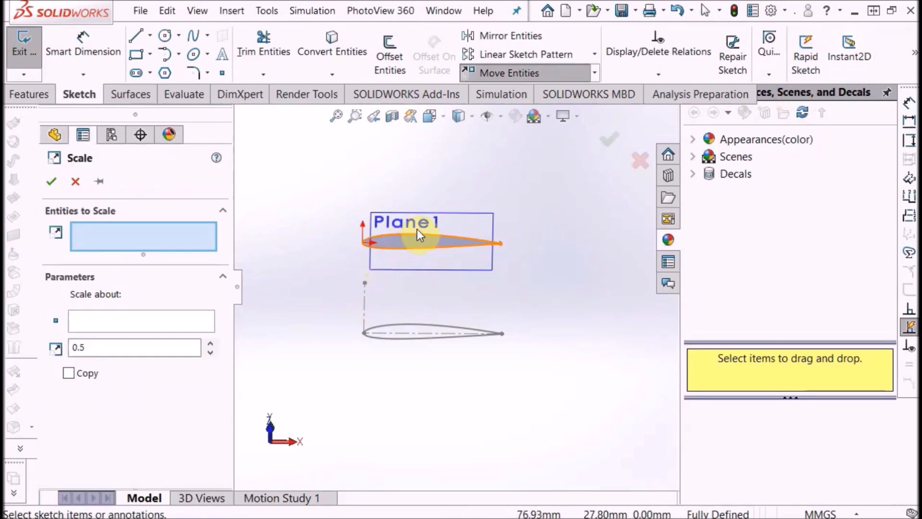
pyautogui.click(418, 235)
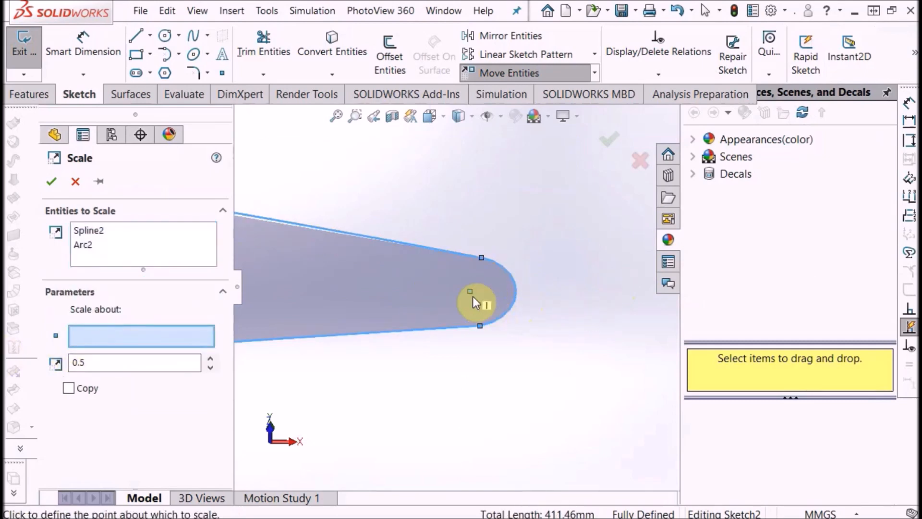
pyautogui.click(482, 291)
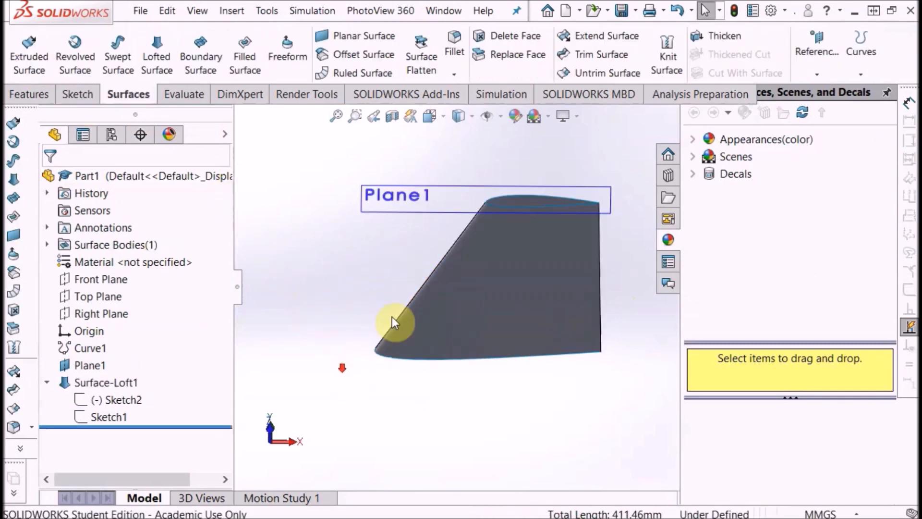
pyautogui.moveTo(432, 288)
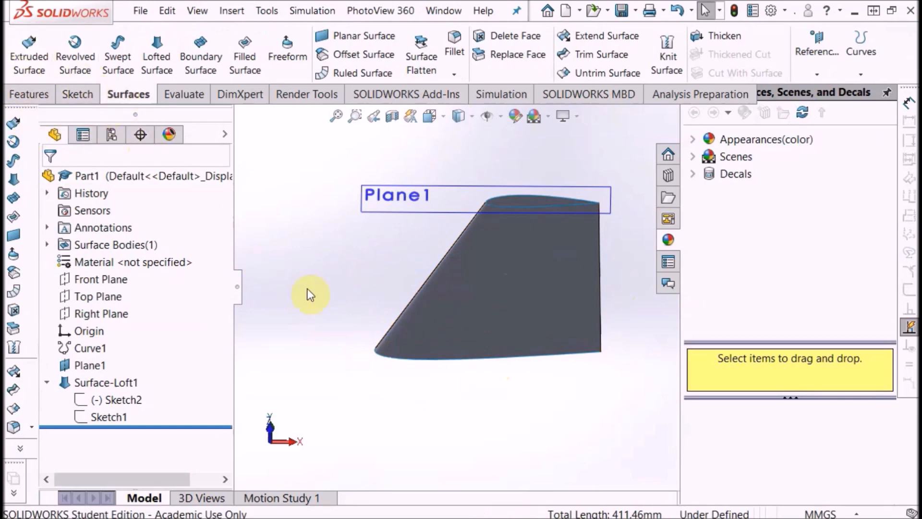
pyautogui.click(307, 288)
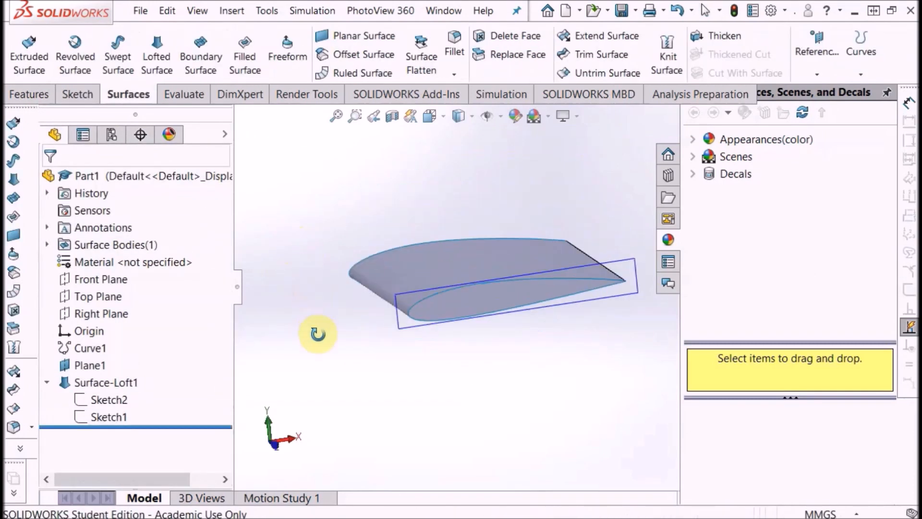
pyautogui.rightClick(359, 203)
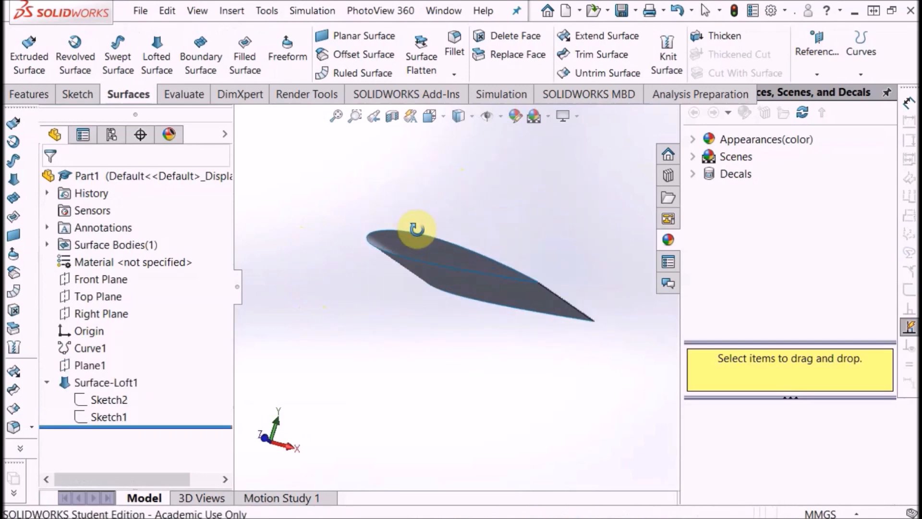
# - Save the part as 'NACA 2414 Model' in the Desktop Wing folder
pyautogui.click(140, 11)
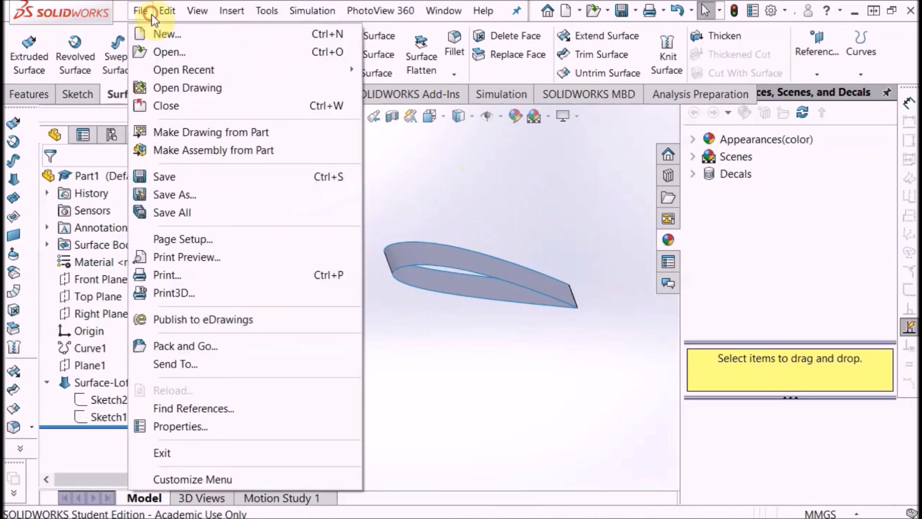
pyautogui.click(173, 195)
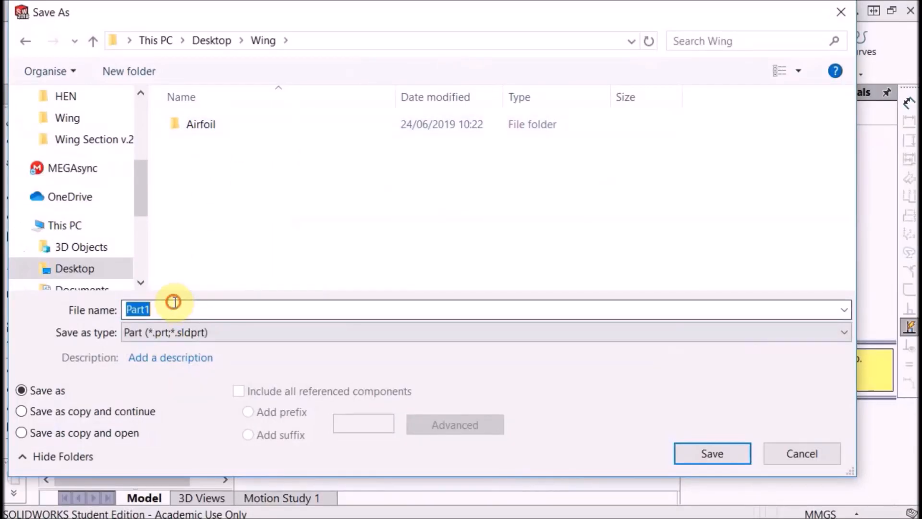
pyautogui.write('NACA 2414 Model')
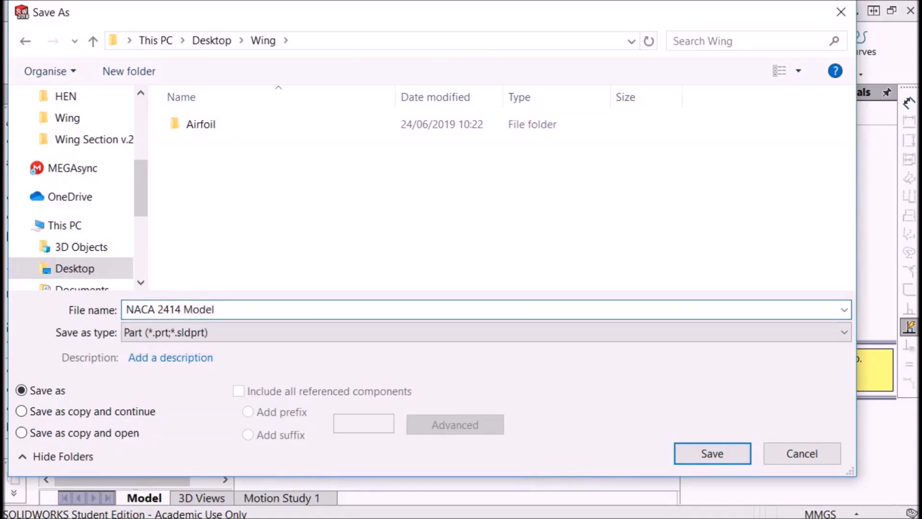
pyautogui.click(712, 453)
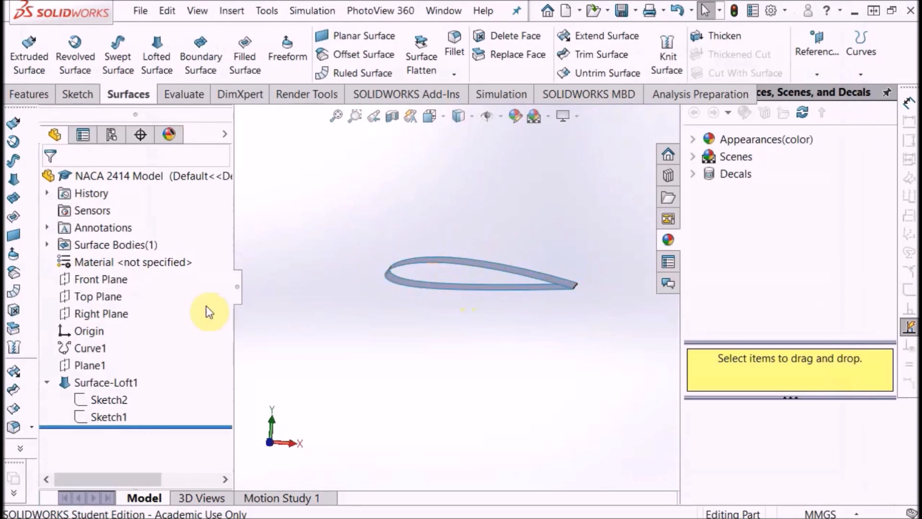
# - Sketch on the Top Plane, converting the wing surface's square outline into it
pyautogui.click(98, 296)
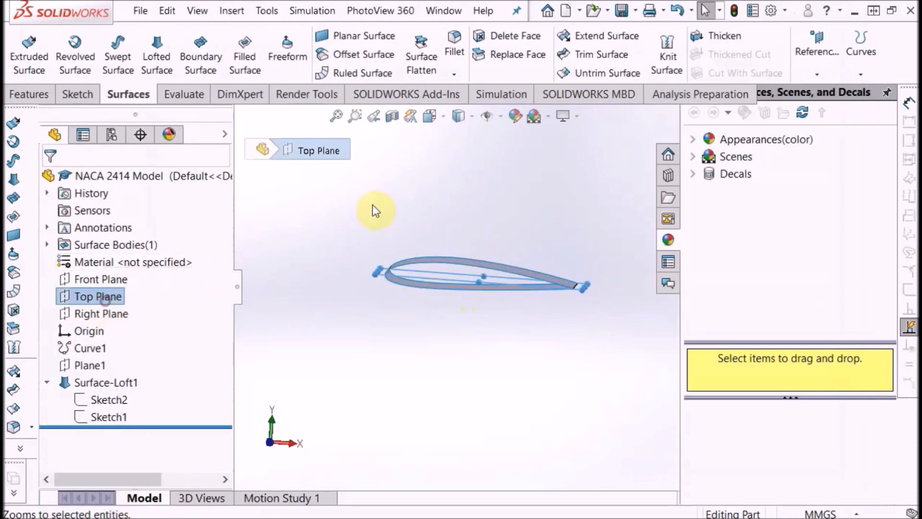
pyautogui.click(102, 296)
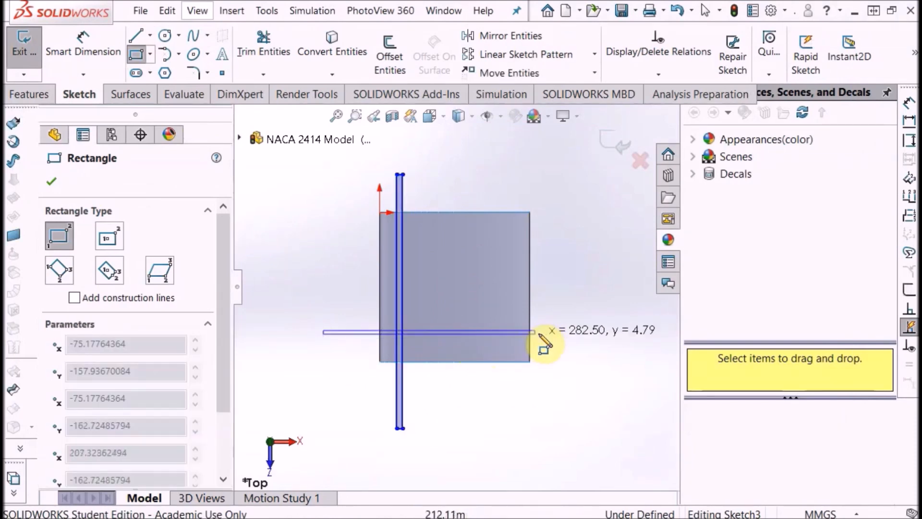
pyautogui.moveTo(532, 332); pyautogui.dragTo(552, 276)
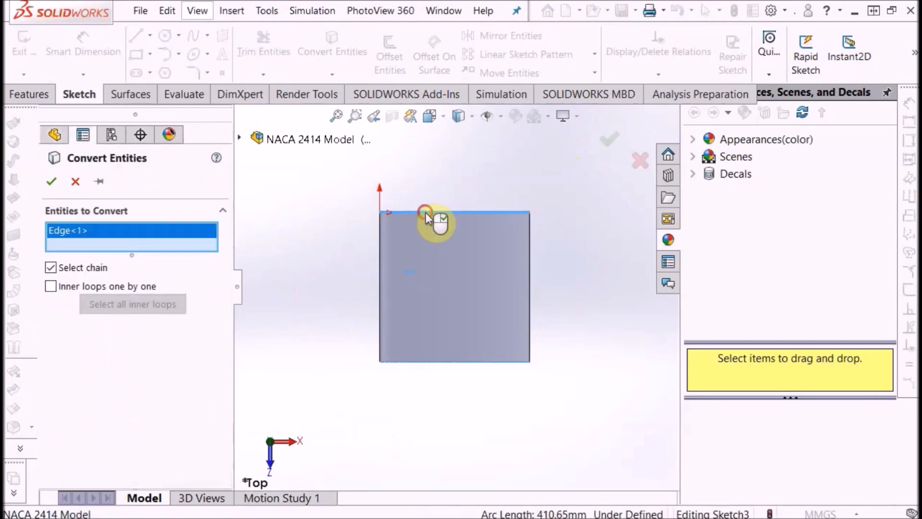
pyautogui.moveTo(440, 367)
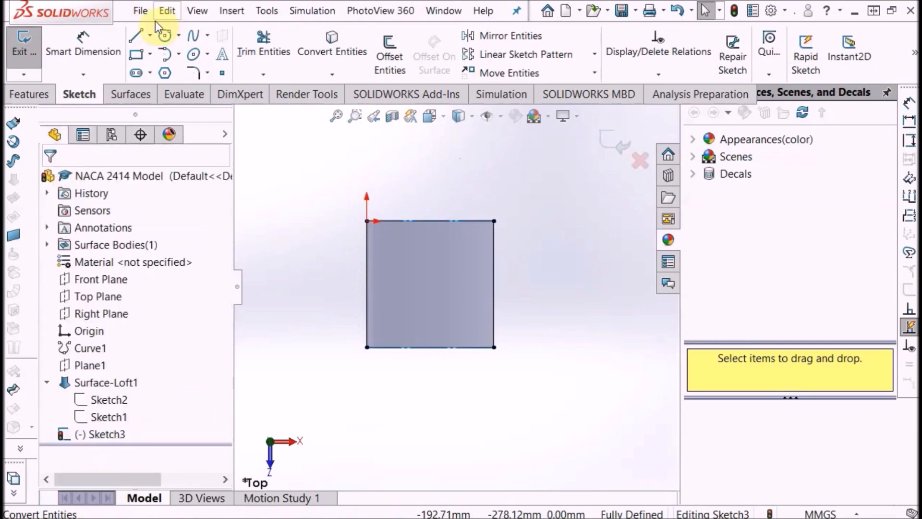
pyautogui.click(134, 35)
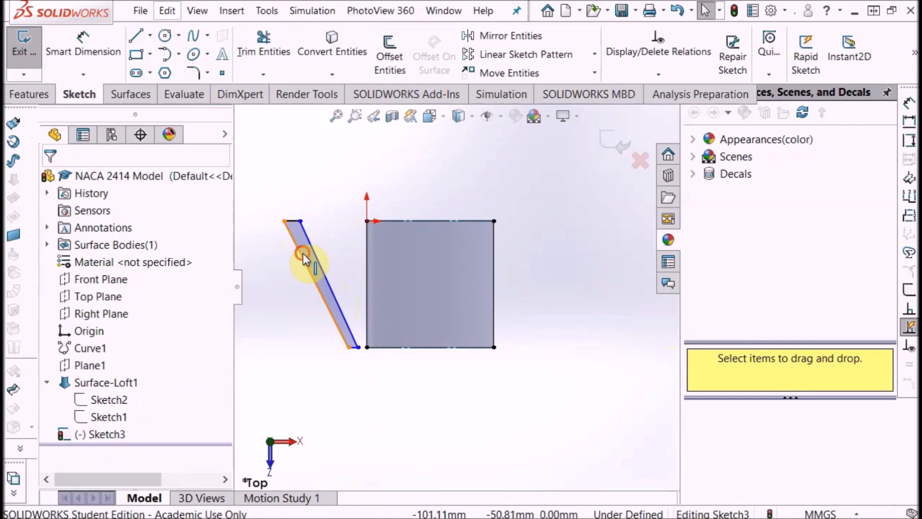
# - Make the strip and square bottom lines collinear, then dimension the strip at 135° and 200 mm
pyautogui.click(303, 253)
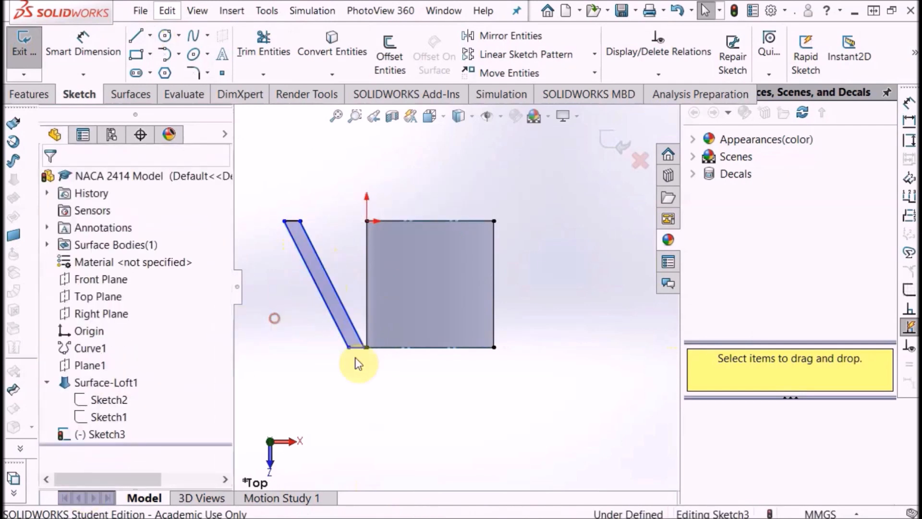
pyautogui.click(438, 347)
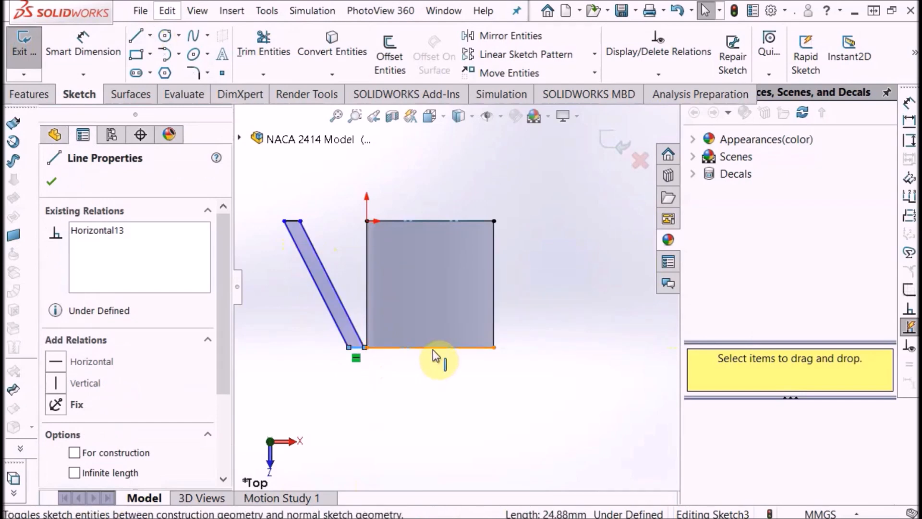
pyautogui.click(430, 347)
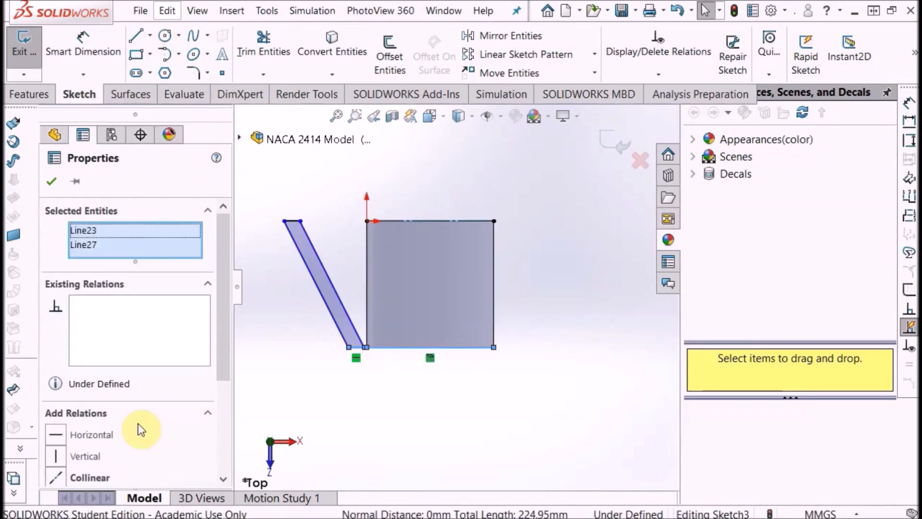
pyautogui.click(90, 477)
pyautogui.write('13')
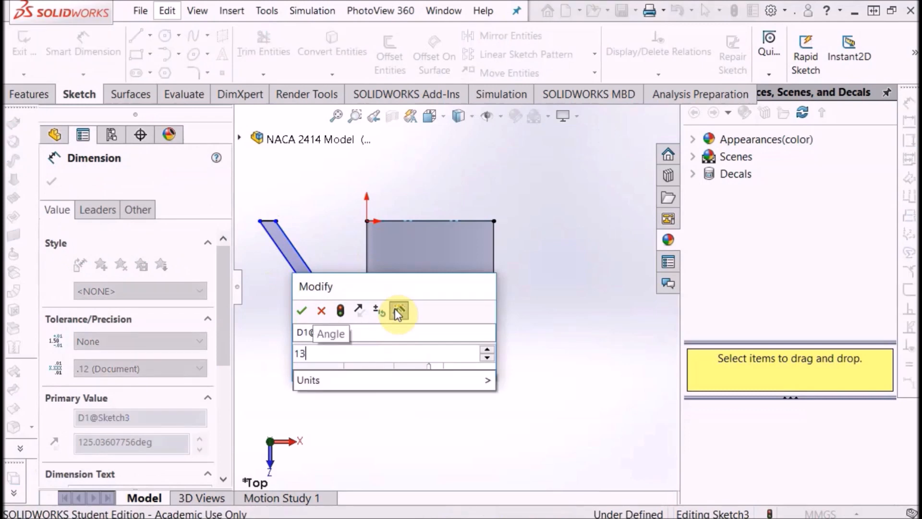
pyautogui.click(302, 310)
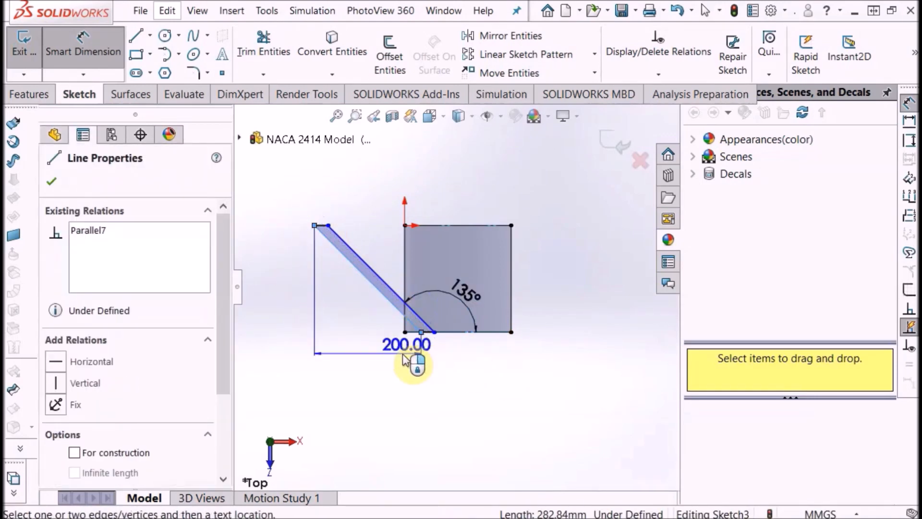
pyautogui.click(405, 336)
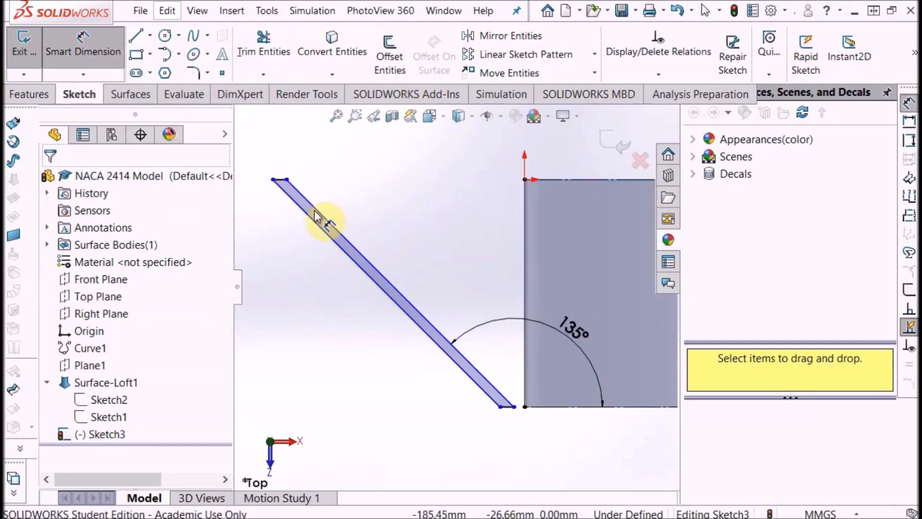
# - Set the strip width to 1.20 mm and align its end point horizontally with the square's corner
pyautogui.click(329, 221)
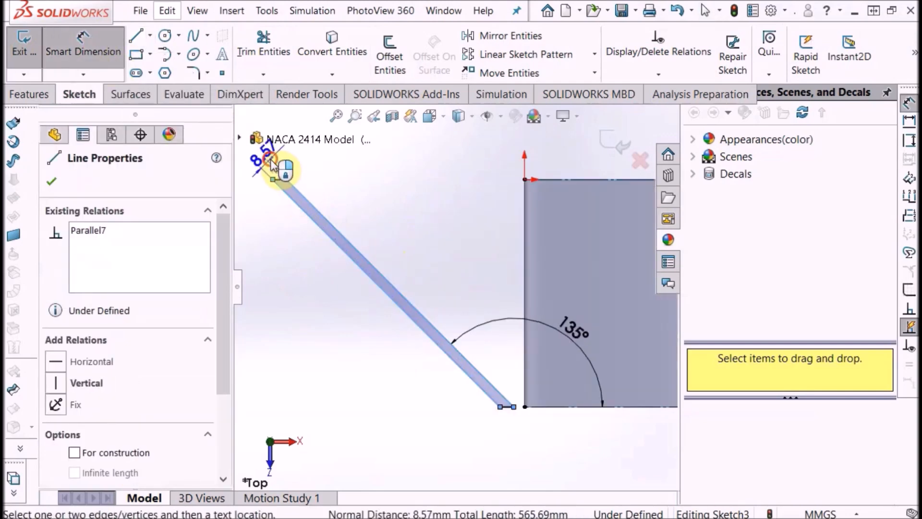
pyautogui.doubleClick(282, 170)
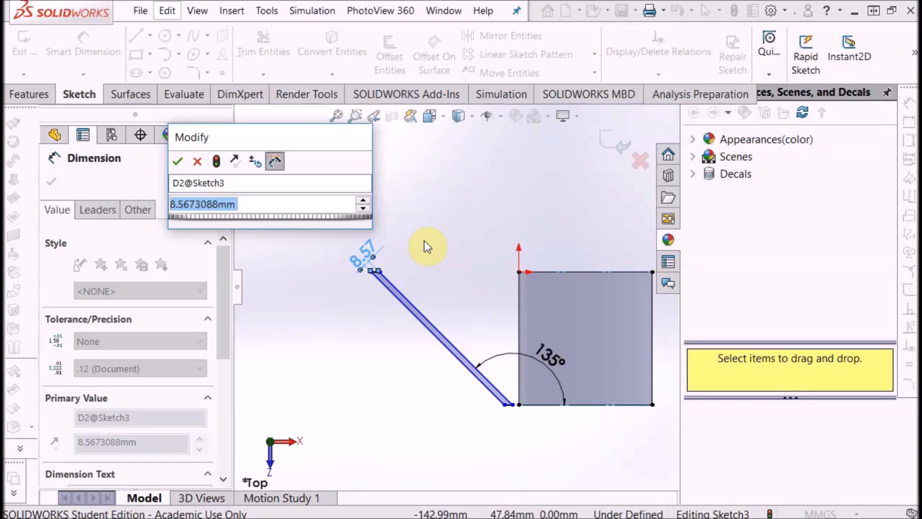
pyautogui.write('1.20mm')
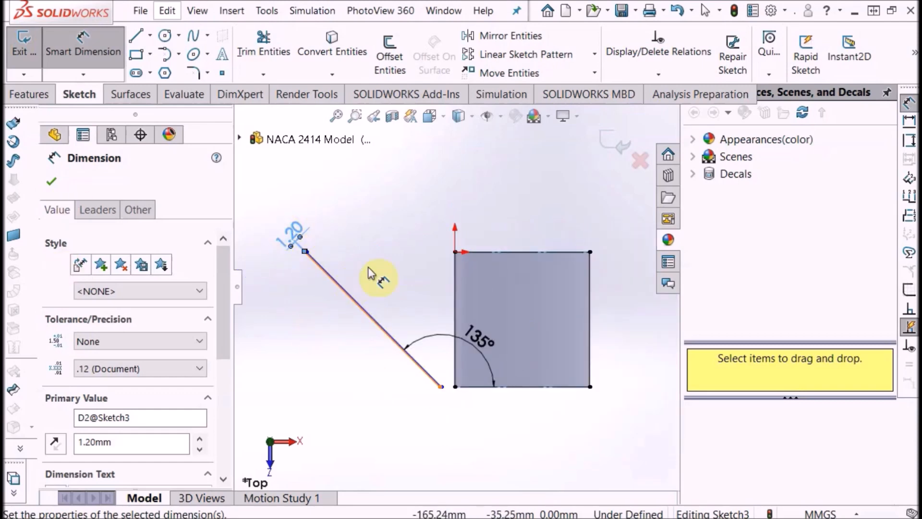
pyautogui.moveTo(403, 276)
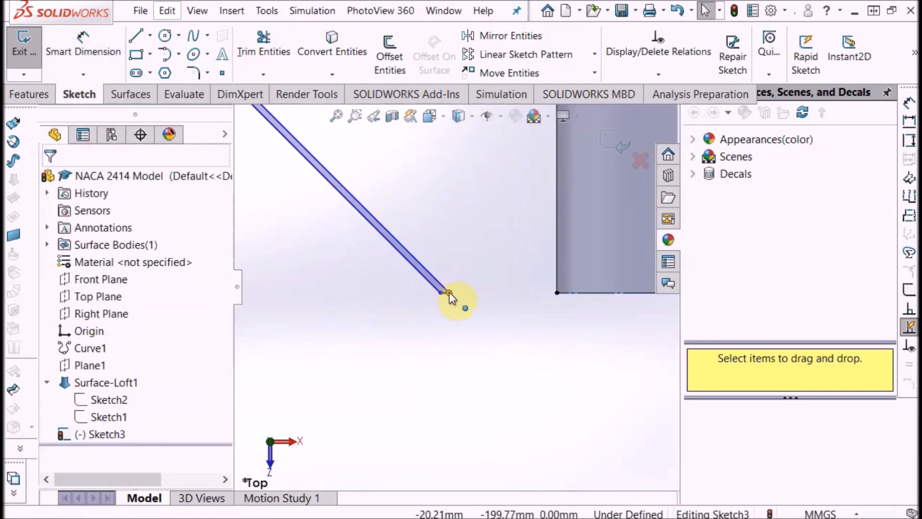
pyautogui.click(450, 292)
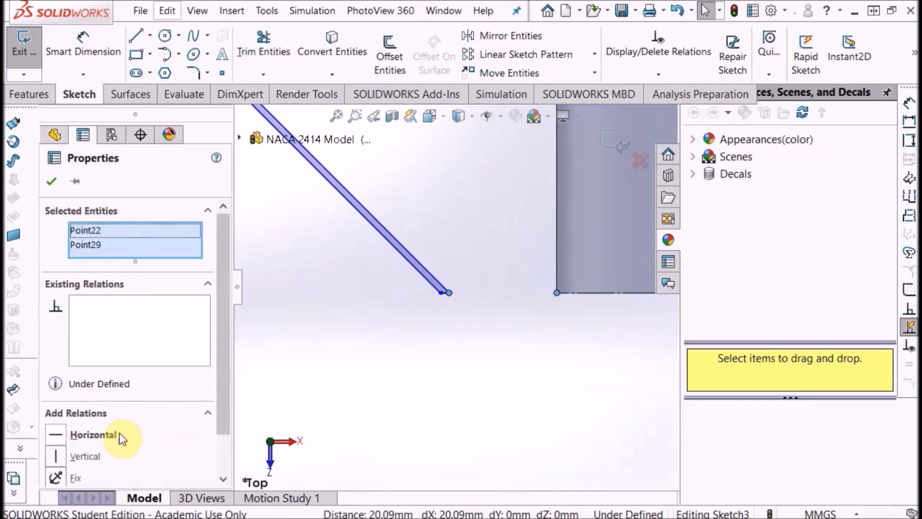
pyautogui.click(93, 434)
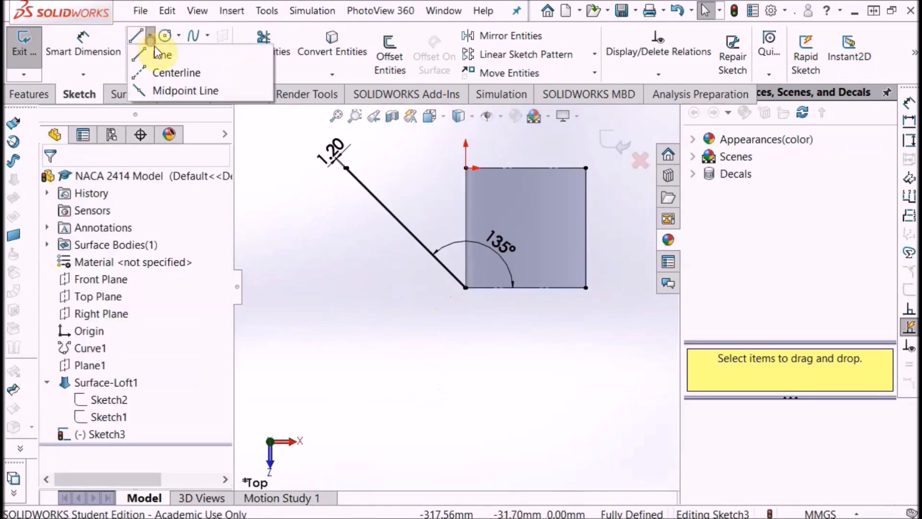
pyautogui.click(161, 53)
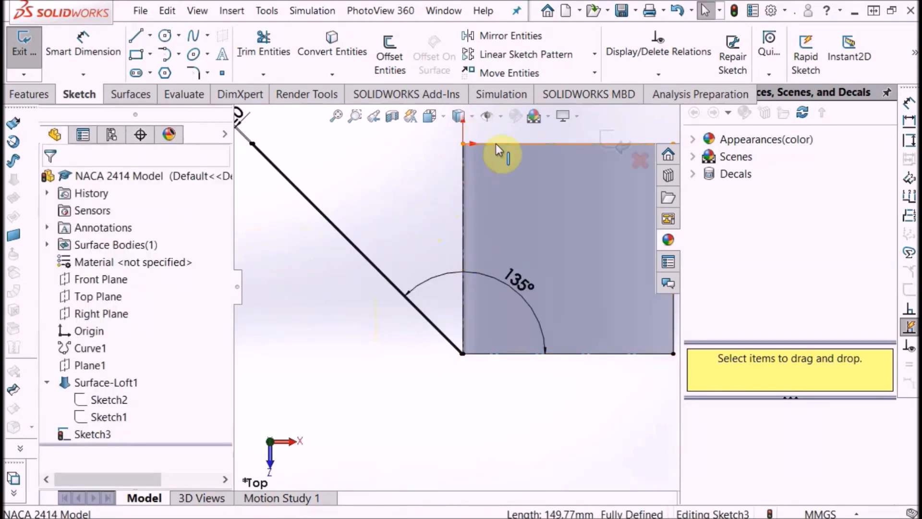
# - Draw a horizontal centerline from the square's left edge past the diagonal strip
pyautogui.click(136, 35)
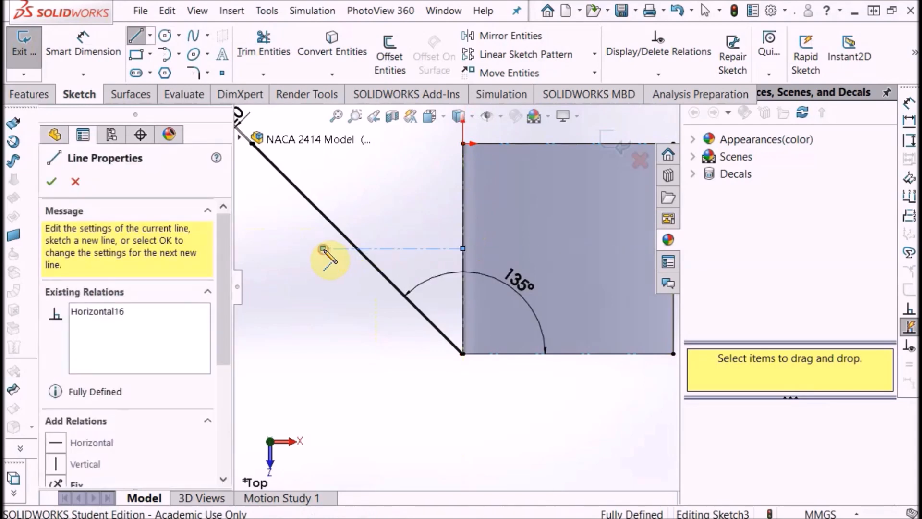
pyautogui.click(51, 181)
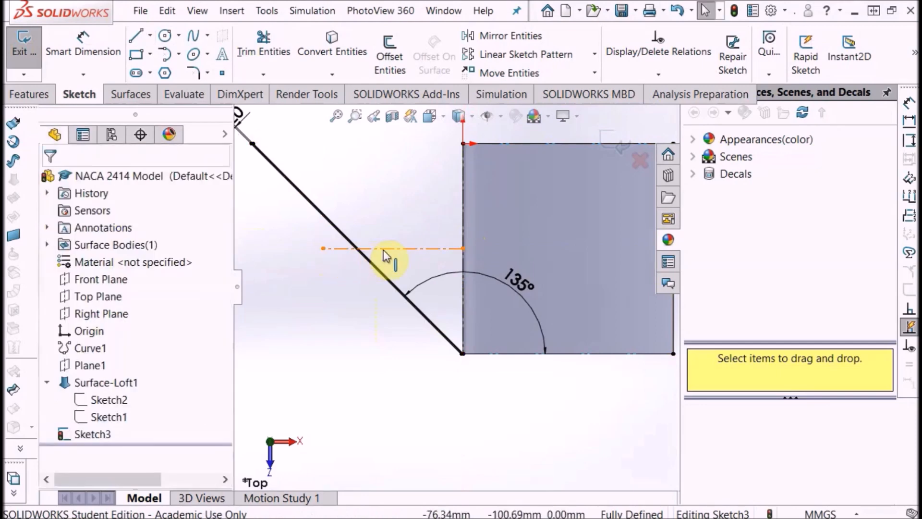
pyautogui.click(391, 248)
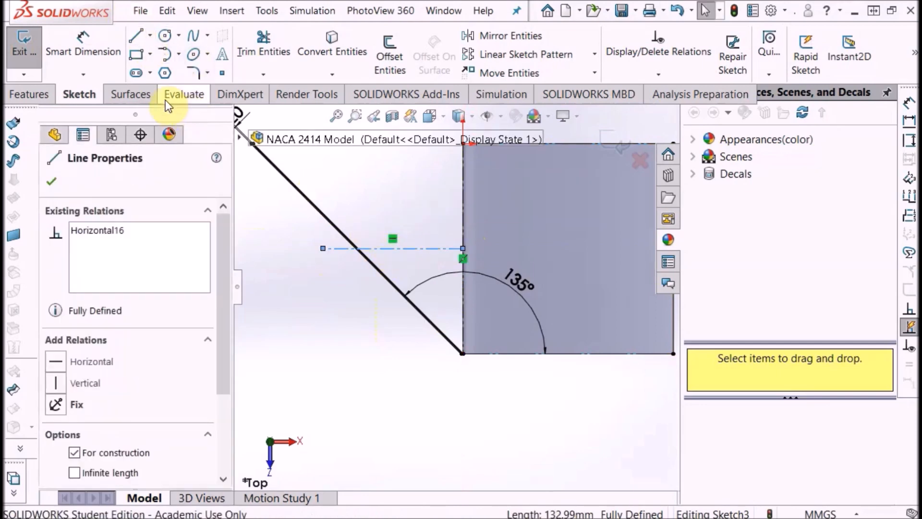
# - Mirror the diagonal strip lines about the centerline to form an X
pyautogui.click(505, 35)
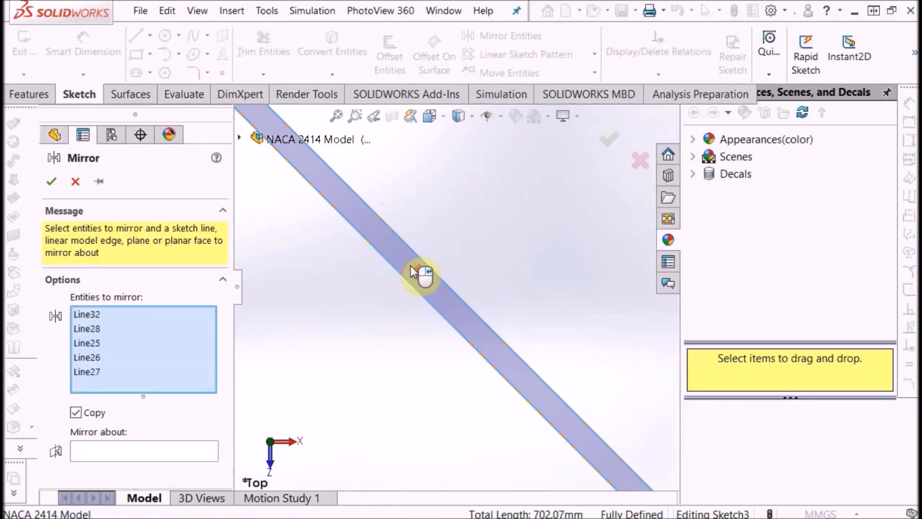
pyautogui.click(144, 451)
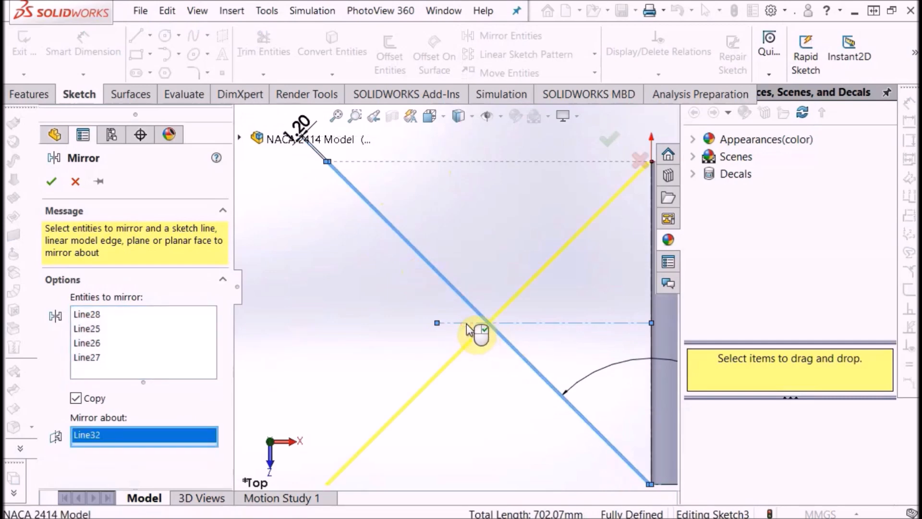
pyautogui.click(51, 181)
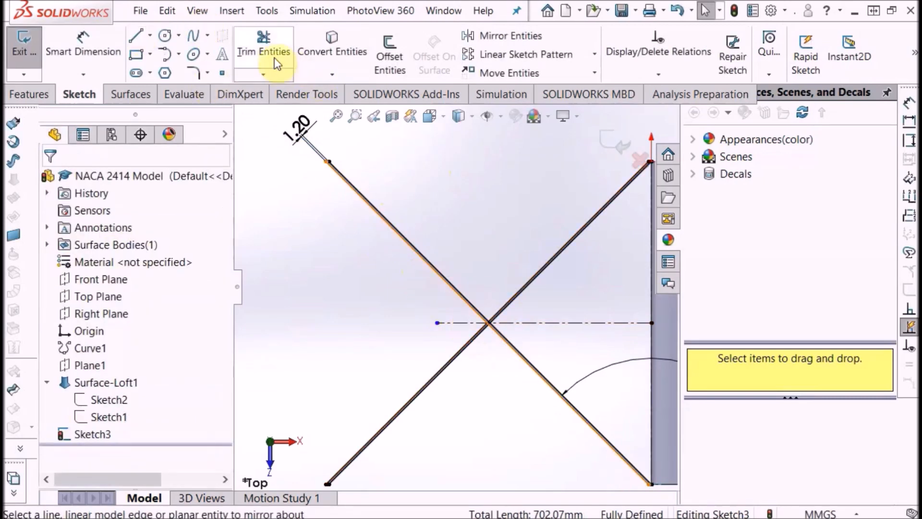
pyautogui.click(264, 52)
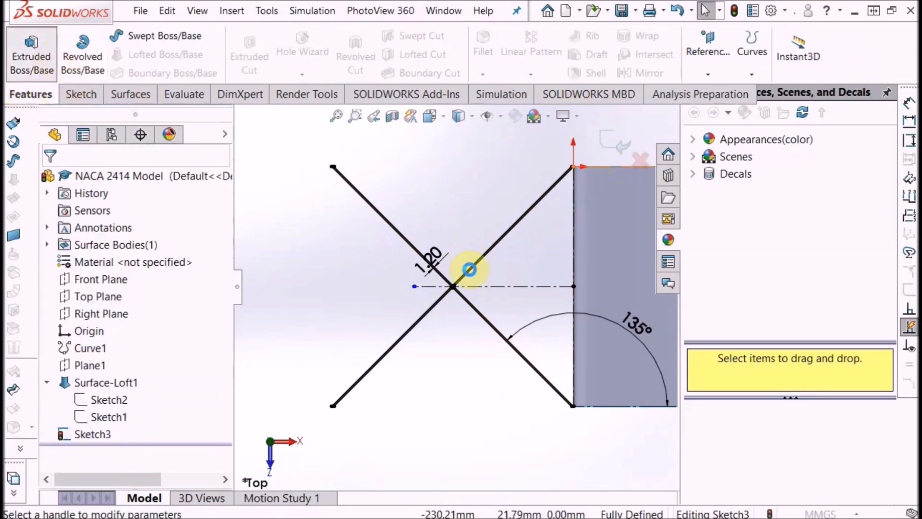
# - Extrude the crossed strips 70 mm with a Mid Plane end condition into Boss-Extrude1
pyautogui.click(32, 52)
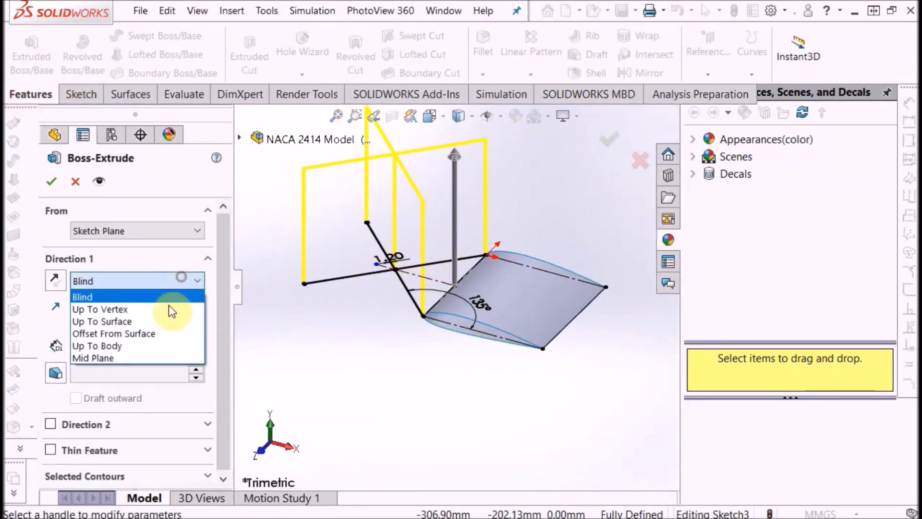
pyautogui.click(92, 357)
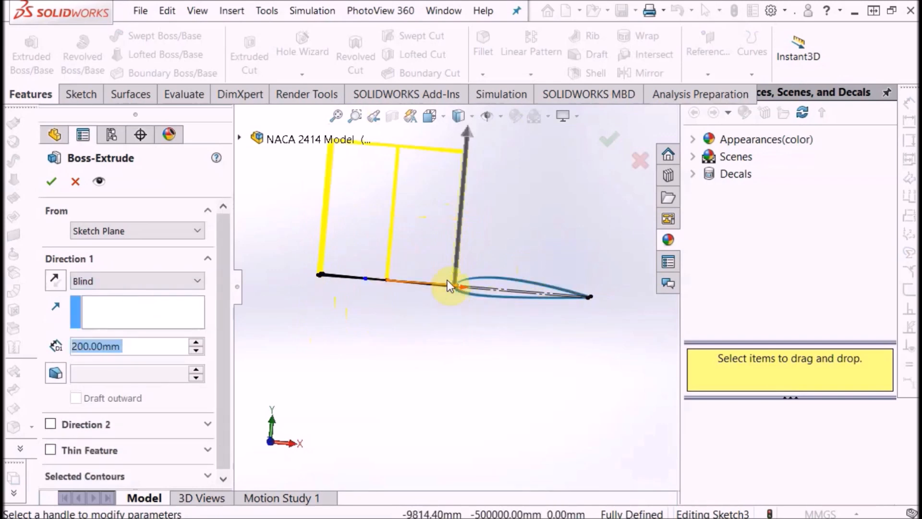
pyautogui.click(137, 280)
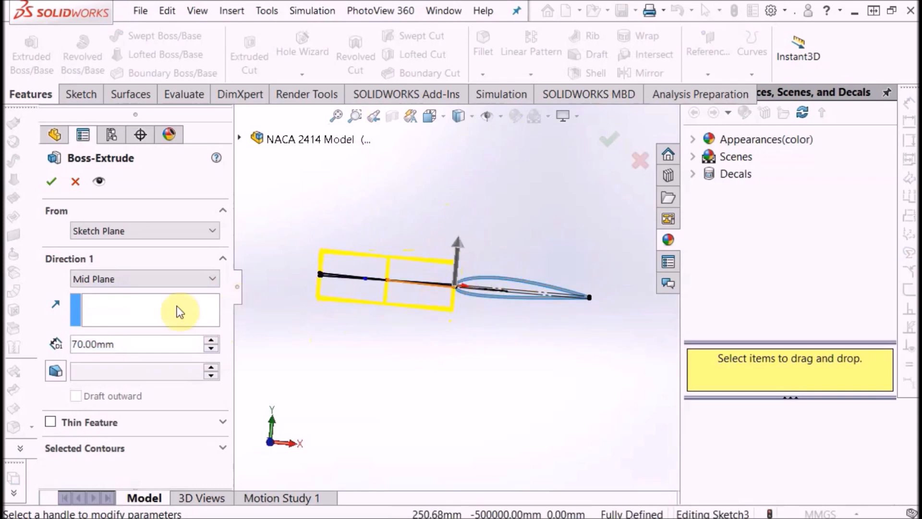
pyautogui.click(211, 348)
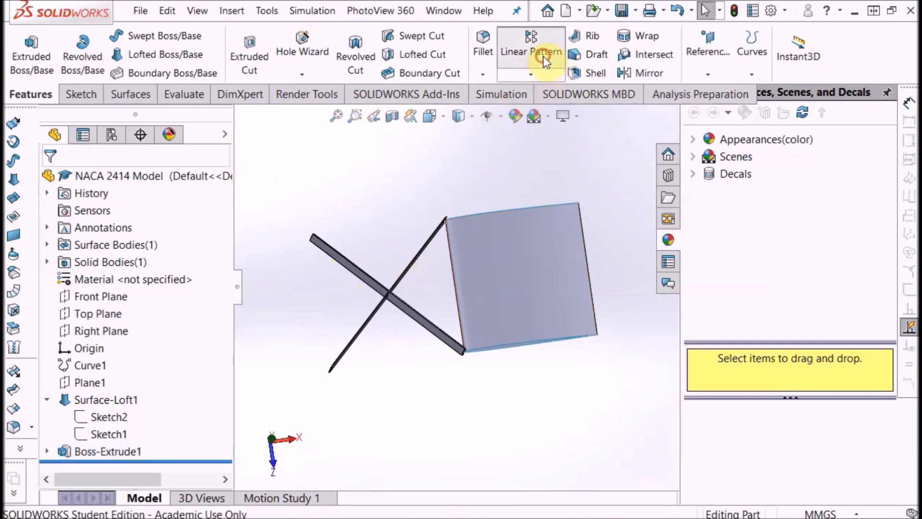
# - Set up a Linear Pattern along the plate edge with 5 instances spaced 40 mm
pyautogui.click(529, 52)
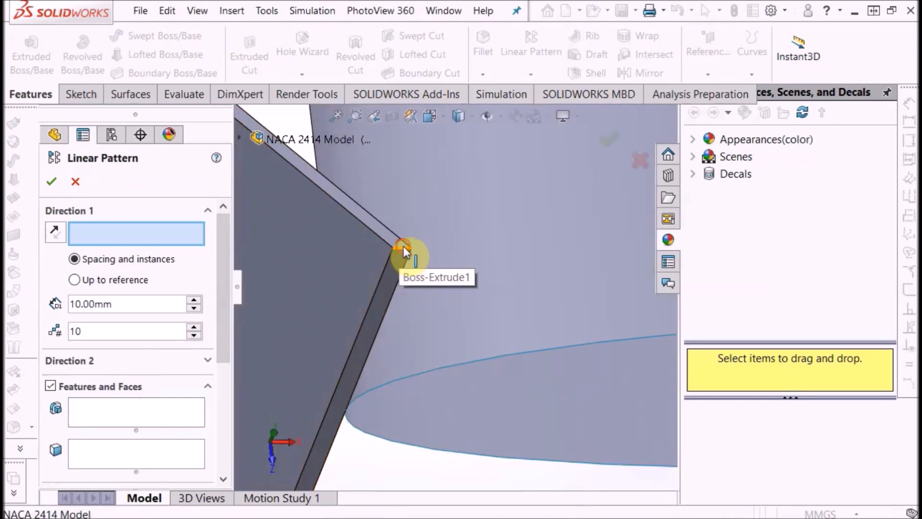
pyautogui.click(403, 244)
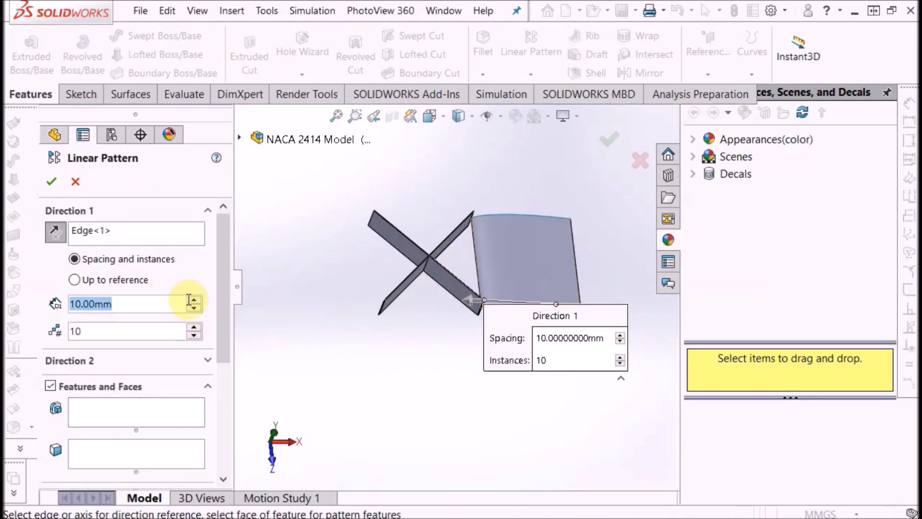
pyautogui.click(194, 335)
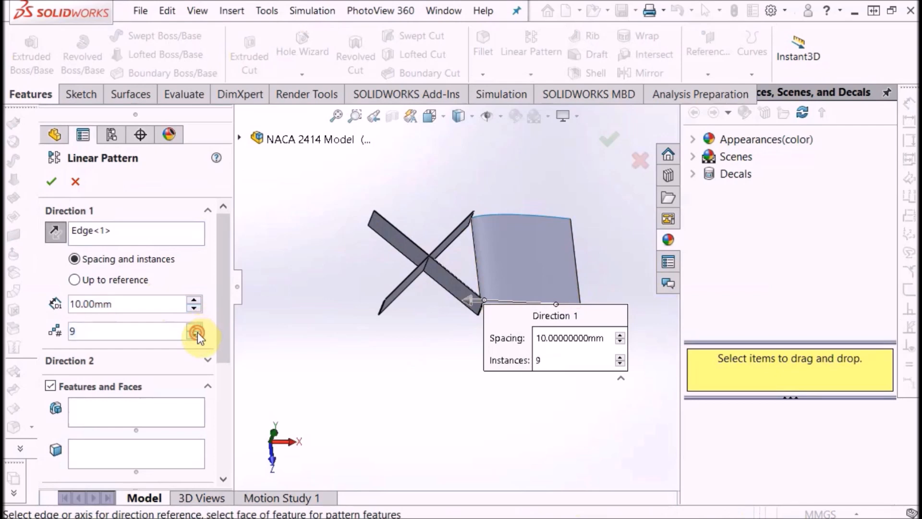
pyautogui.click(194, 300)
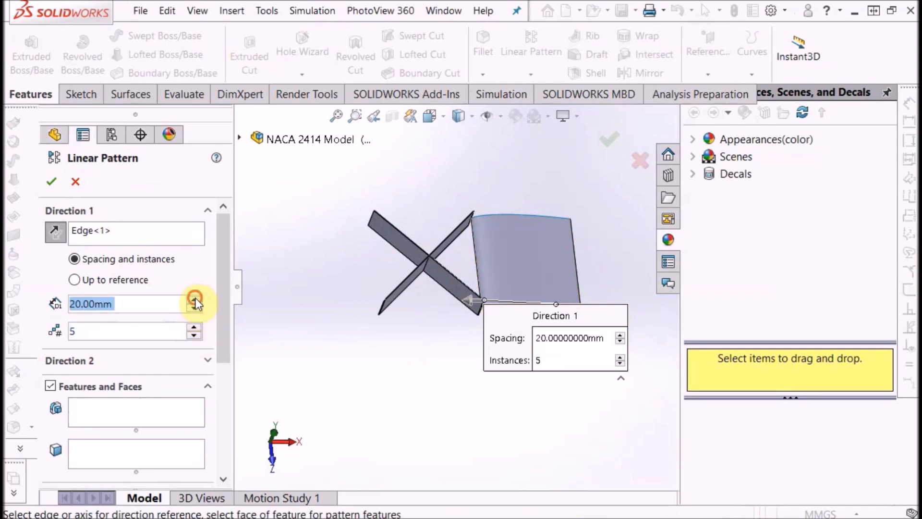
pyautogui.click(194, 299)
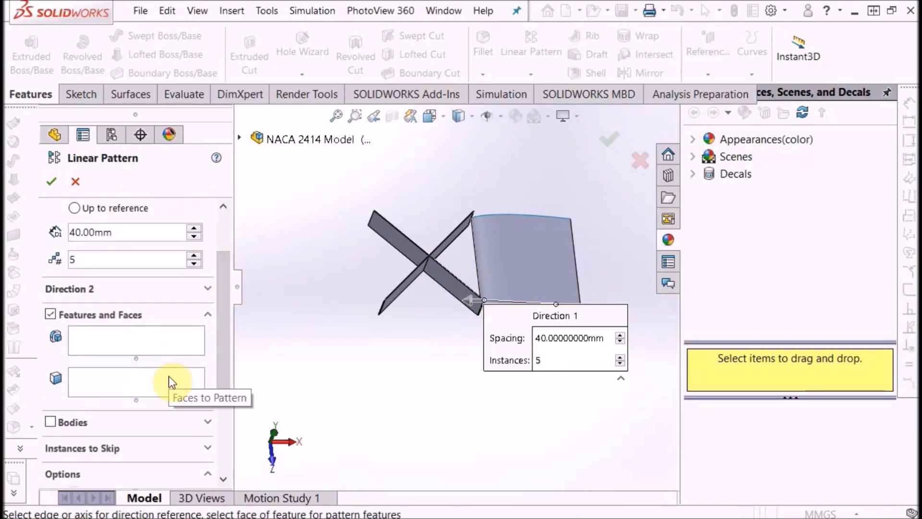
pyautogui.click(136, 340)
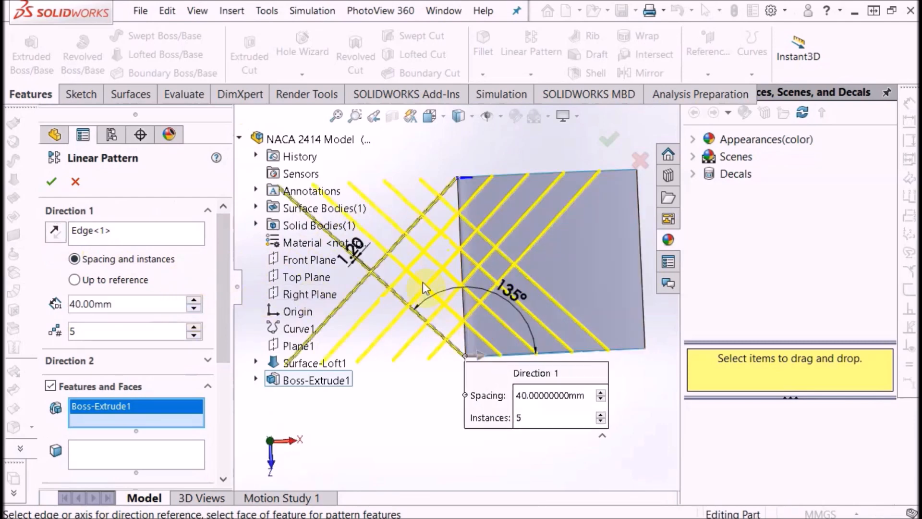
pyautogui.moveTo(471, 262)
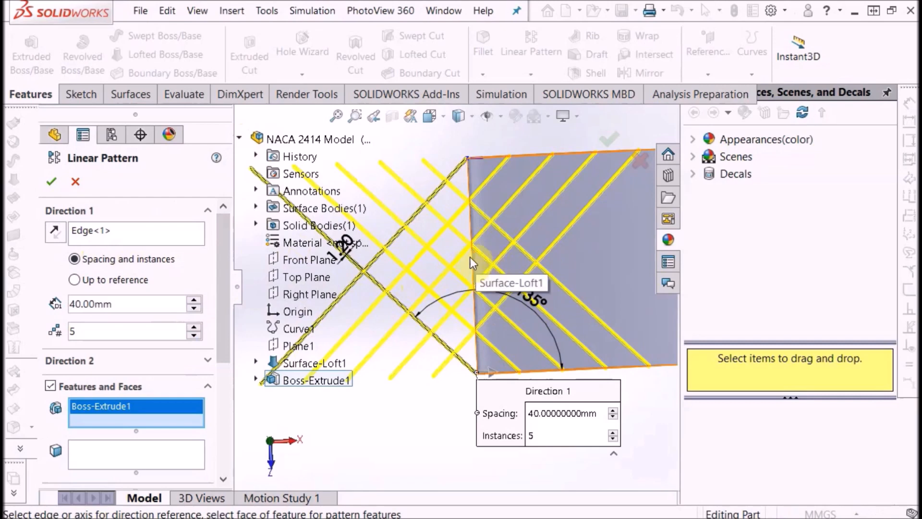
pyautogui.moveTo(233, 280)
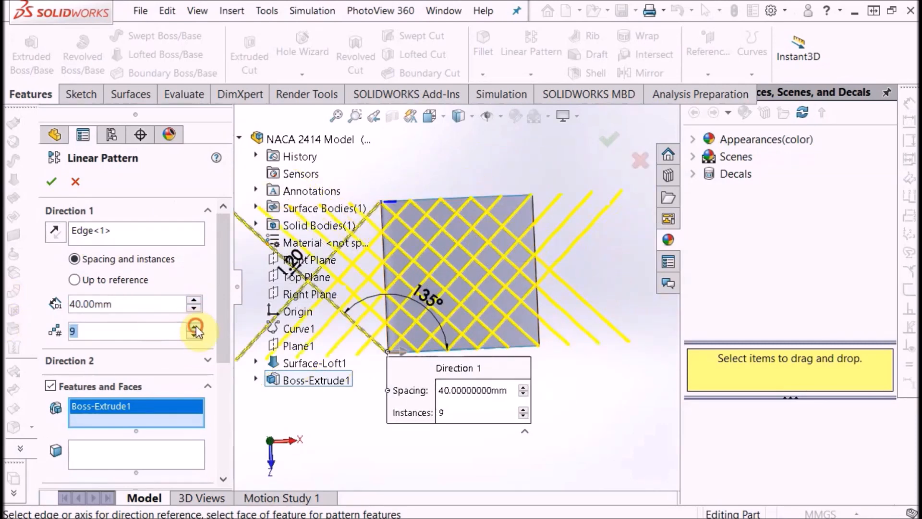
# - Change the pattern to 11 instances at 50 mm spacing and confirm LPattern1
pyautogui.click(194, 327)
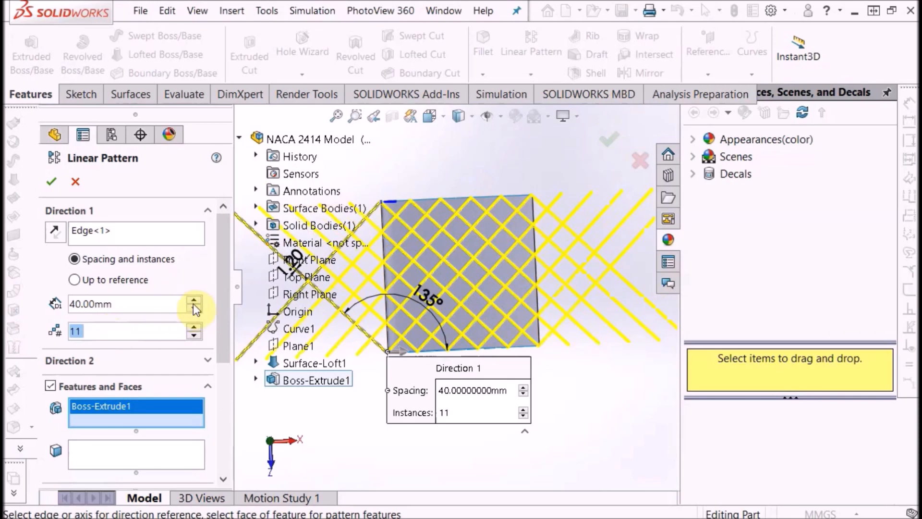
pyautogui.click(194, 300)
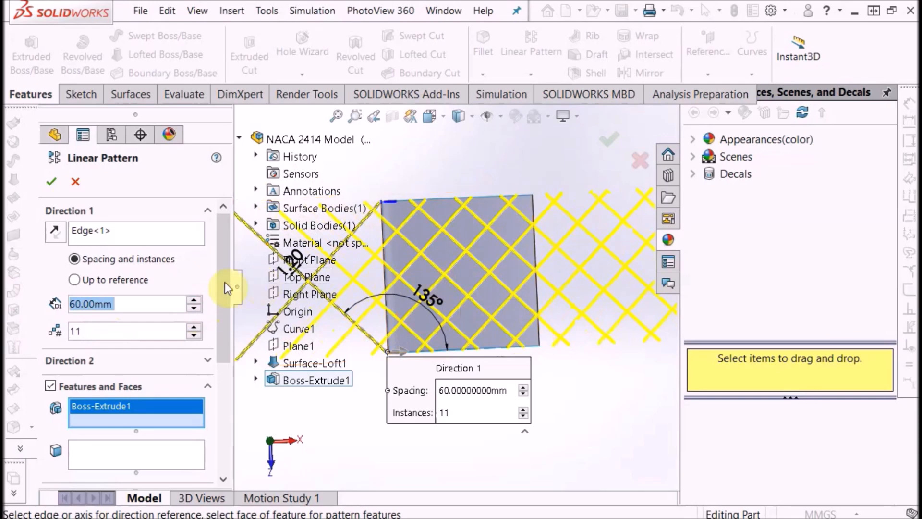
pyautogui.moveTo(203, 303)
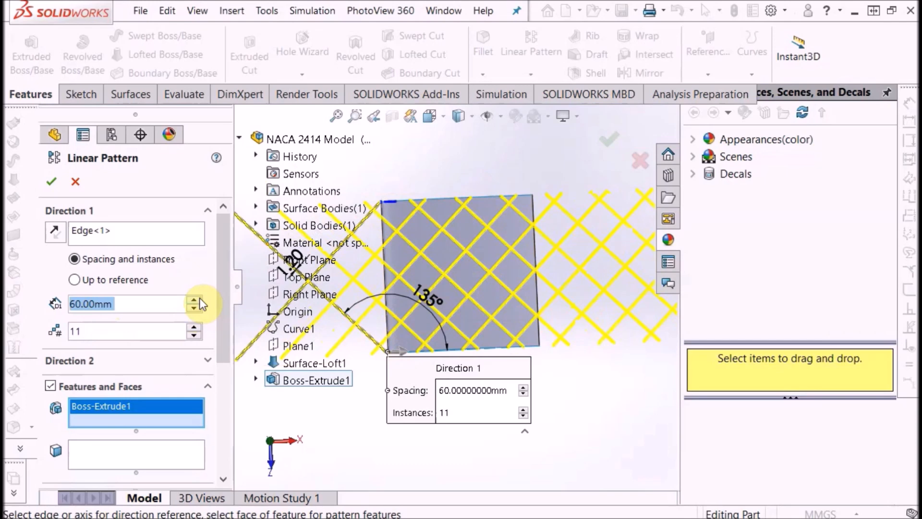
pyautogui.click(194, 300)
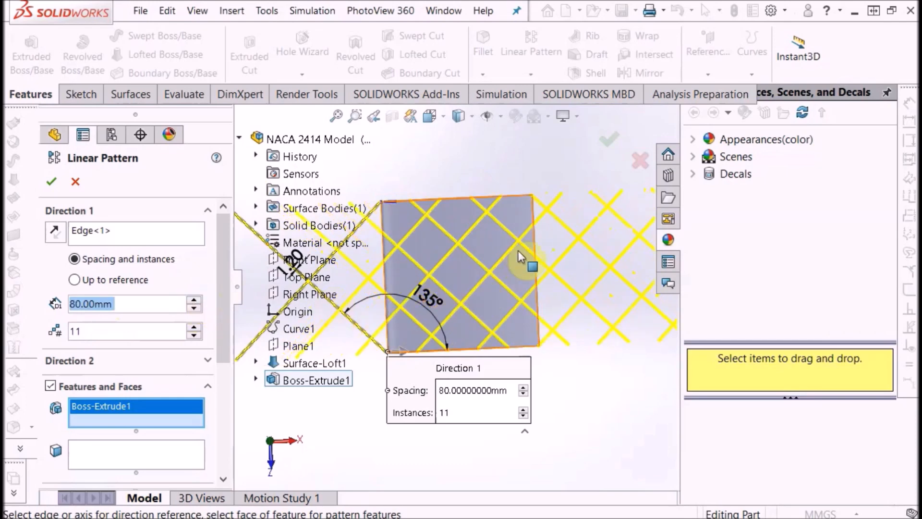
pyautogui.click(193, 307)
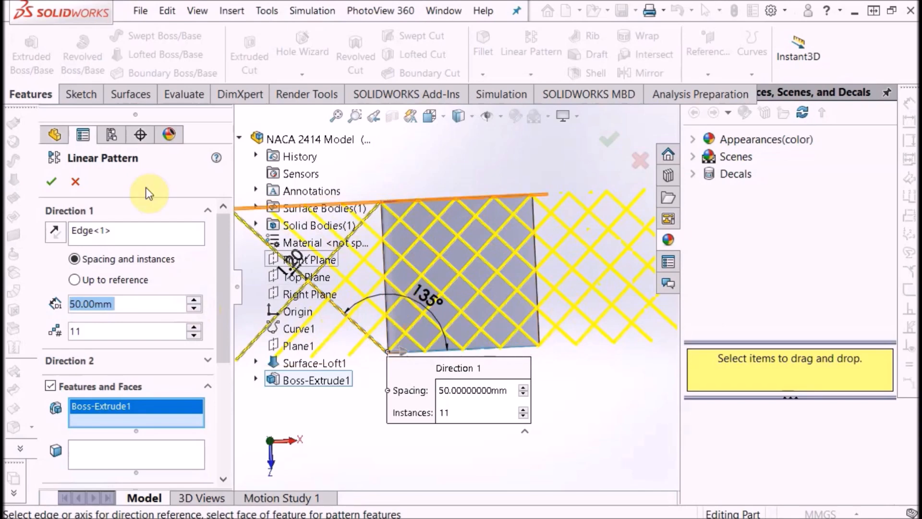
pyautogui.click(50, 181)
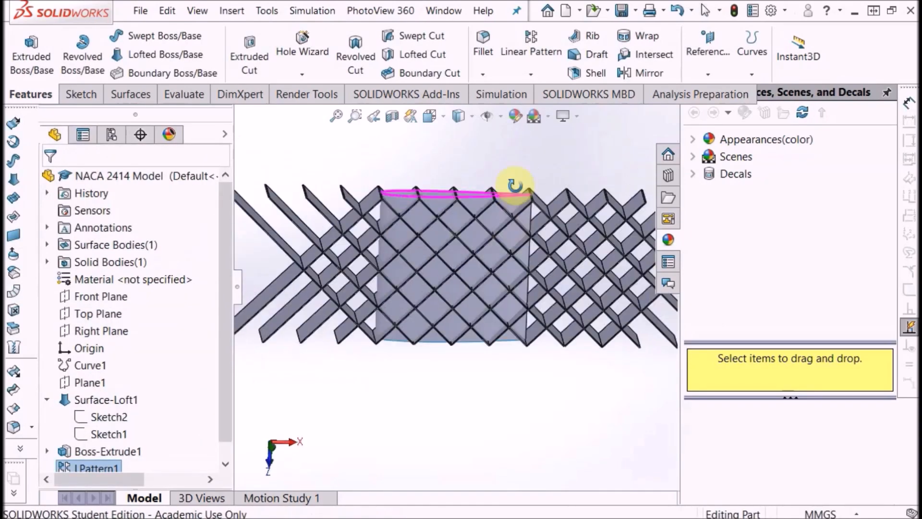
# - Orbit to an angled view of the lattice and select Surface-Loft1 under Surface Bodies
pyautogui.moveTo(514, 185); pyautogui.dragTo(343, 235)
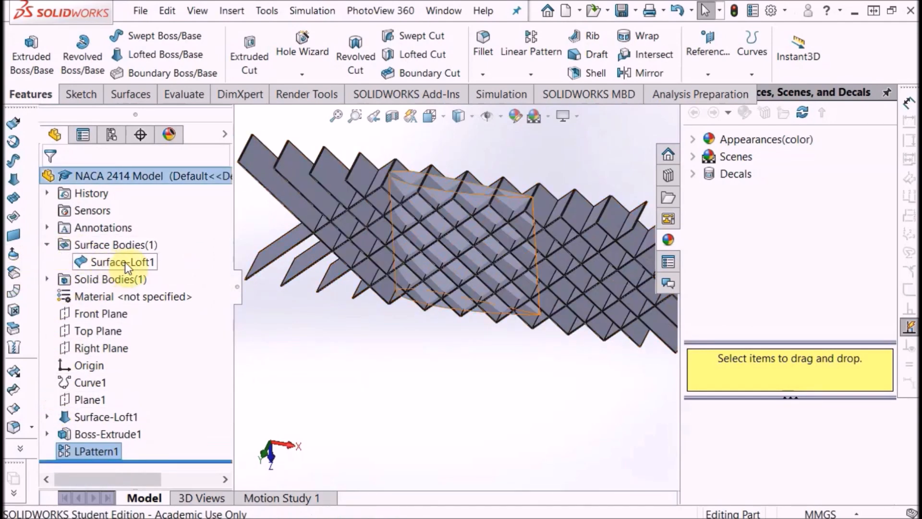
pyautogui.click(115, 262)
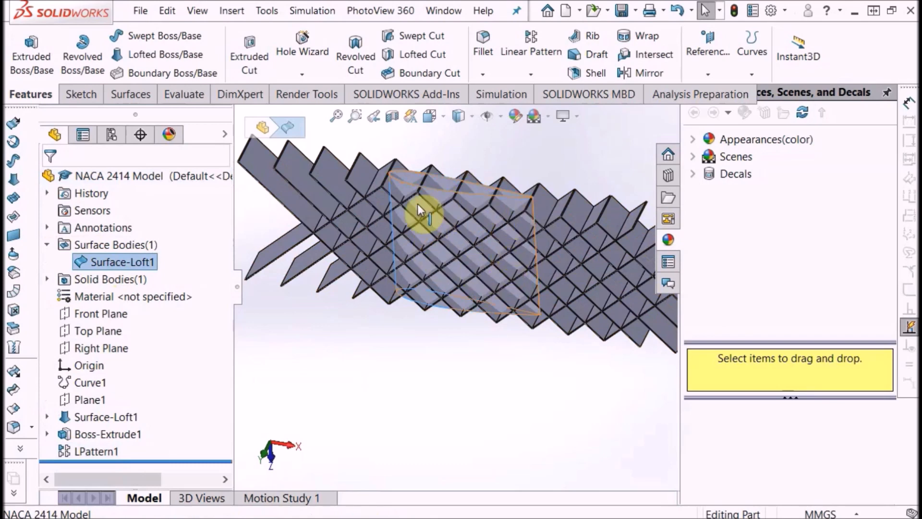
# - Insert Surface-Loft1 into a new part and save it as 'NACA 2414 Model-Surface-Loft1'
pyautogui.rightClick(122, 261)
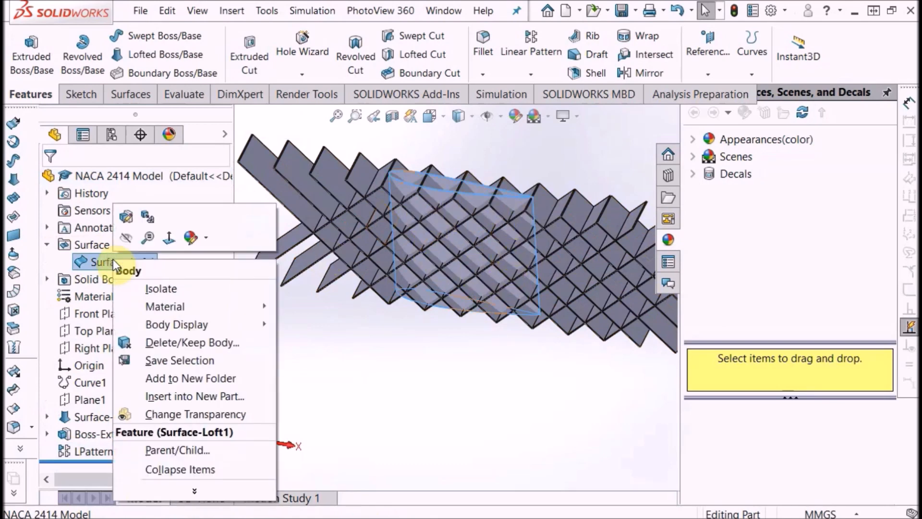
pyautogui.moveTo(194, 395)
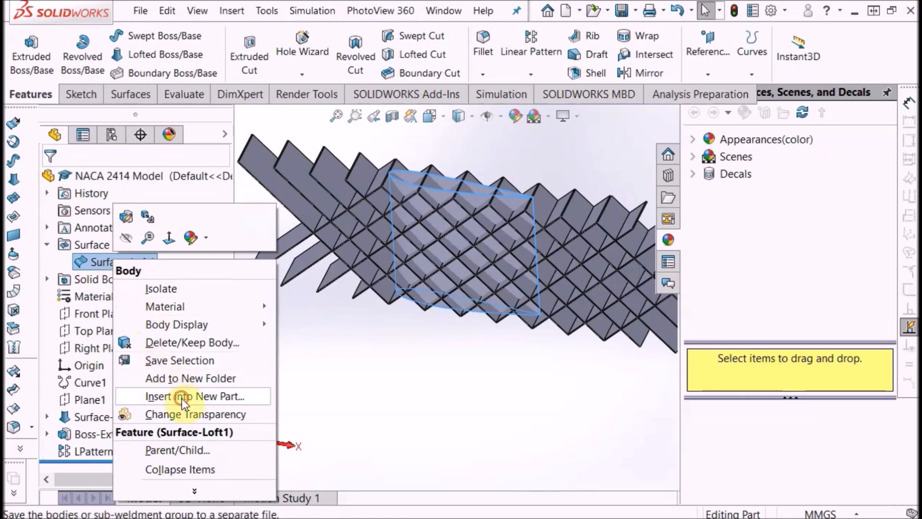
pyautogui.click(194, 395)
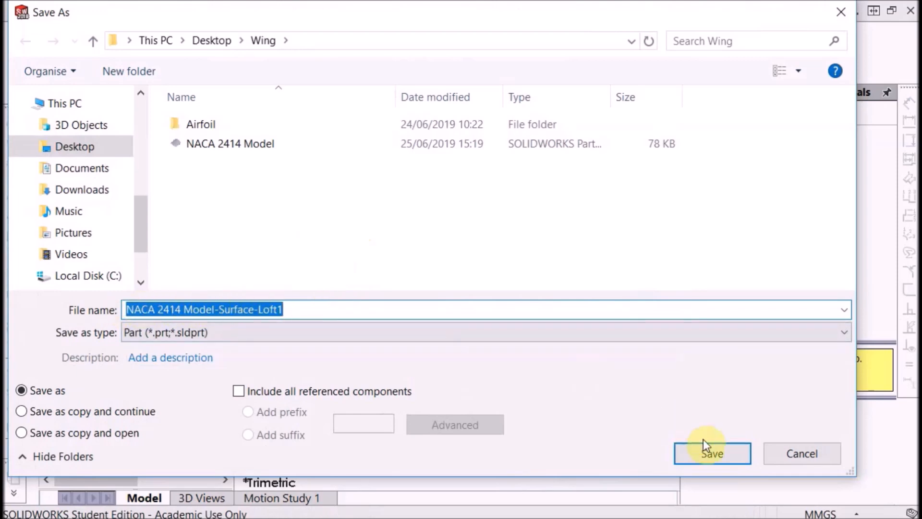
pyautogui.click(712, 453)
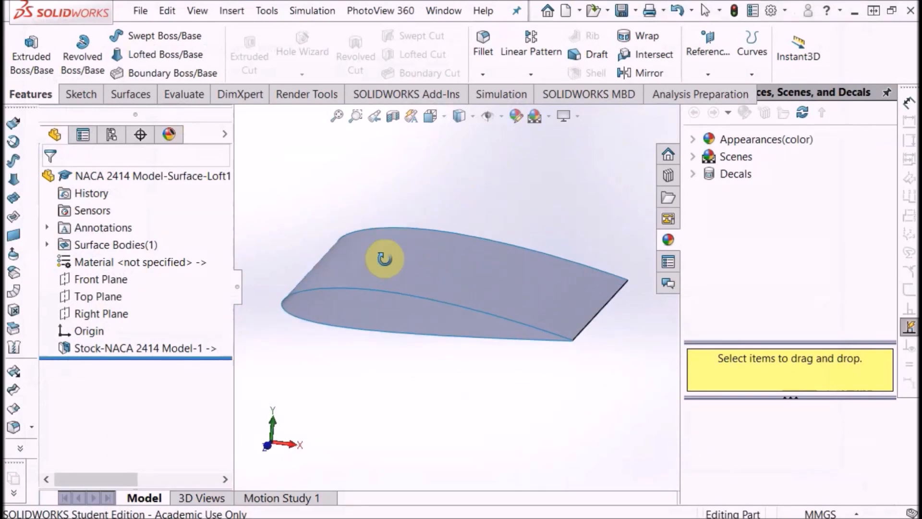
# - Export the wing part as an STL file named 'NACA 2414 Model-Surface-Loft1 STL'
pyautogui.click(140, 11)
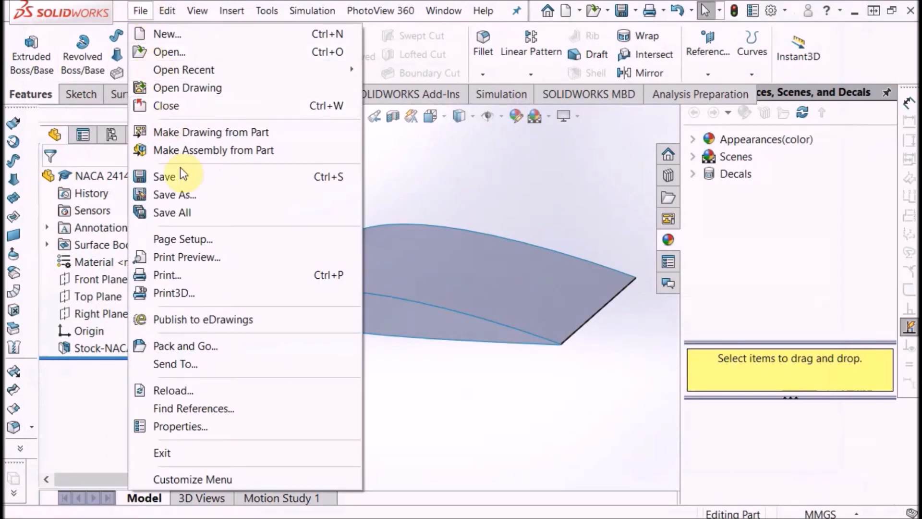
pyautogui.click(174, 195)
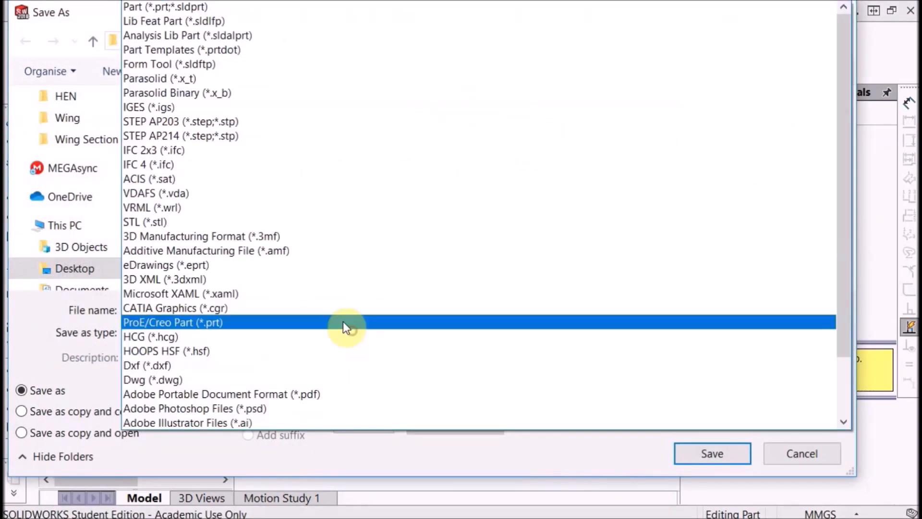
pyautogui.click(165, 332)
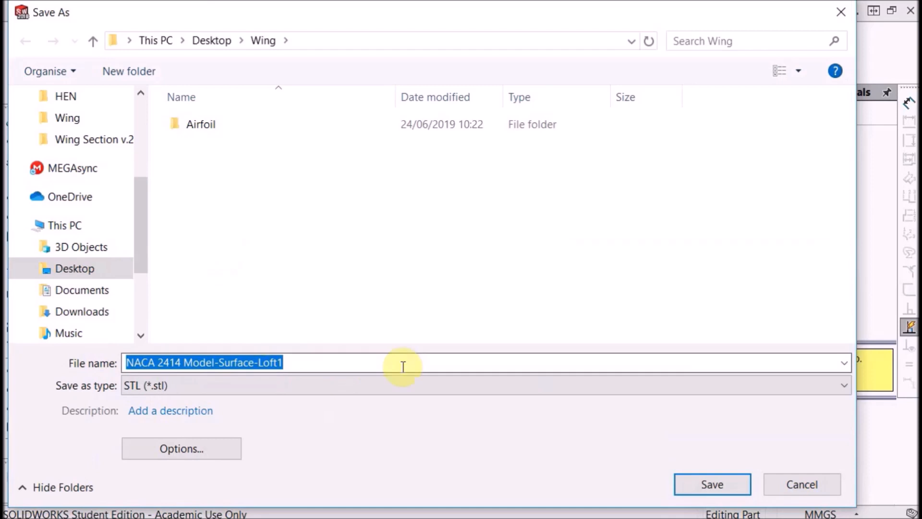
pyautogui.click(333, 362)
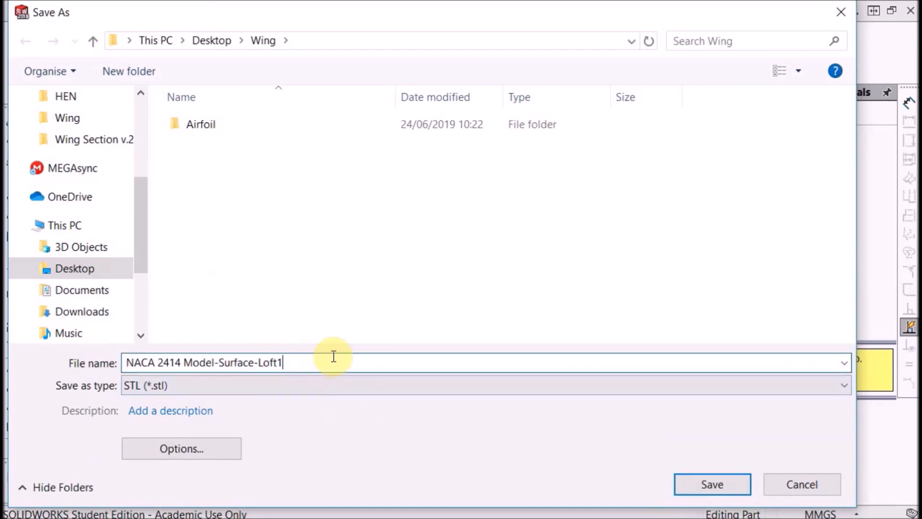
pyautogui.write('STL')
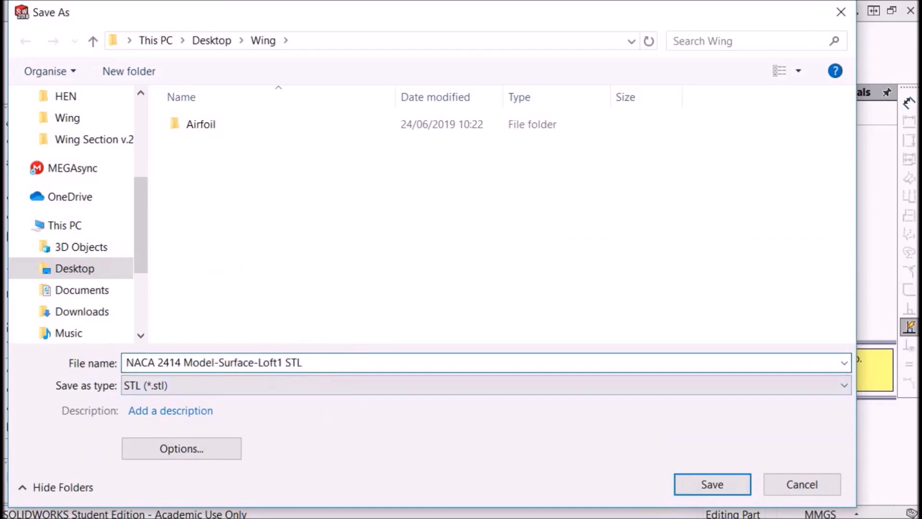
pyautogui.click(710, 484)
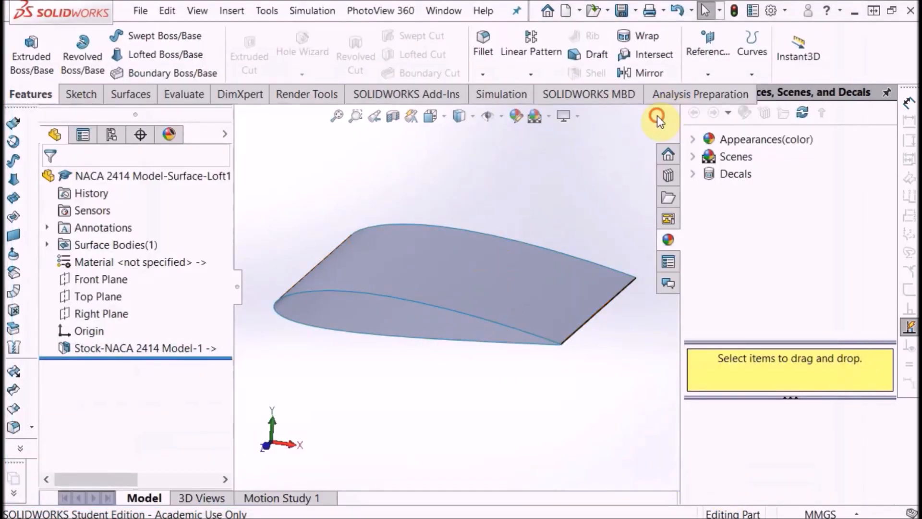
pyautogui.moveTo(604, 151)
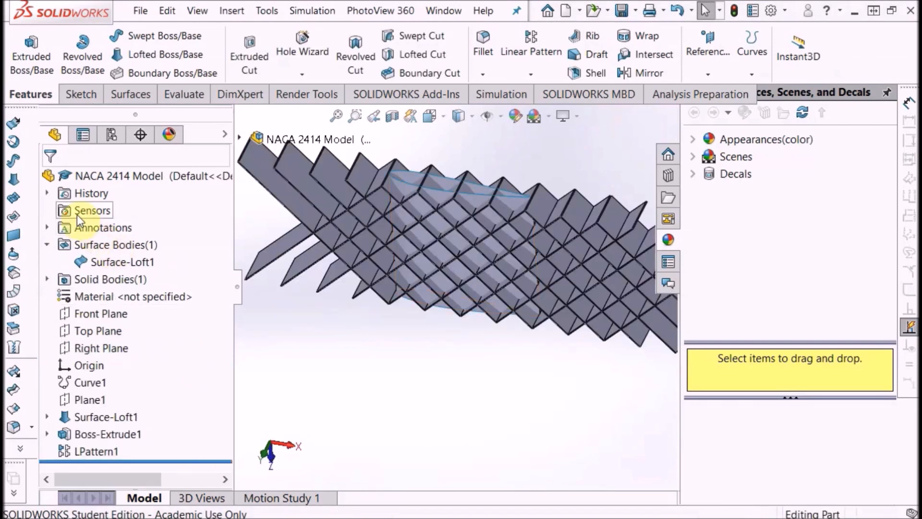
# - Insert the LPattern1 lattice body into a new part saved as 'NACA 2414 Model-Boss-Extrude1'
pyautogui.click(47, 261)
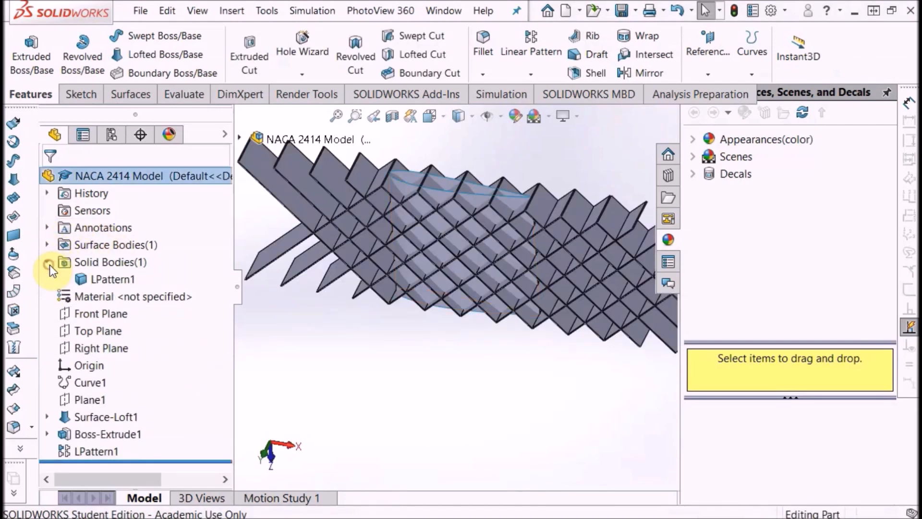
pyautogui.rightClick(112, 278)
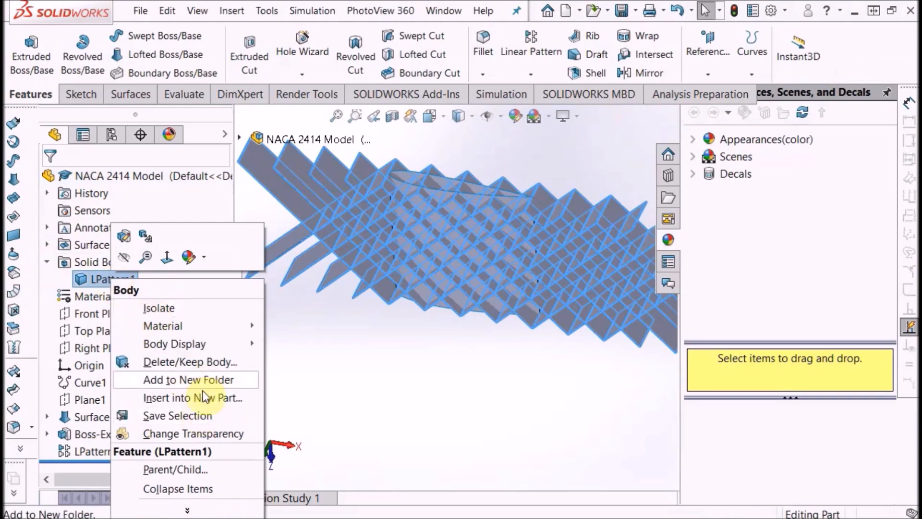
pyautogui.click(194, 397)
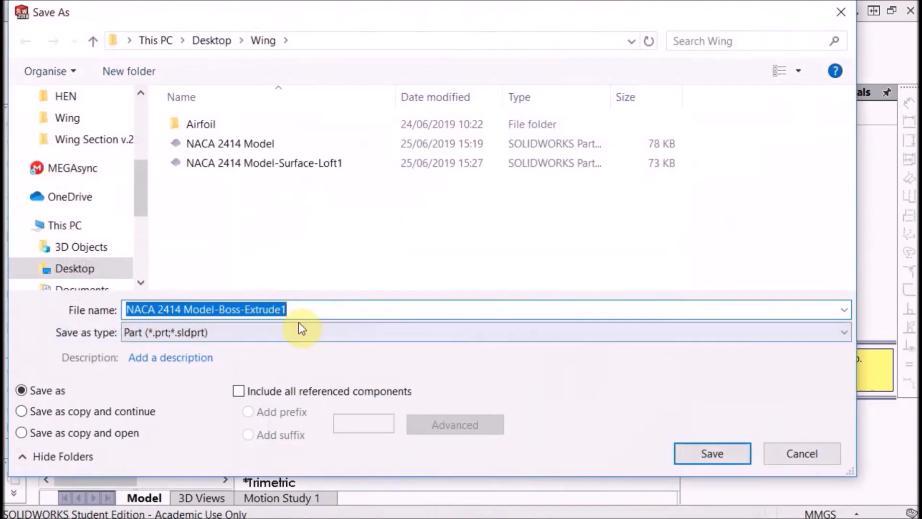
pyautogui.click(710, 453)
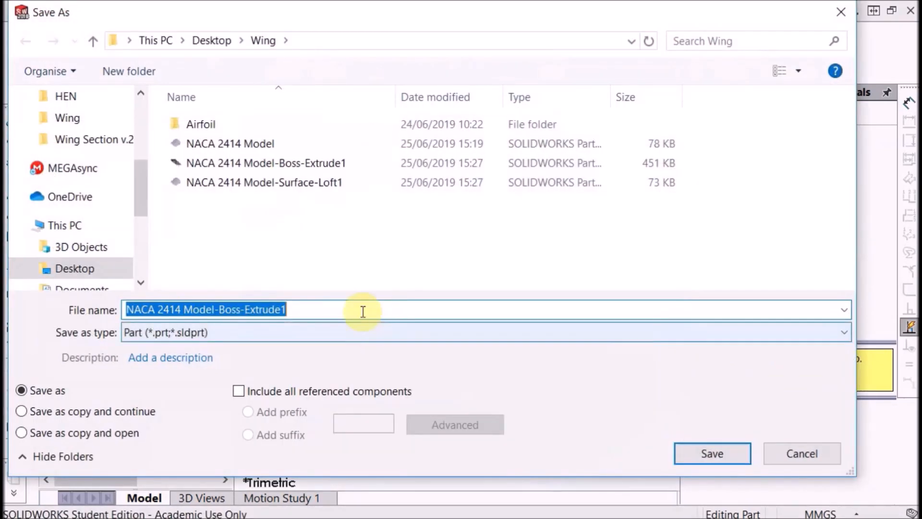
# - Append STL to the export file name and set the type to STL (*.stl)
pyautogui.write('STL')
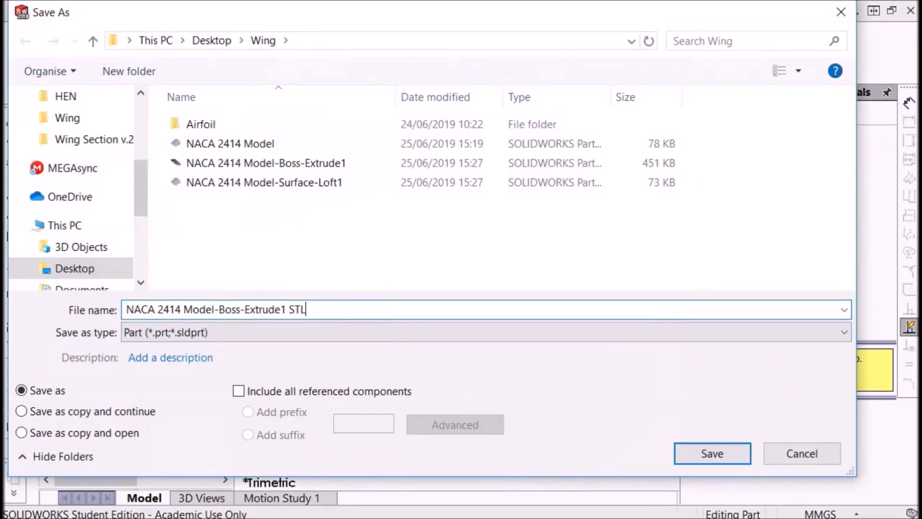
pyautogui.click(843, 332)
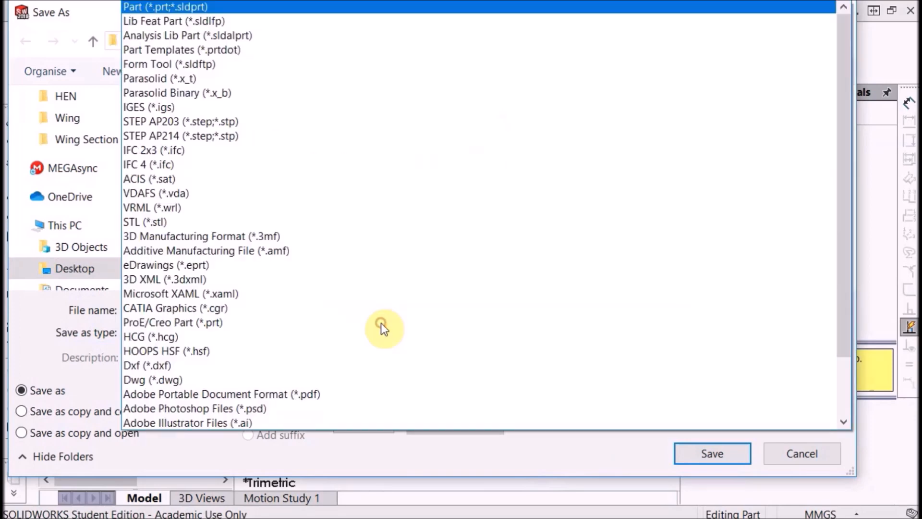
pyautogui.click(144, 221)
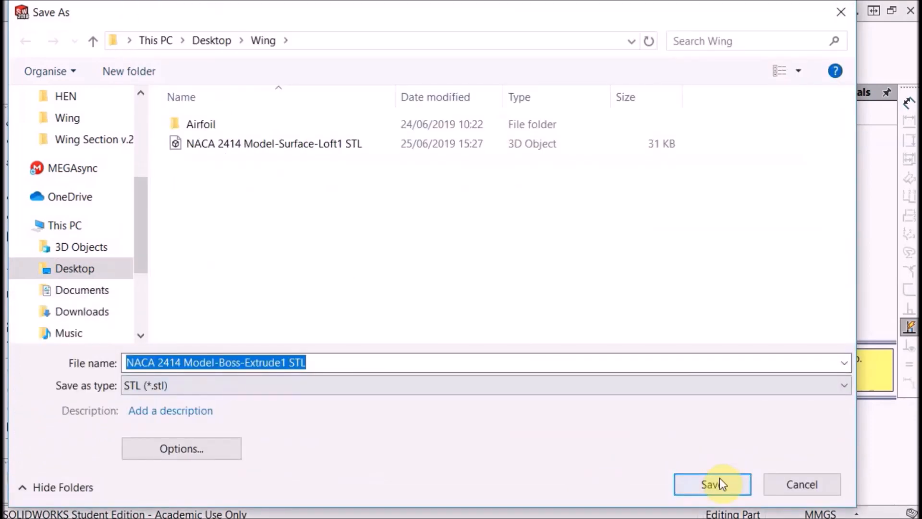
# - Save the lattice STL, then sort File Explorer's Wing folder by Type
pyautogui.click(712, 484)
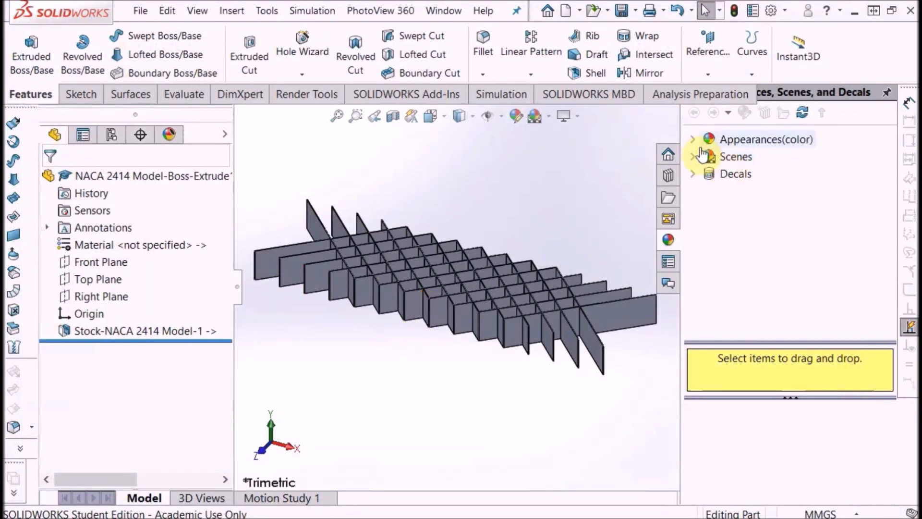
pyautogui.click(692, 139)
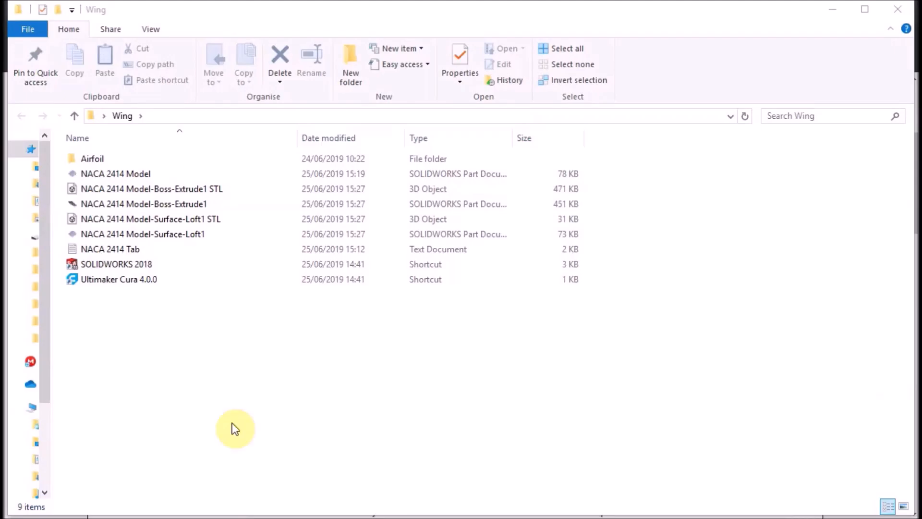
pyautogui.click(119, 279)
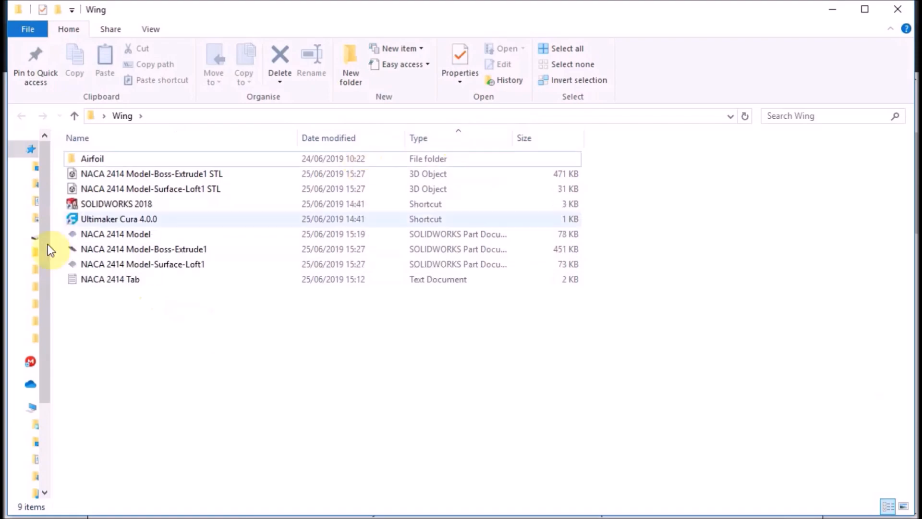
# - Launch Ultimaker Cura, dismiss the usage-statistics notice, and browse the Airfoil folder for models
pyautogui.doubleClick(118, 219)
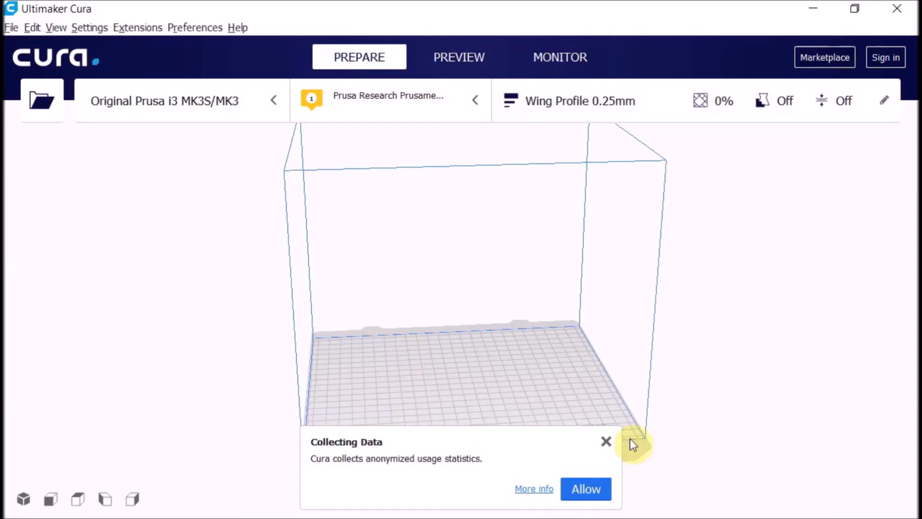
pyautogui.click(605, 440)
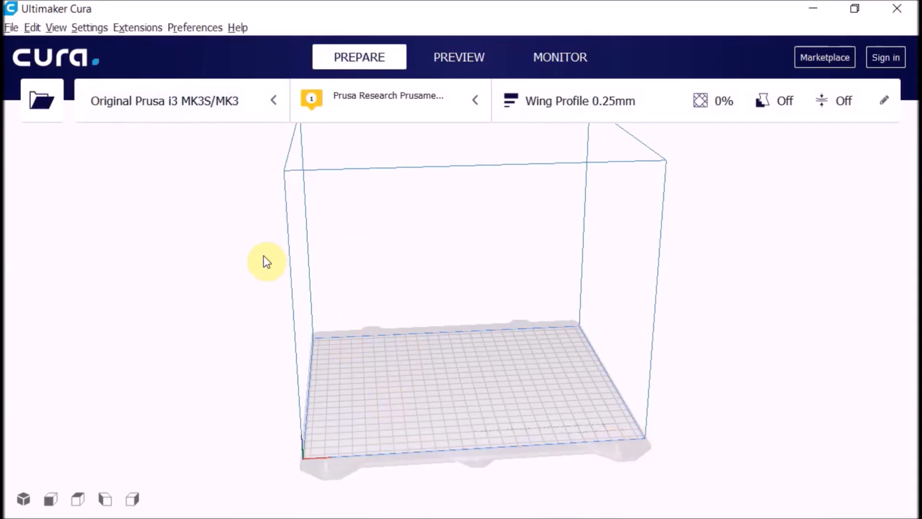
pyautogui.moveTo(265, 261); pyautogui.dragTo(323, 438)
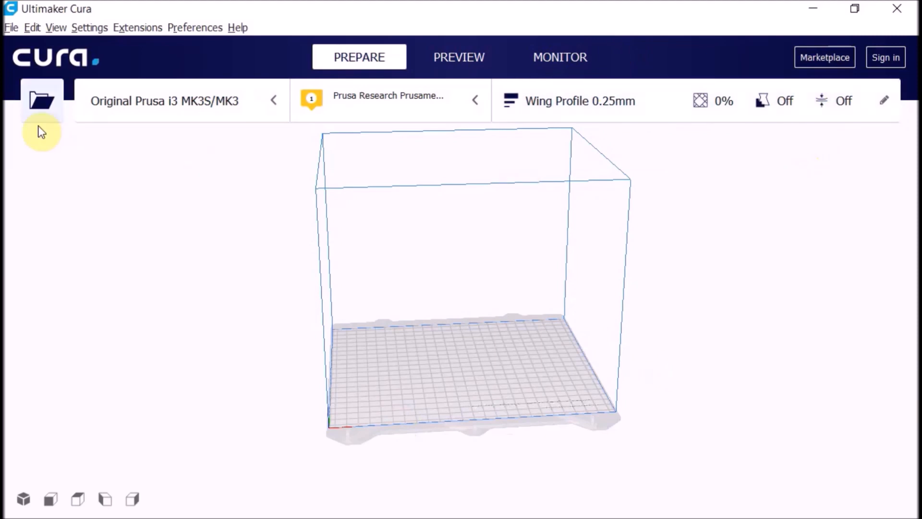
pyautogui.click(40, 100)
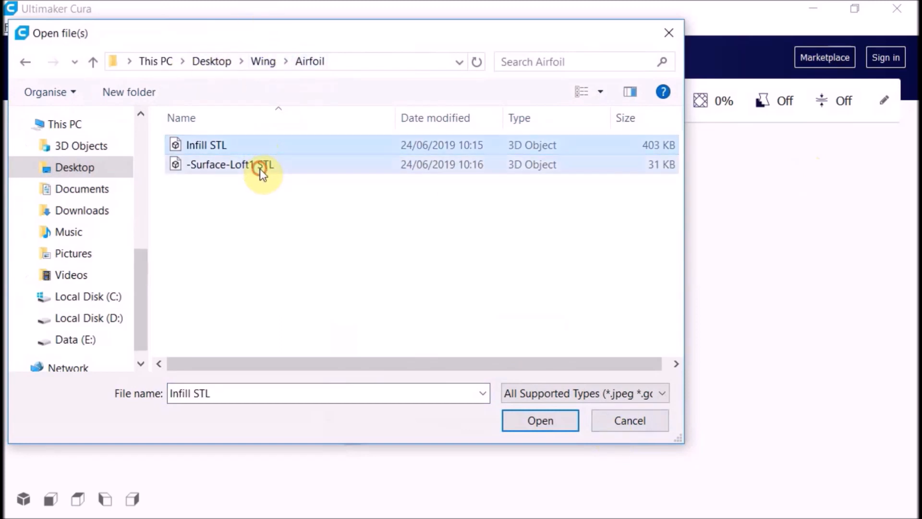
# - Load the wing surface and lattice STLs, then move the lattice over the wing
pyautogui.click(539, 420)
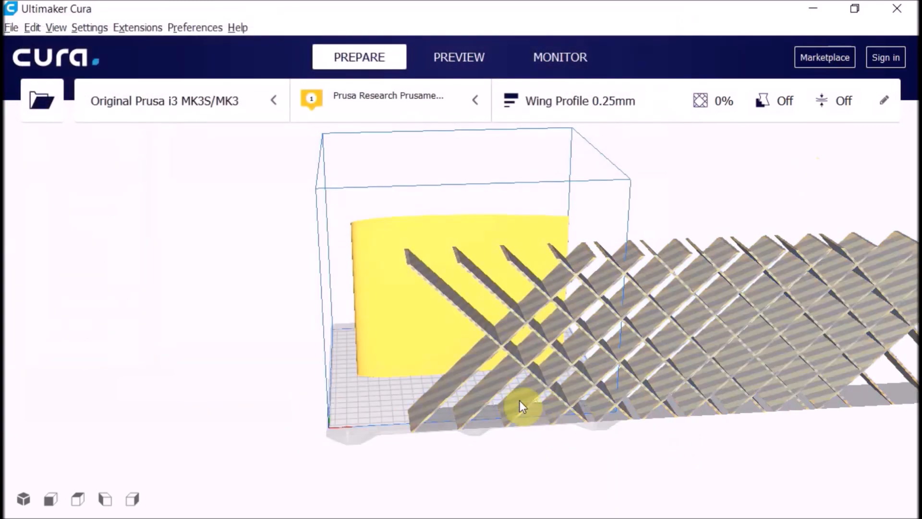
pyautogui.click(524, 406)
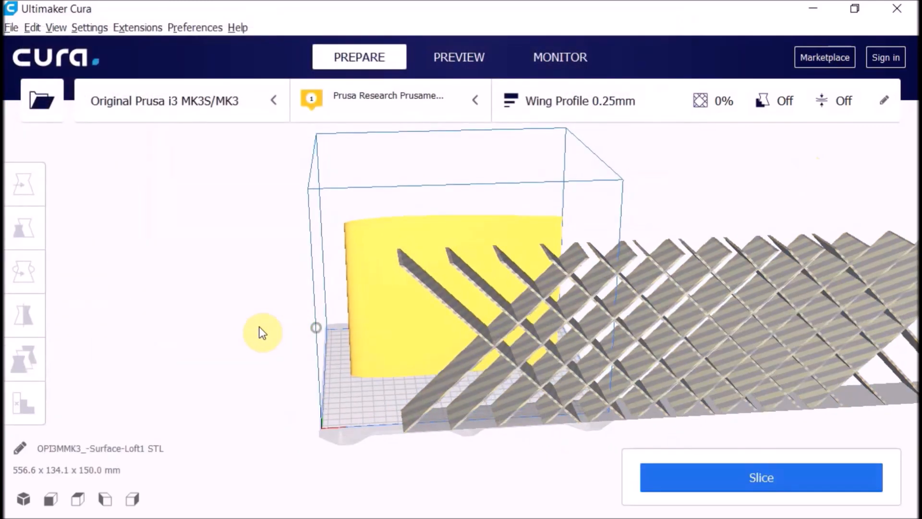
pyautogui.moveTo(261, 332); pyautogui.dragTo(615, 276)
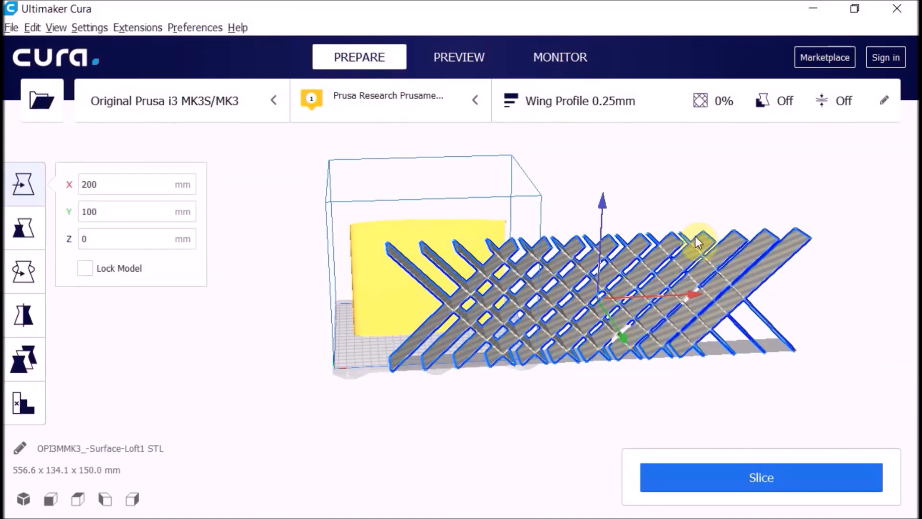
pyautogui.moveTo(130, 205)
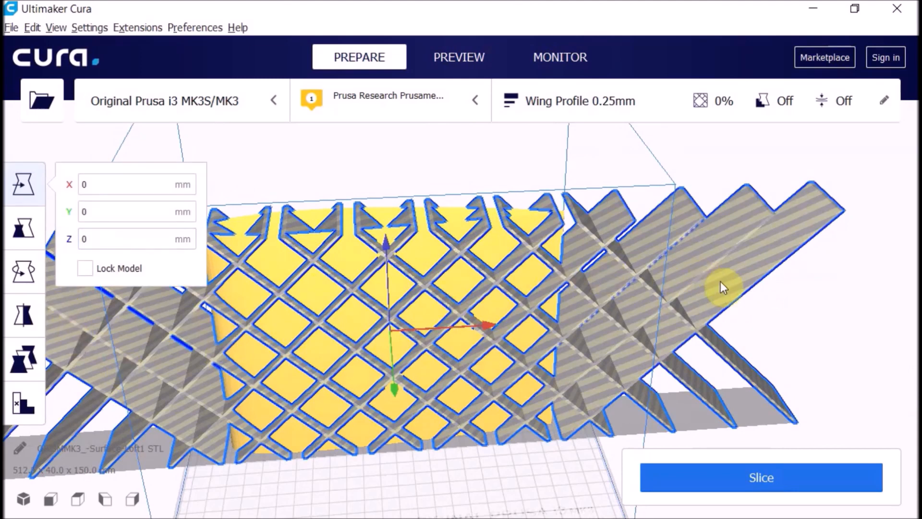
# - Set the lattice's per-model mesh type to 'Modify settings for infill of other models'
pyautogui.click(25, 359)
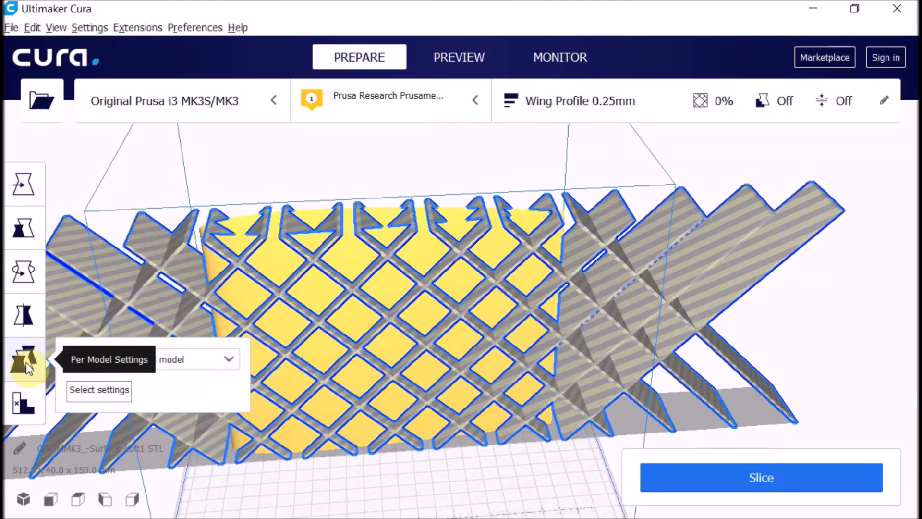
pyautogui.click(24, 358)
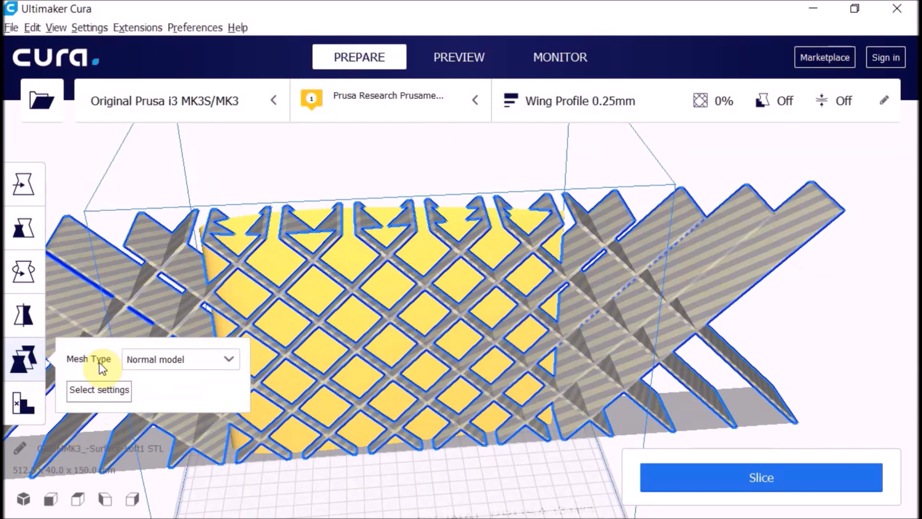
pyautogui.click(179, 359)
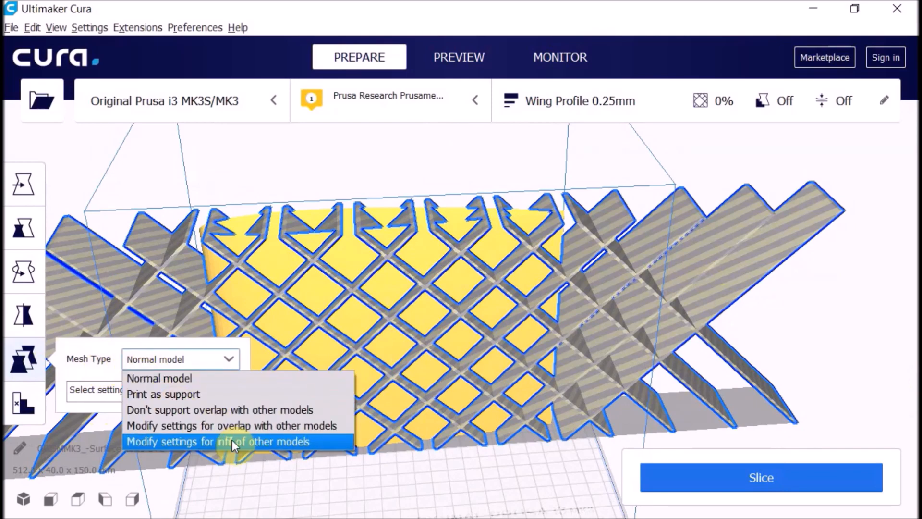
pyautogui.click(218, 441)
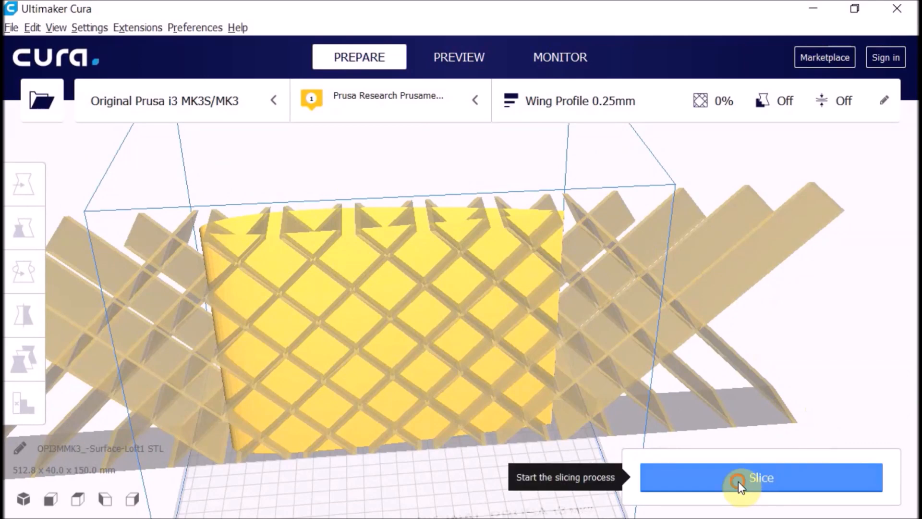
# - Slice the wing and inspect the layer preview estimating 3 h 29 min and 63 g
pyautogui.click(759, 476)
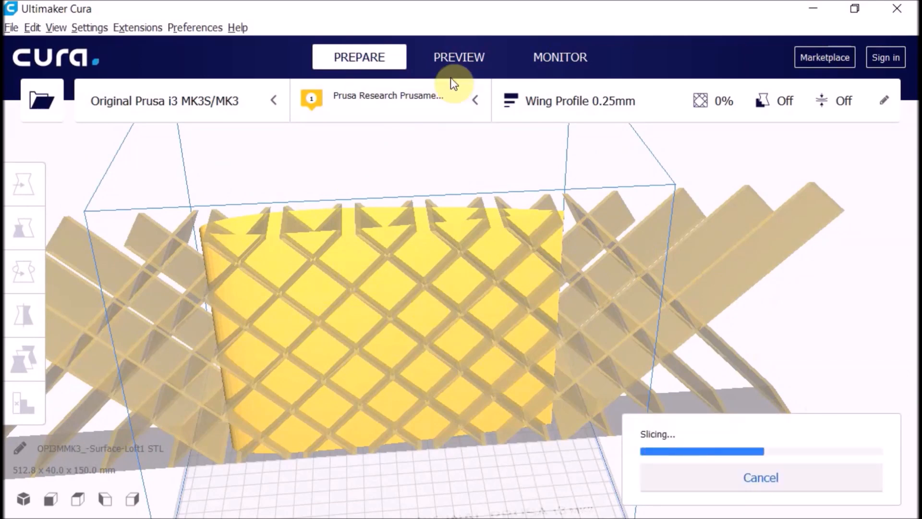
pyautogui.click(458, 57)
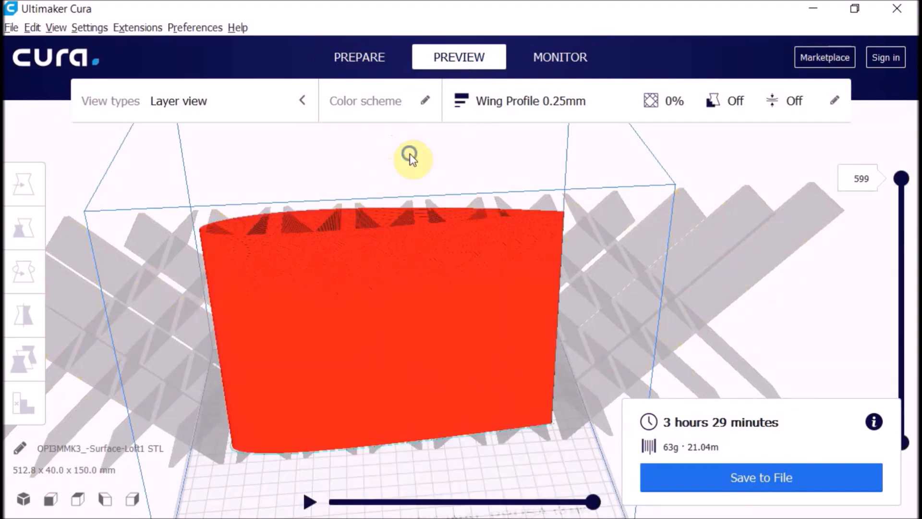
pyautogui.rightClick(376, 231)
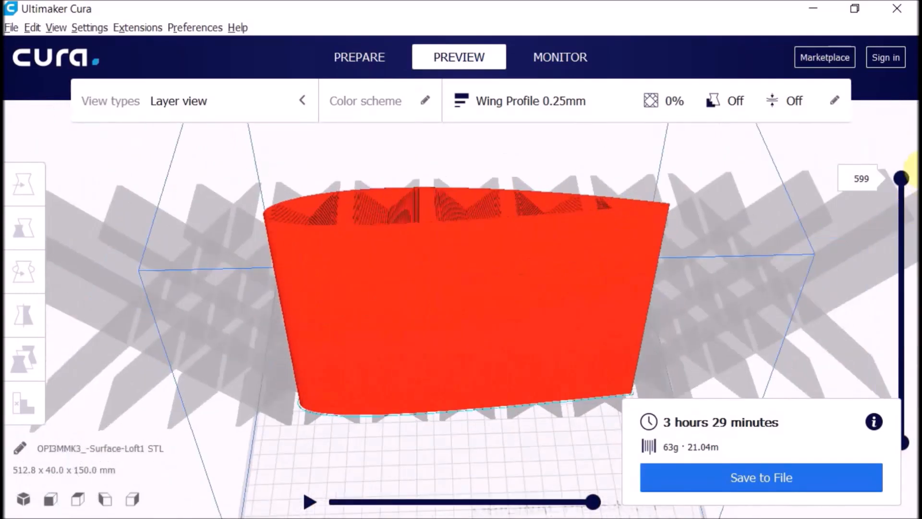
pyautogui.moveTo(902, 178); pyautogui.dragTo(901, 293)
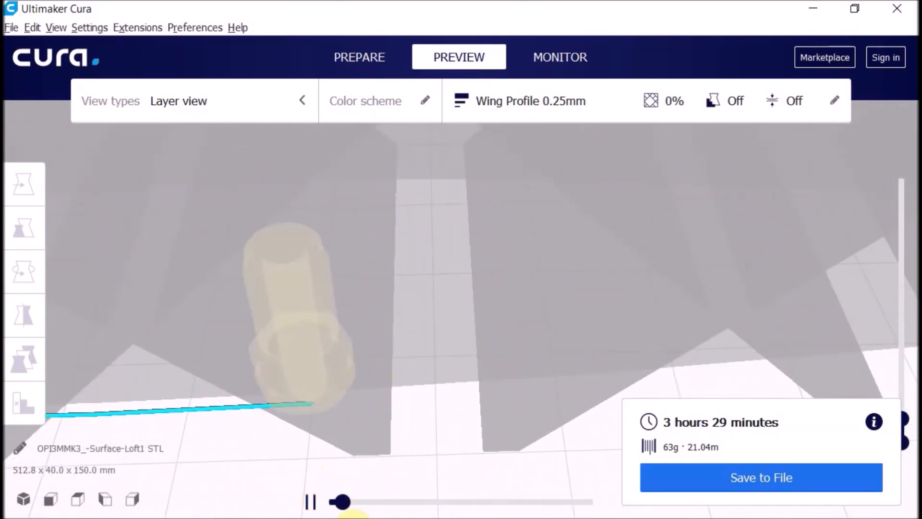
pyautogui.moveTo(343, 501); pyautogui.dragTo(361, 500)
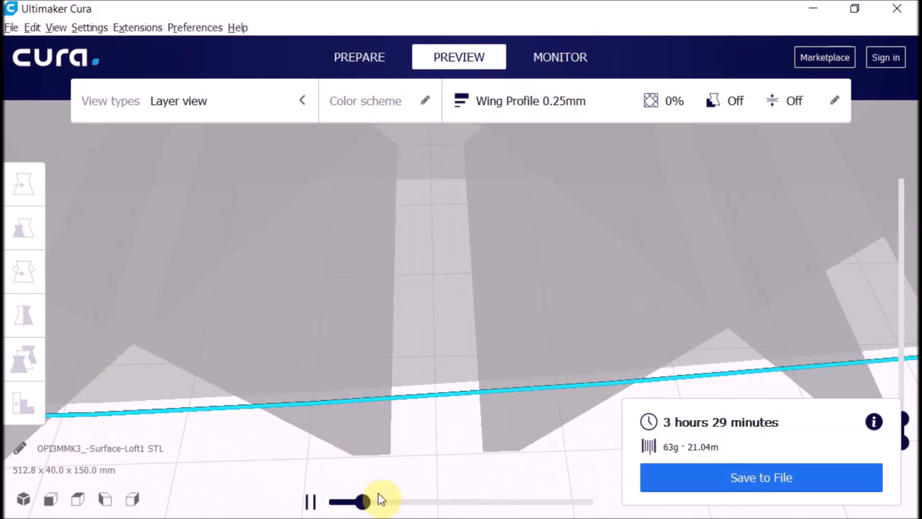
pyautogui.moveTo(358, 501); pyautogui.dragTo(418, 501)
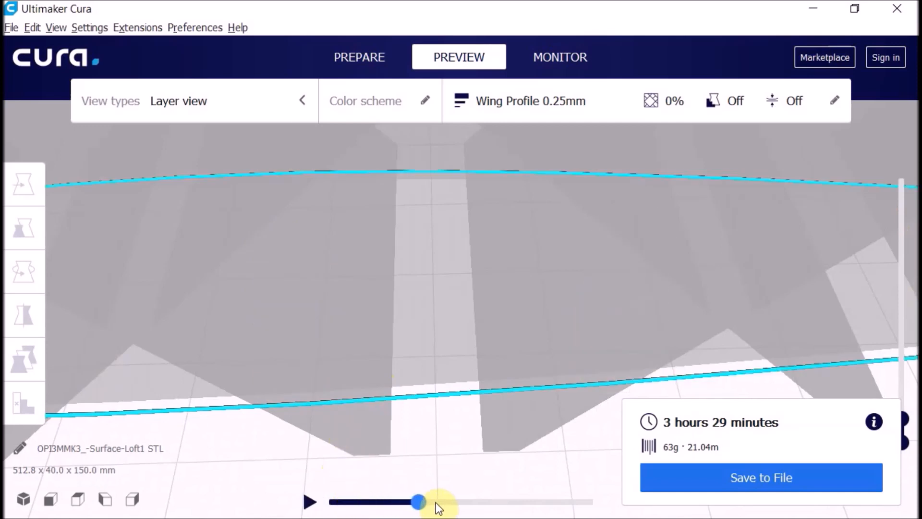
pyautogui.moveTo(417, 501); pyautogui.dragTo(459, 501)
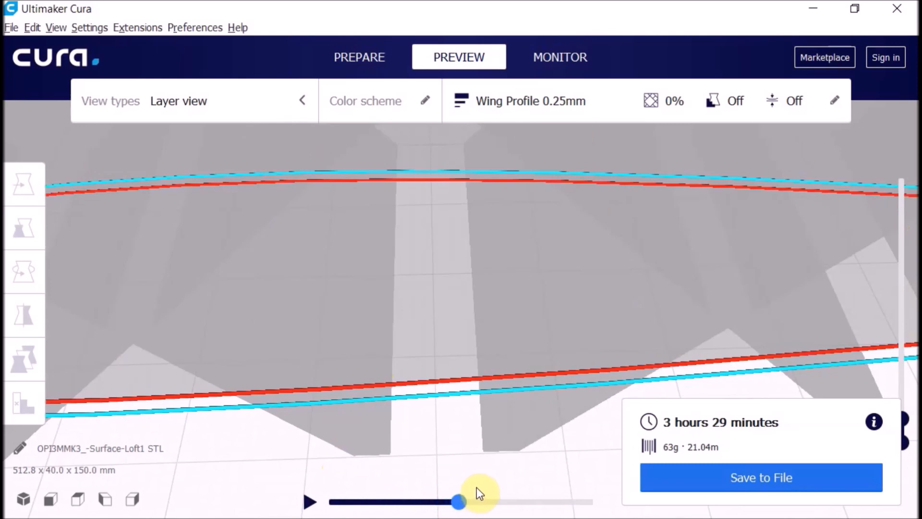
pyautogui.moveTo(459, 501); pyautogui.dragTo(523, 502)
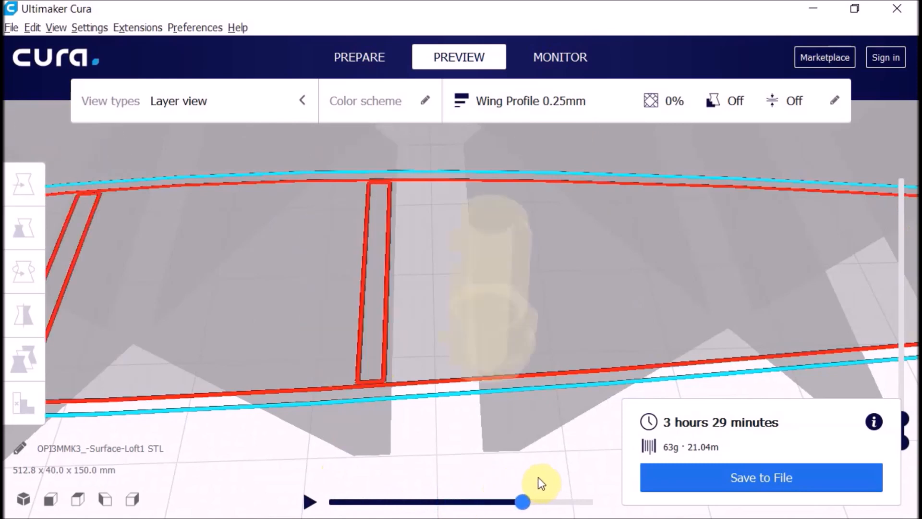
pyautogui.moveTo(522, 501); pyautogui.dragTo(563, 502)
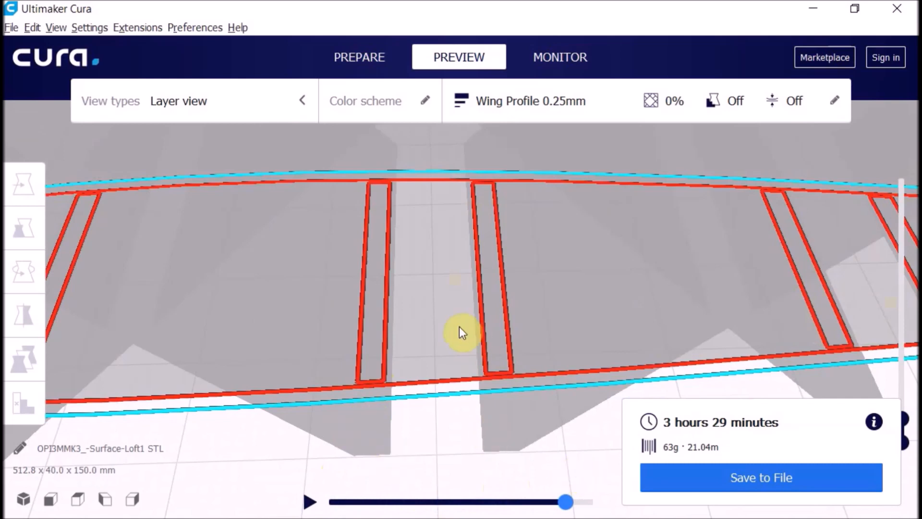
pyautogui.moveTo(394, 350)
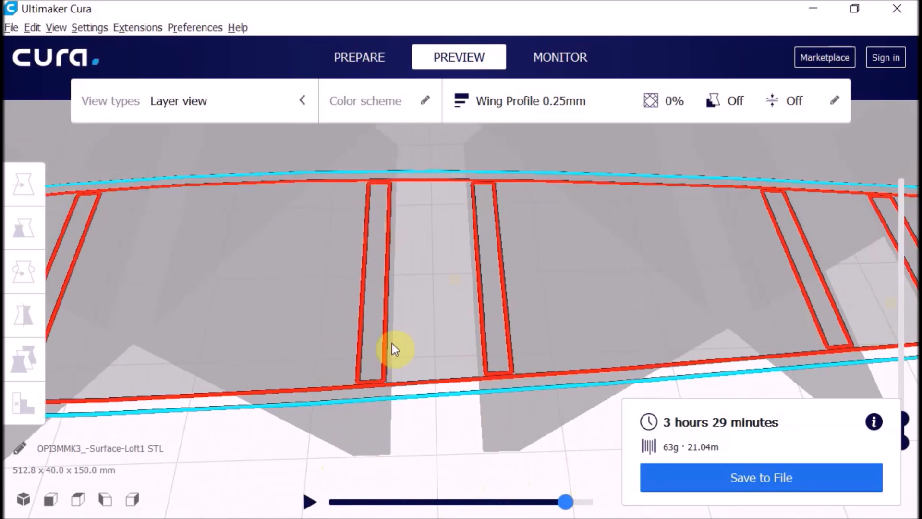
pyautogui.moveTo(377, 347)
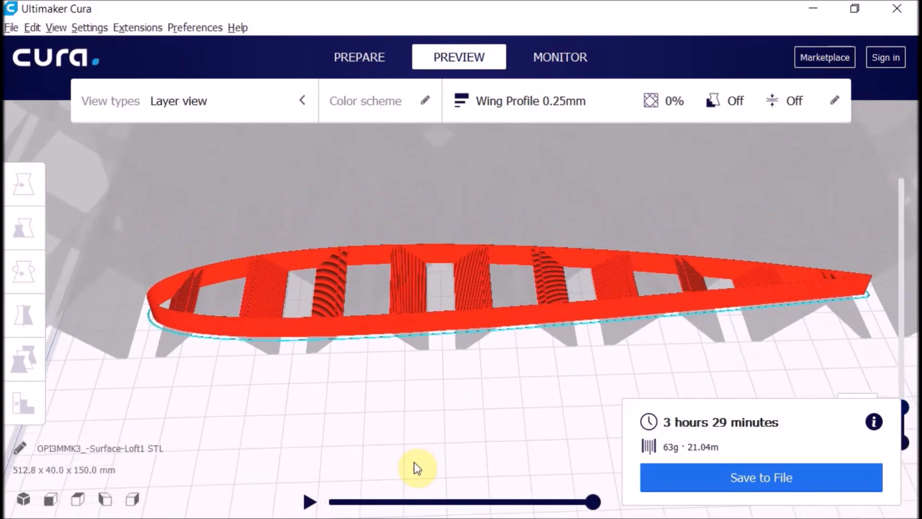
pyautogui.click(310, 501)
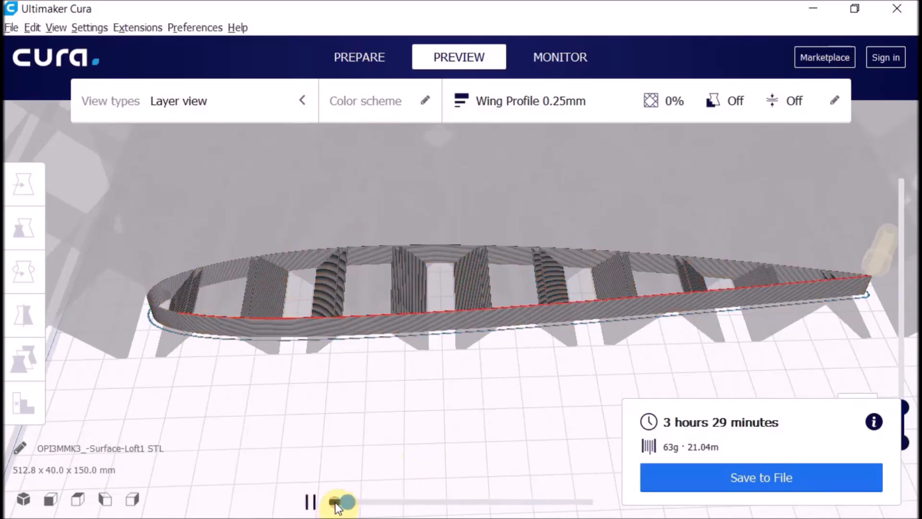
pyautogui.moveTo(345, 500); pyautogui.dragTo(375, 501)
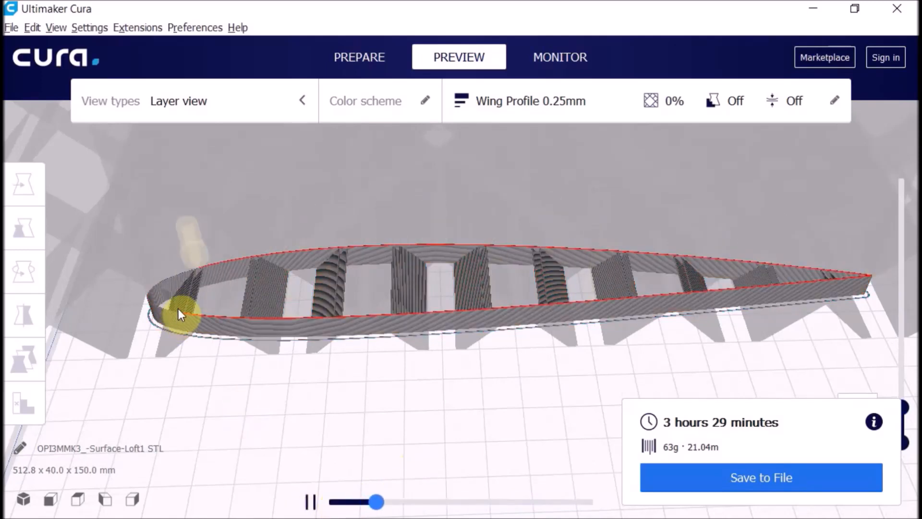
pyautogui.moveTo(376, 501); pyautogui.dragTo(407, 502)
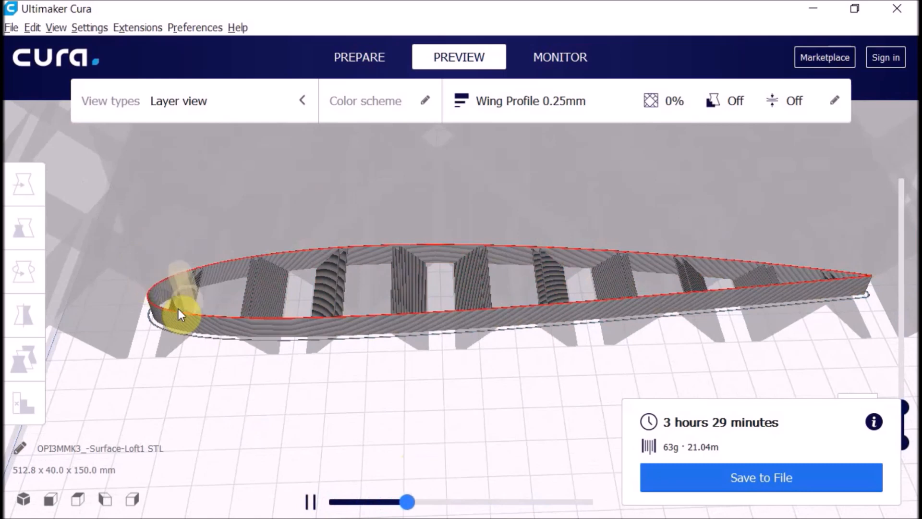
pyautogui.moveTo(409, 502); pyautogui.dragTo(438, 501)
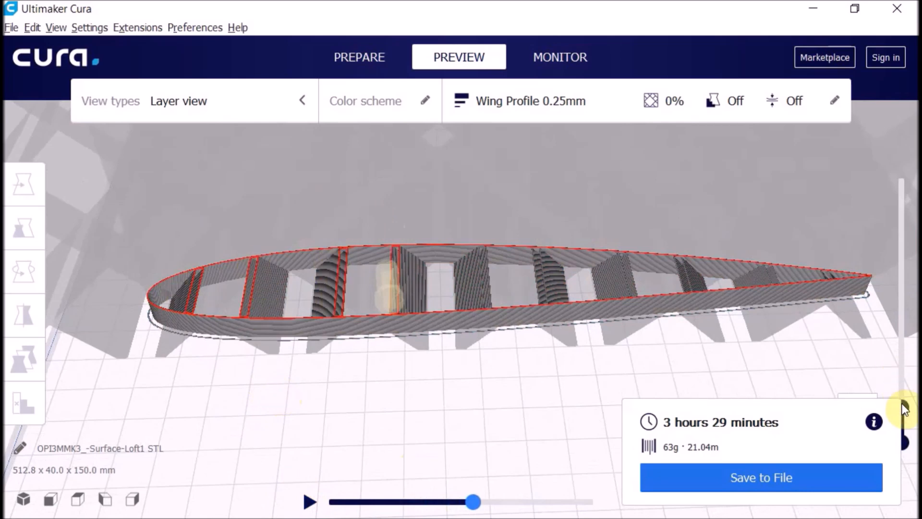
pyautogui.moveTo(898, 409); pyautogui.dragTo(897, 362)
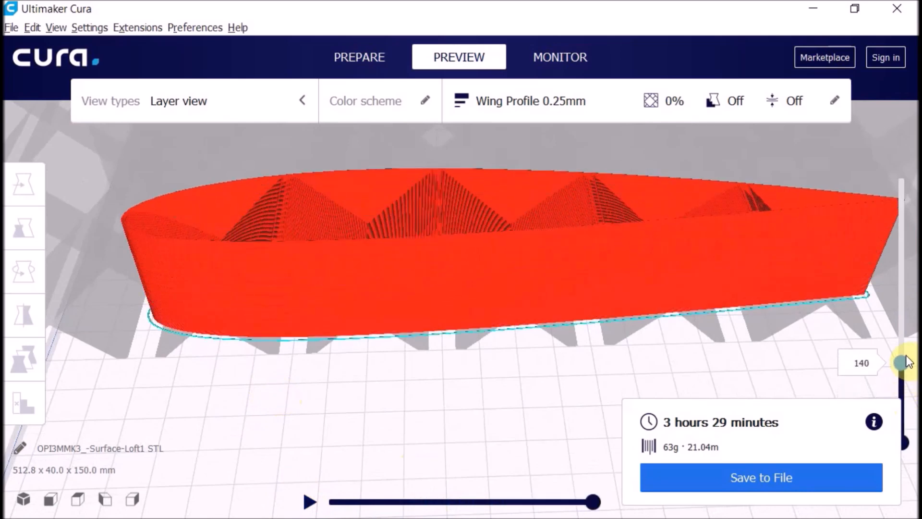
pyautogui.moveTo(907, 360); pyautogui.dragTo(901, 357)
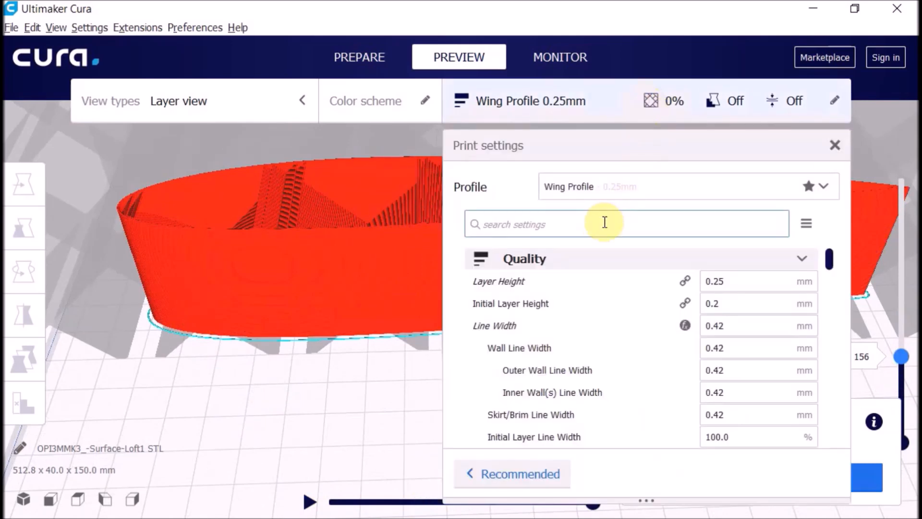
# - Search the settings for 'seam' and set the Z Seam X to 200 mm
pyautogui.write('seam')
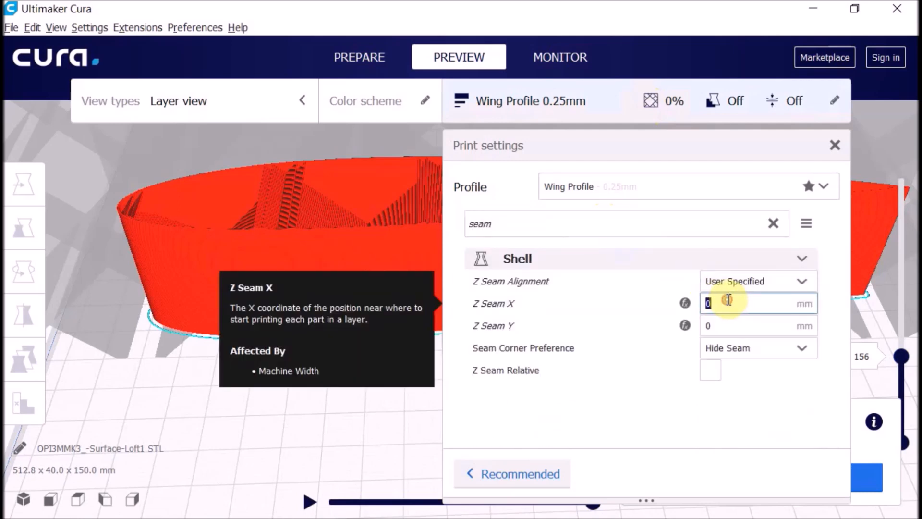
pyautogui.write('2')
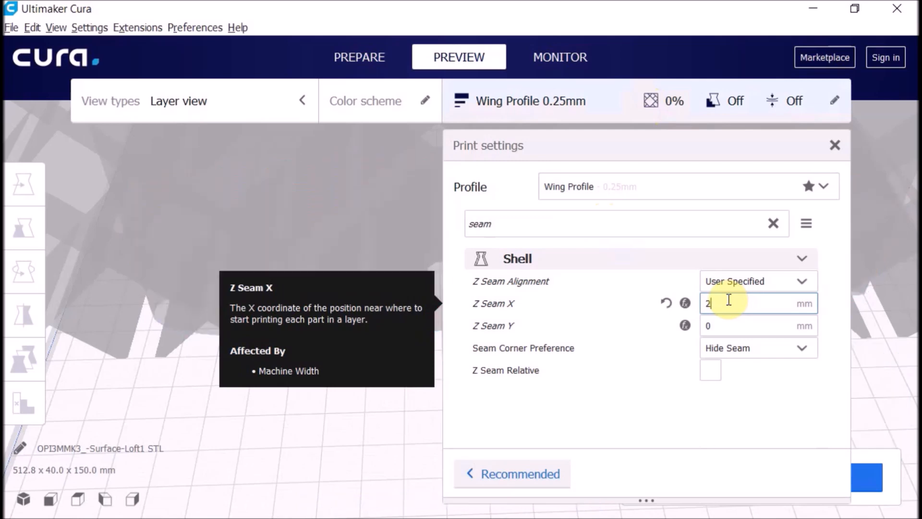
pyautogui.write('00')
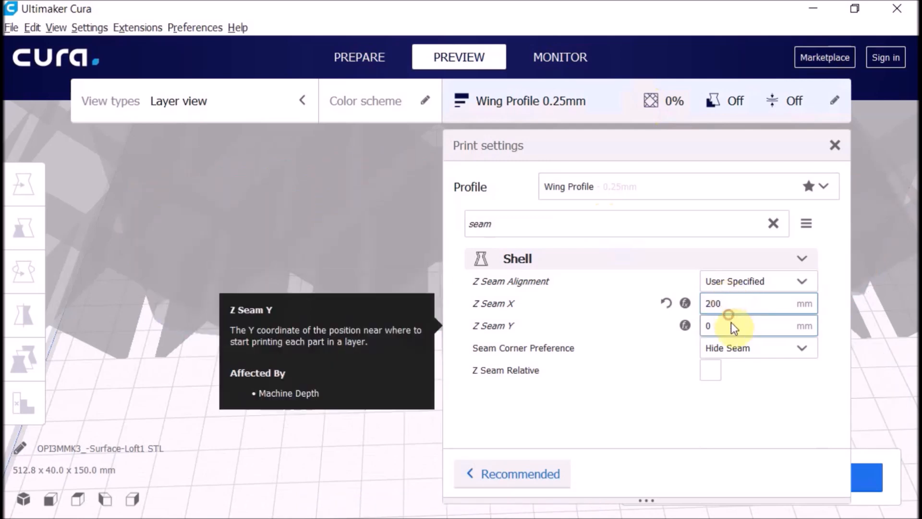
pyautogui.write('100')
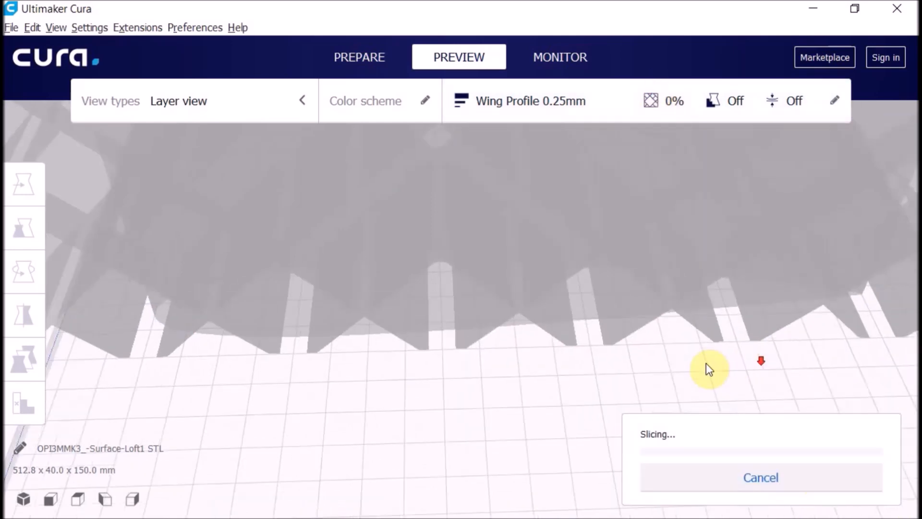
# - Orbit the re-sliced wing and scrub the layer slider between layers 178 and 196
pyautogui.moveTo(708, 370); pyautogui.dragTo(623, 287)
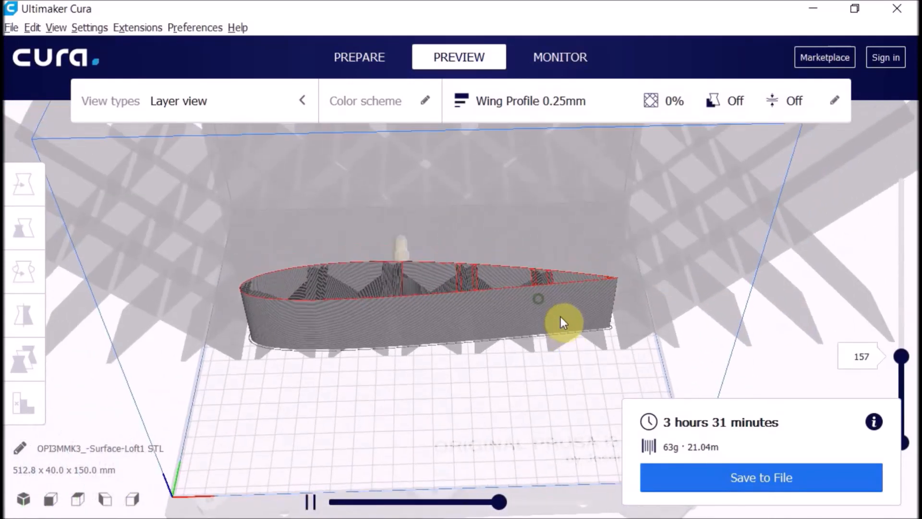
pyautogui.moveTo(563, 322); pyautogui.dragTo(538, 395)
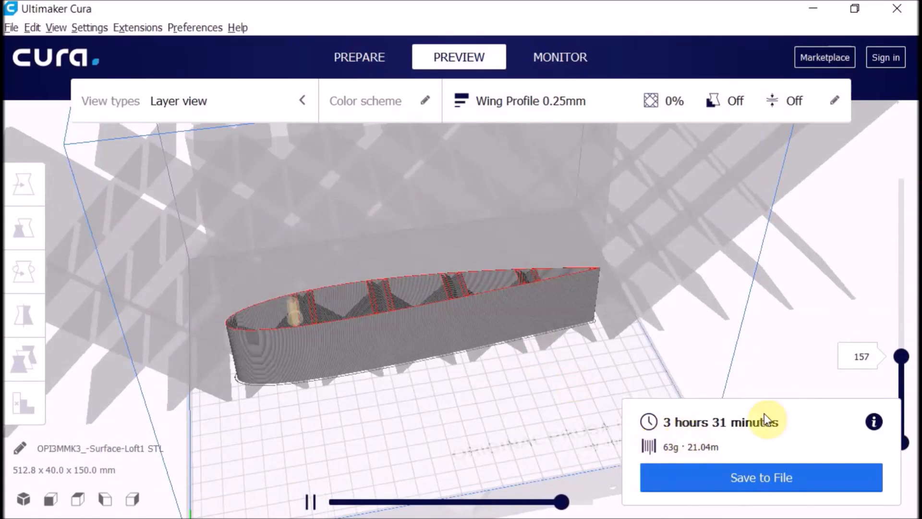
pyautogui.moveTo(912, 357); pyautogui.dragTo(903, 332)
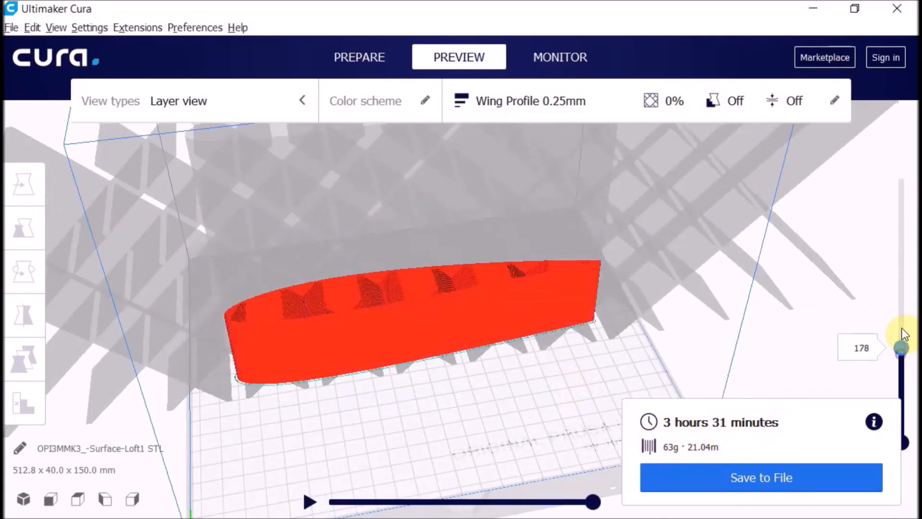
pyautogui.moveTo(901, 346); pyautogui.dragTo(901, 171)
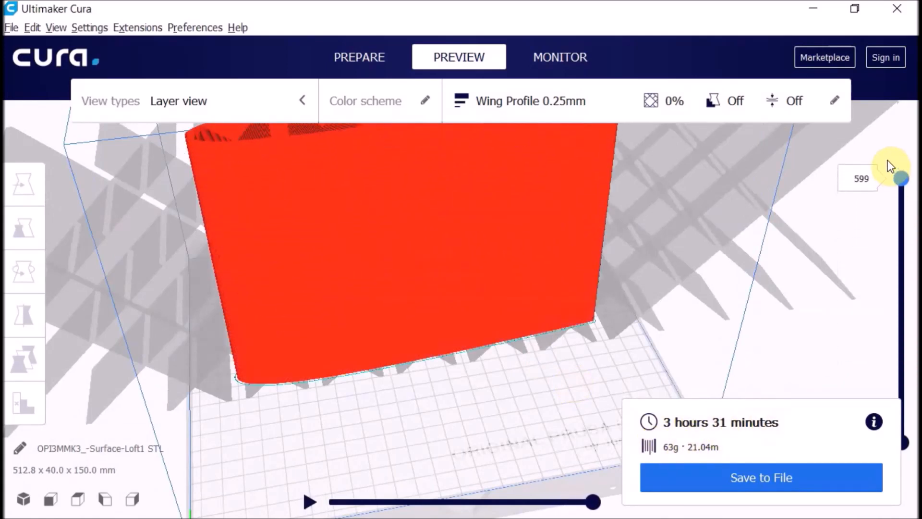
pyautogui.moveTo(901, 178); pyautogui.dragTo(902, 340)
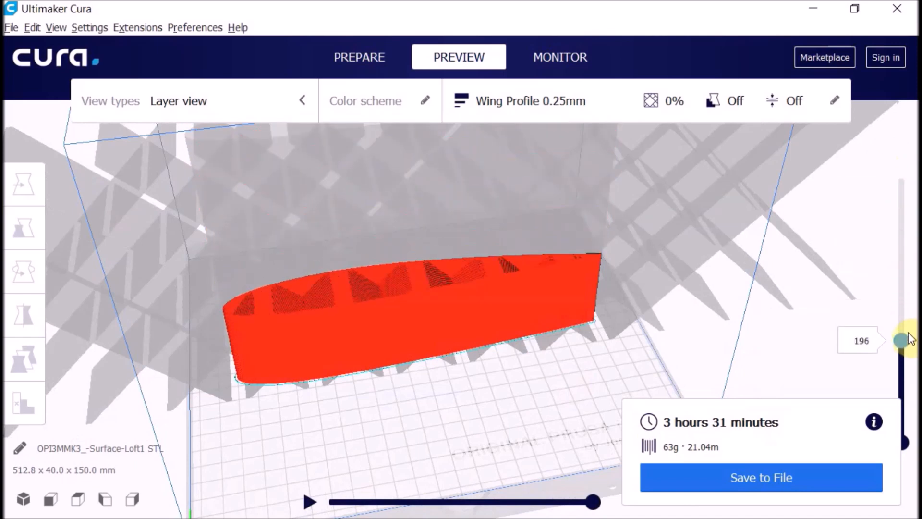
pyautogui.moveTo(903, 340); pyautogui.dragTo(904, 403)
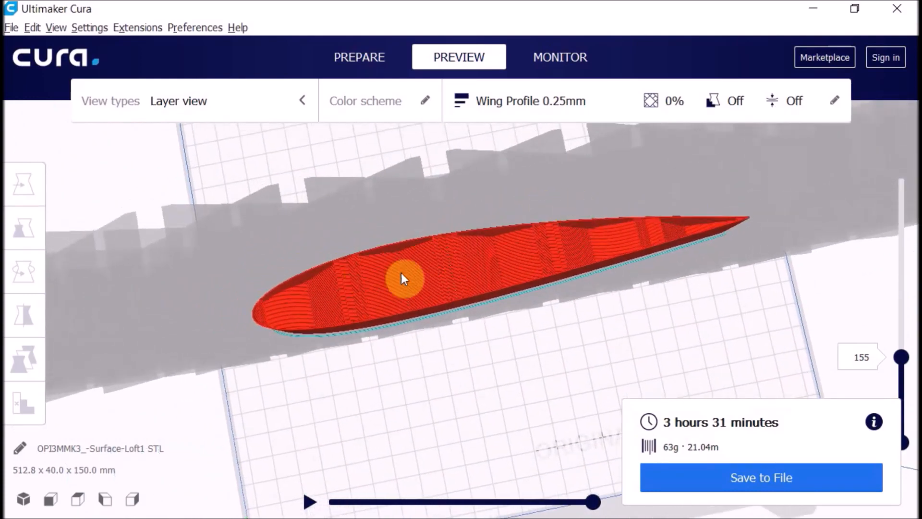
pyautogui.moveTo(406, 278); pyautogui.dragTo(432, 311)
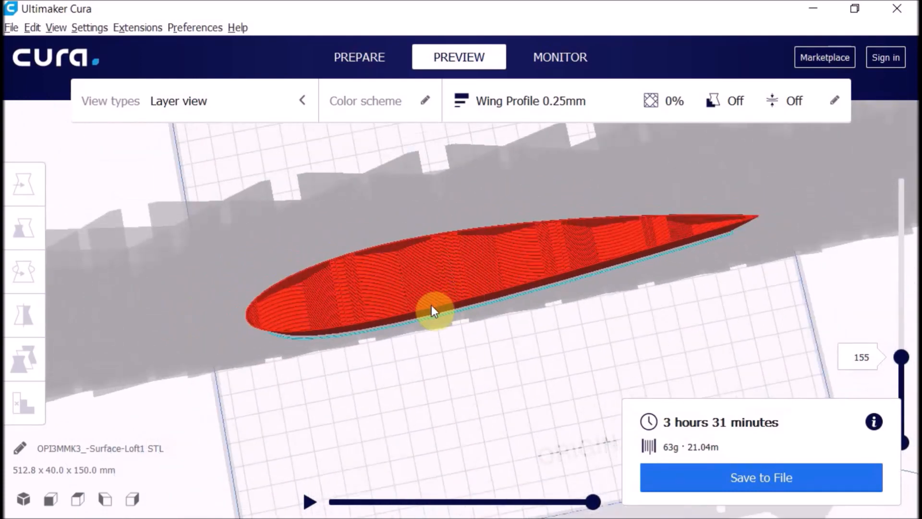